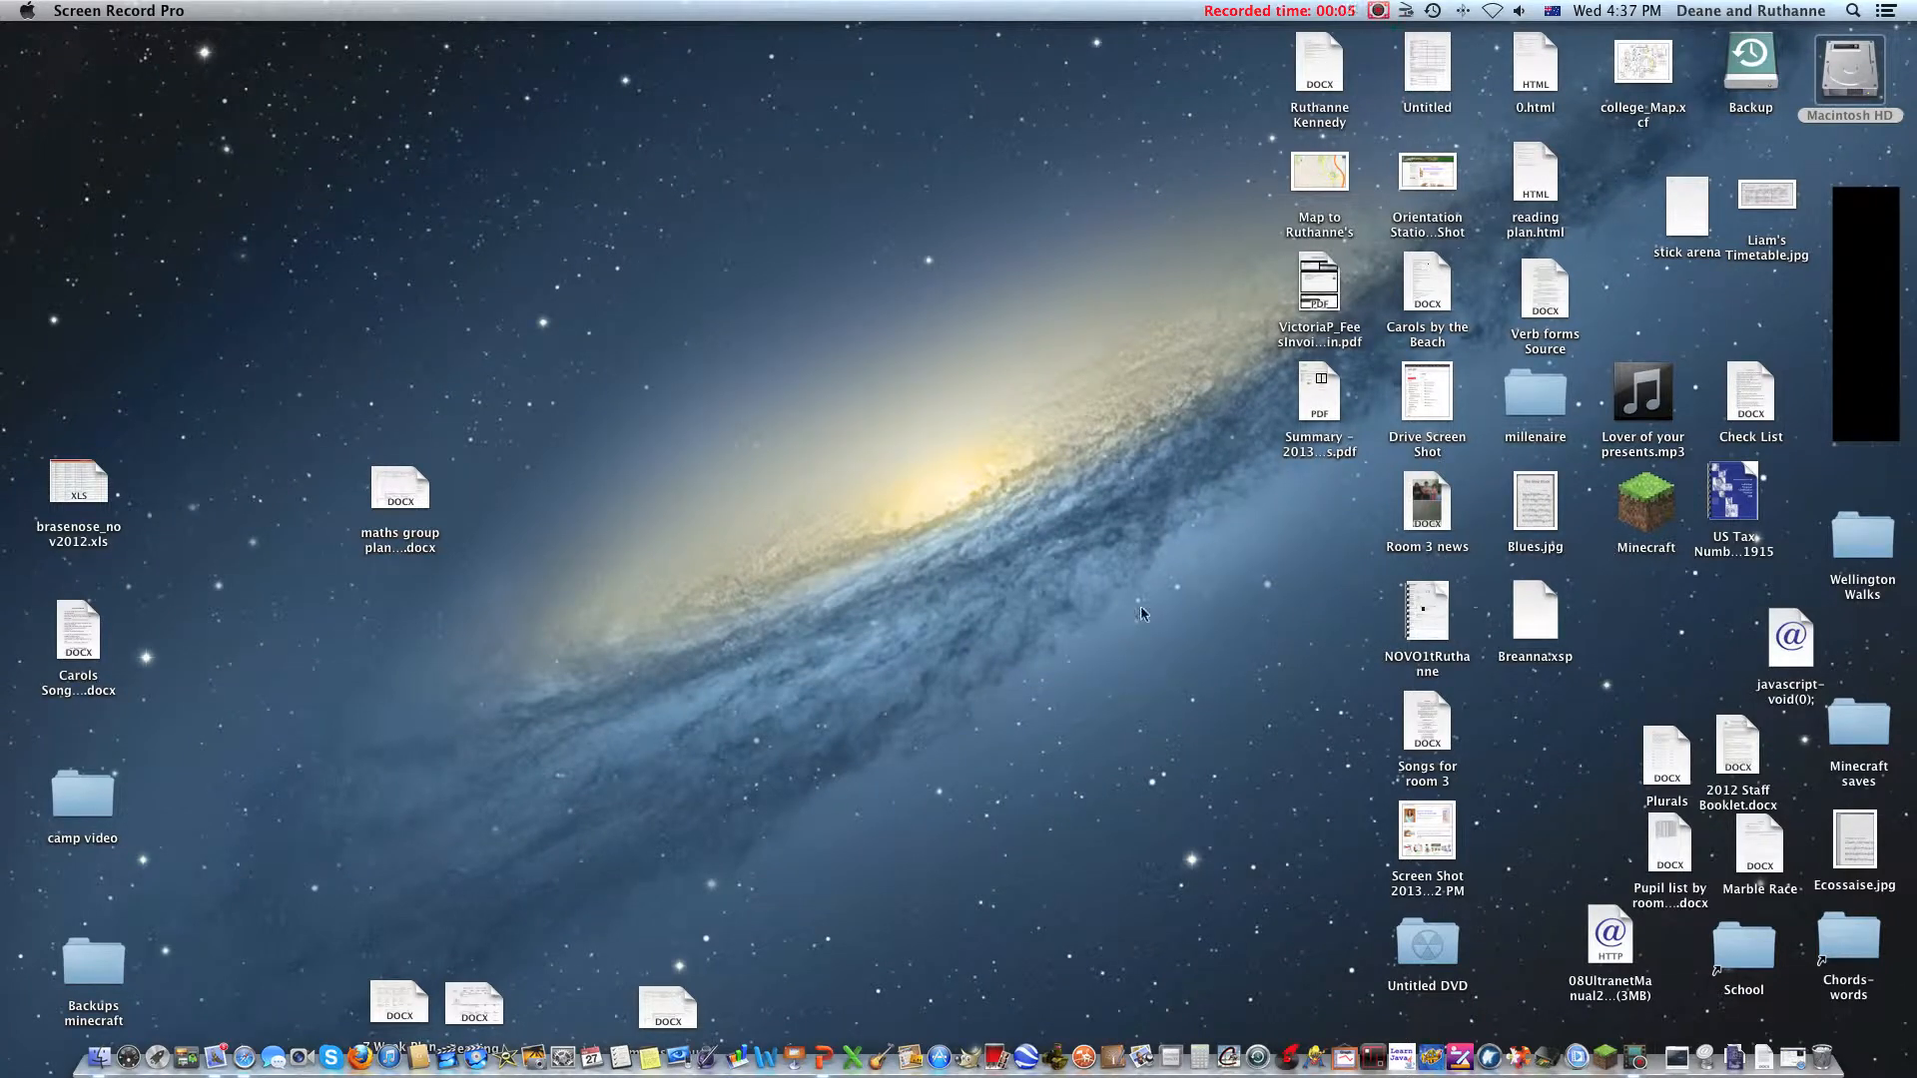
mouse_move(1185, 46)
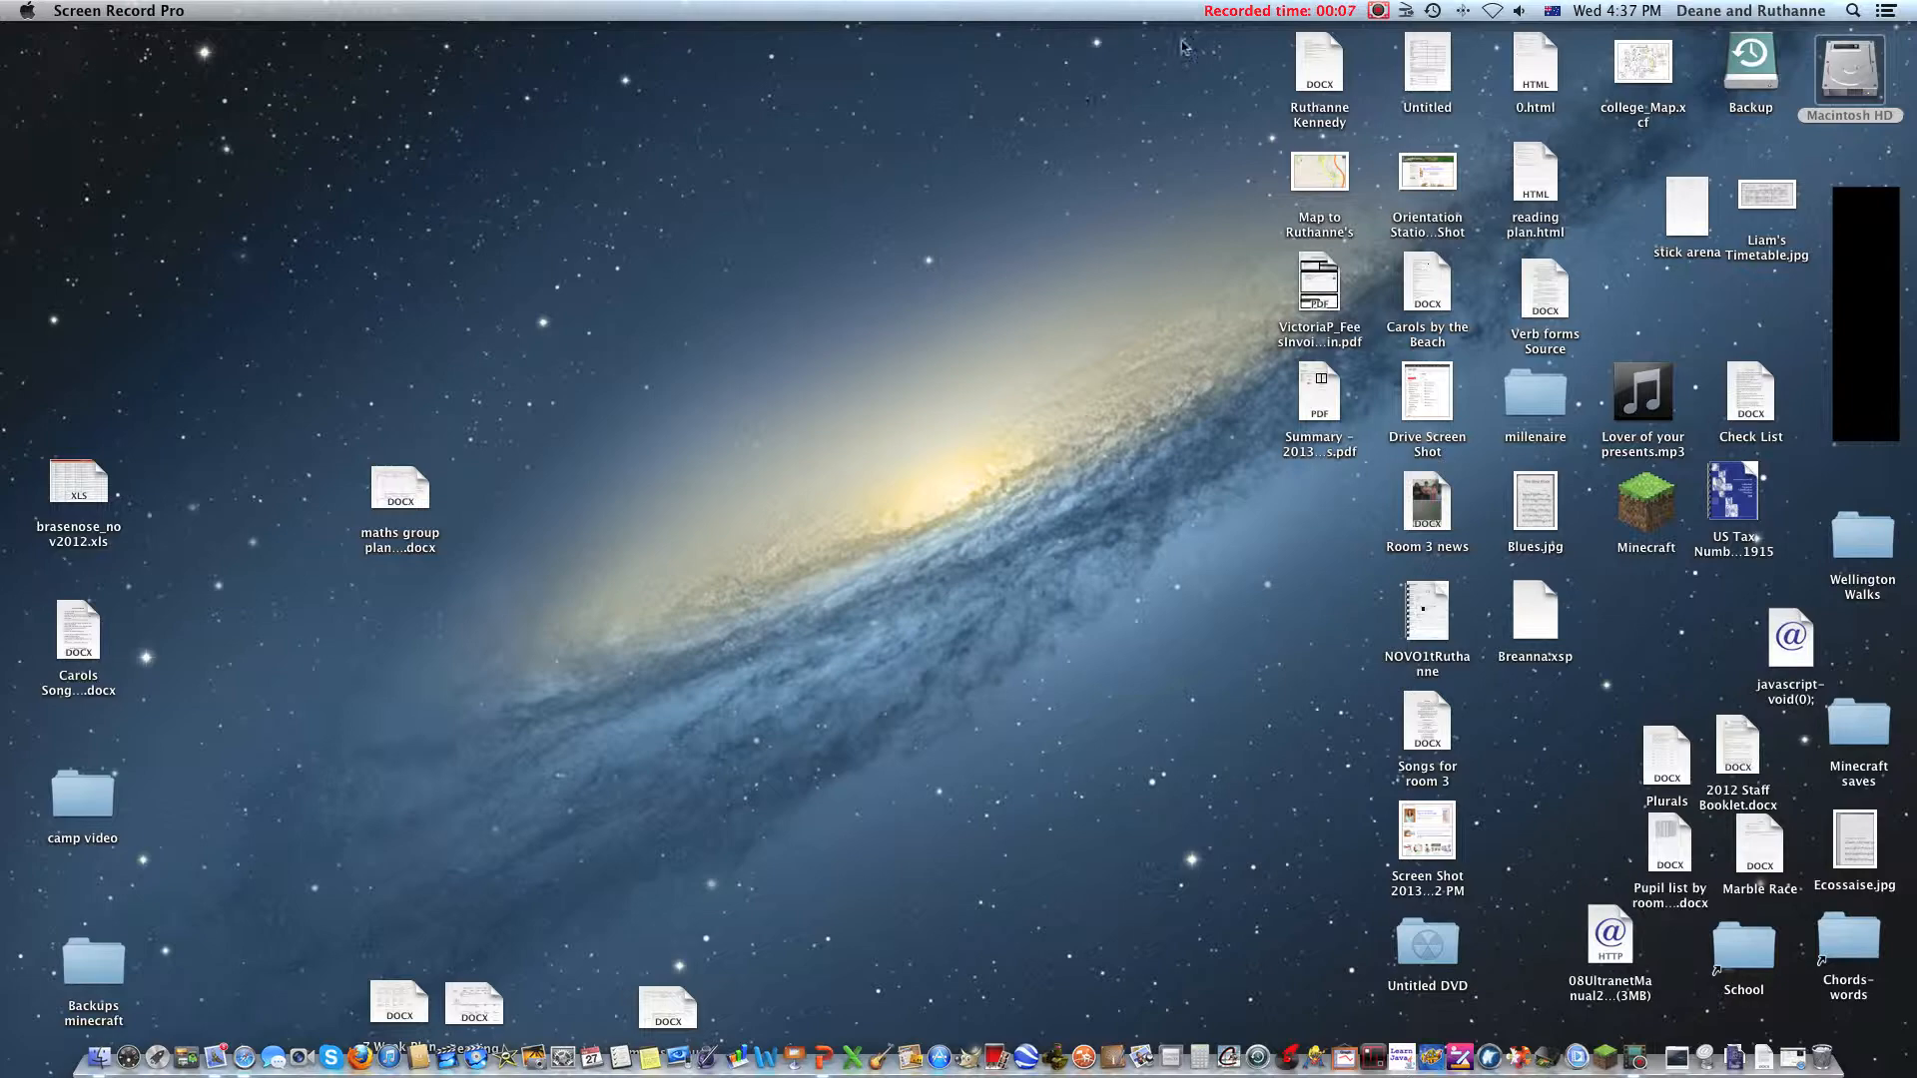
mouse_move(1795, 1004)
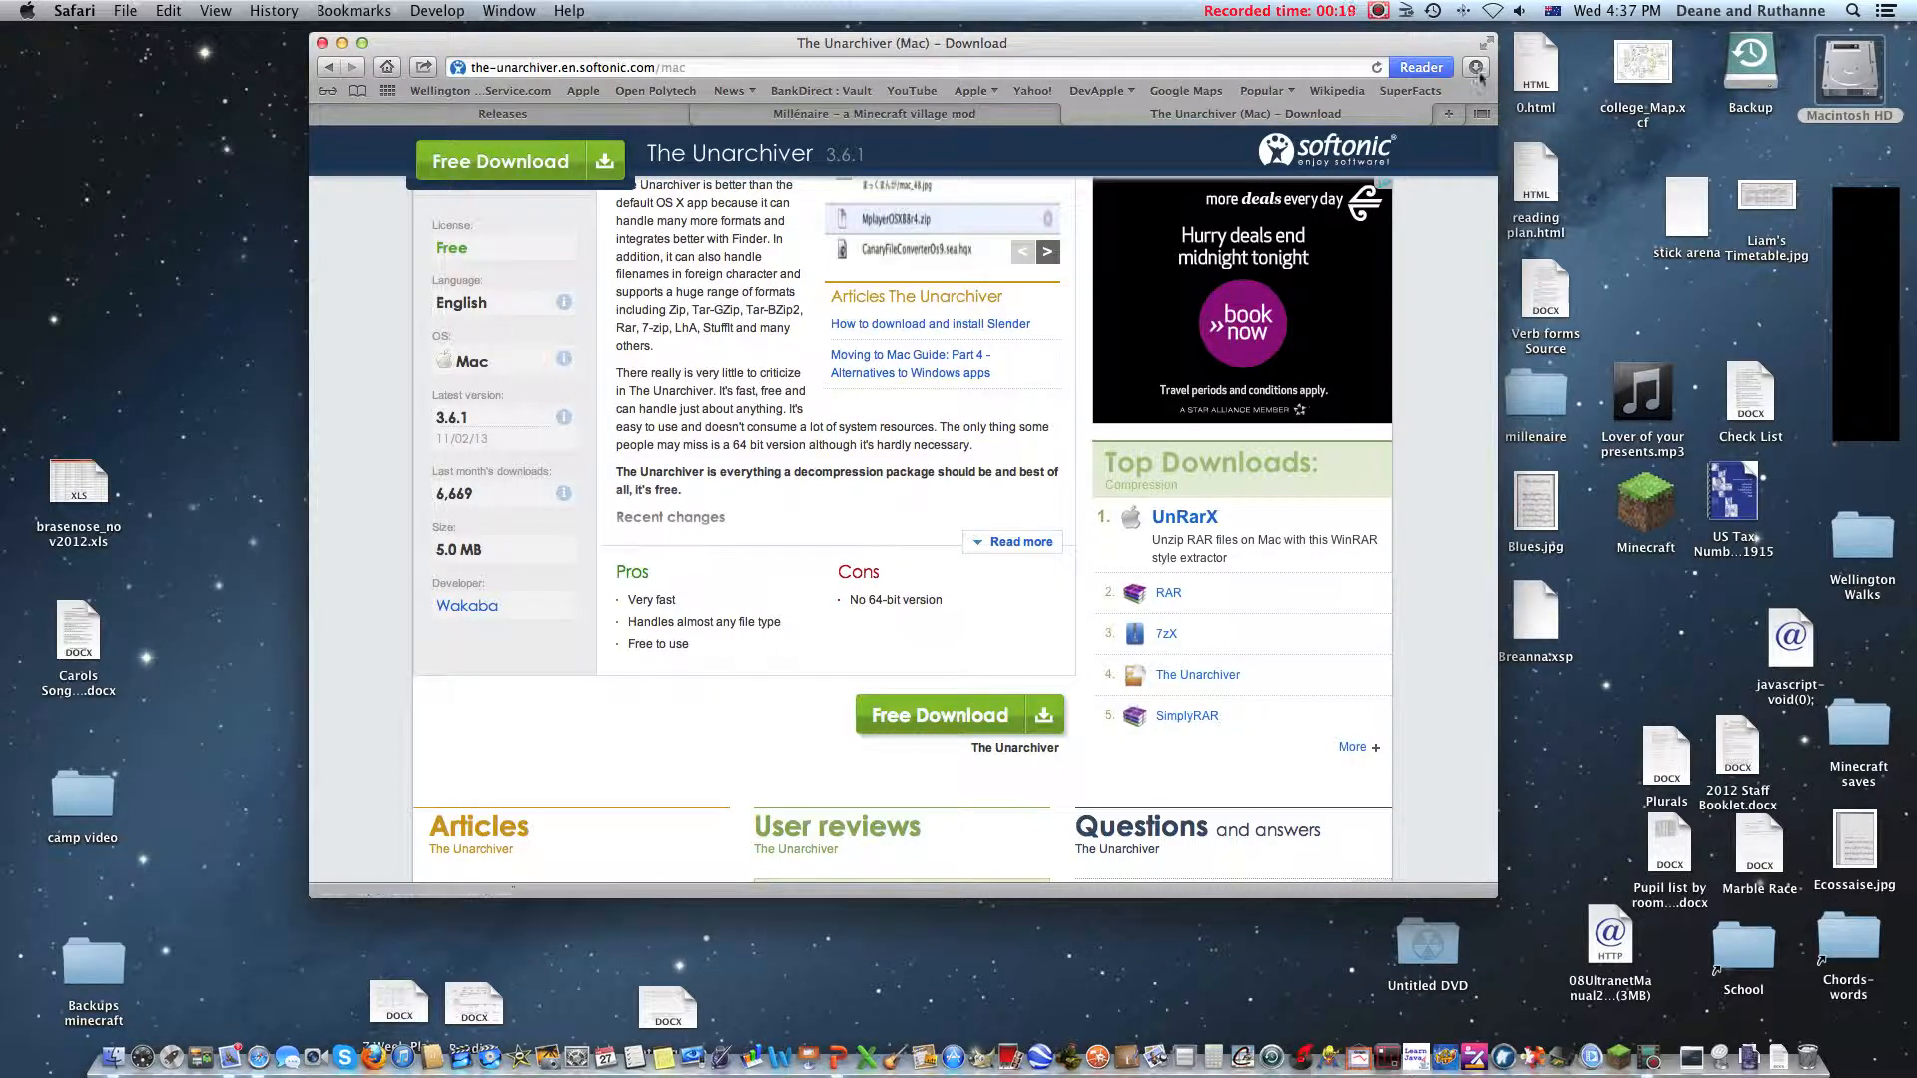
Step: Set the Safari window aside and open the Macintosh HD drive in Finder
left_click(1478, 68)
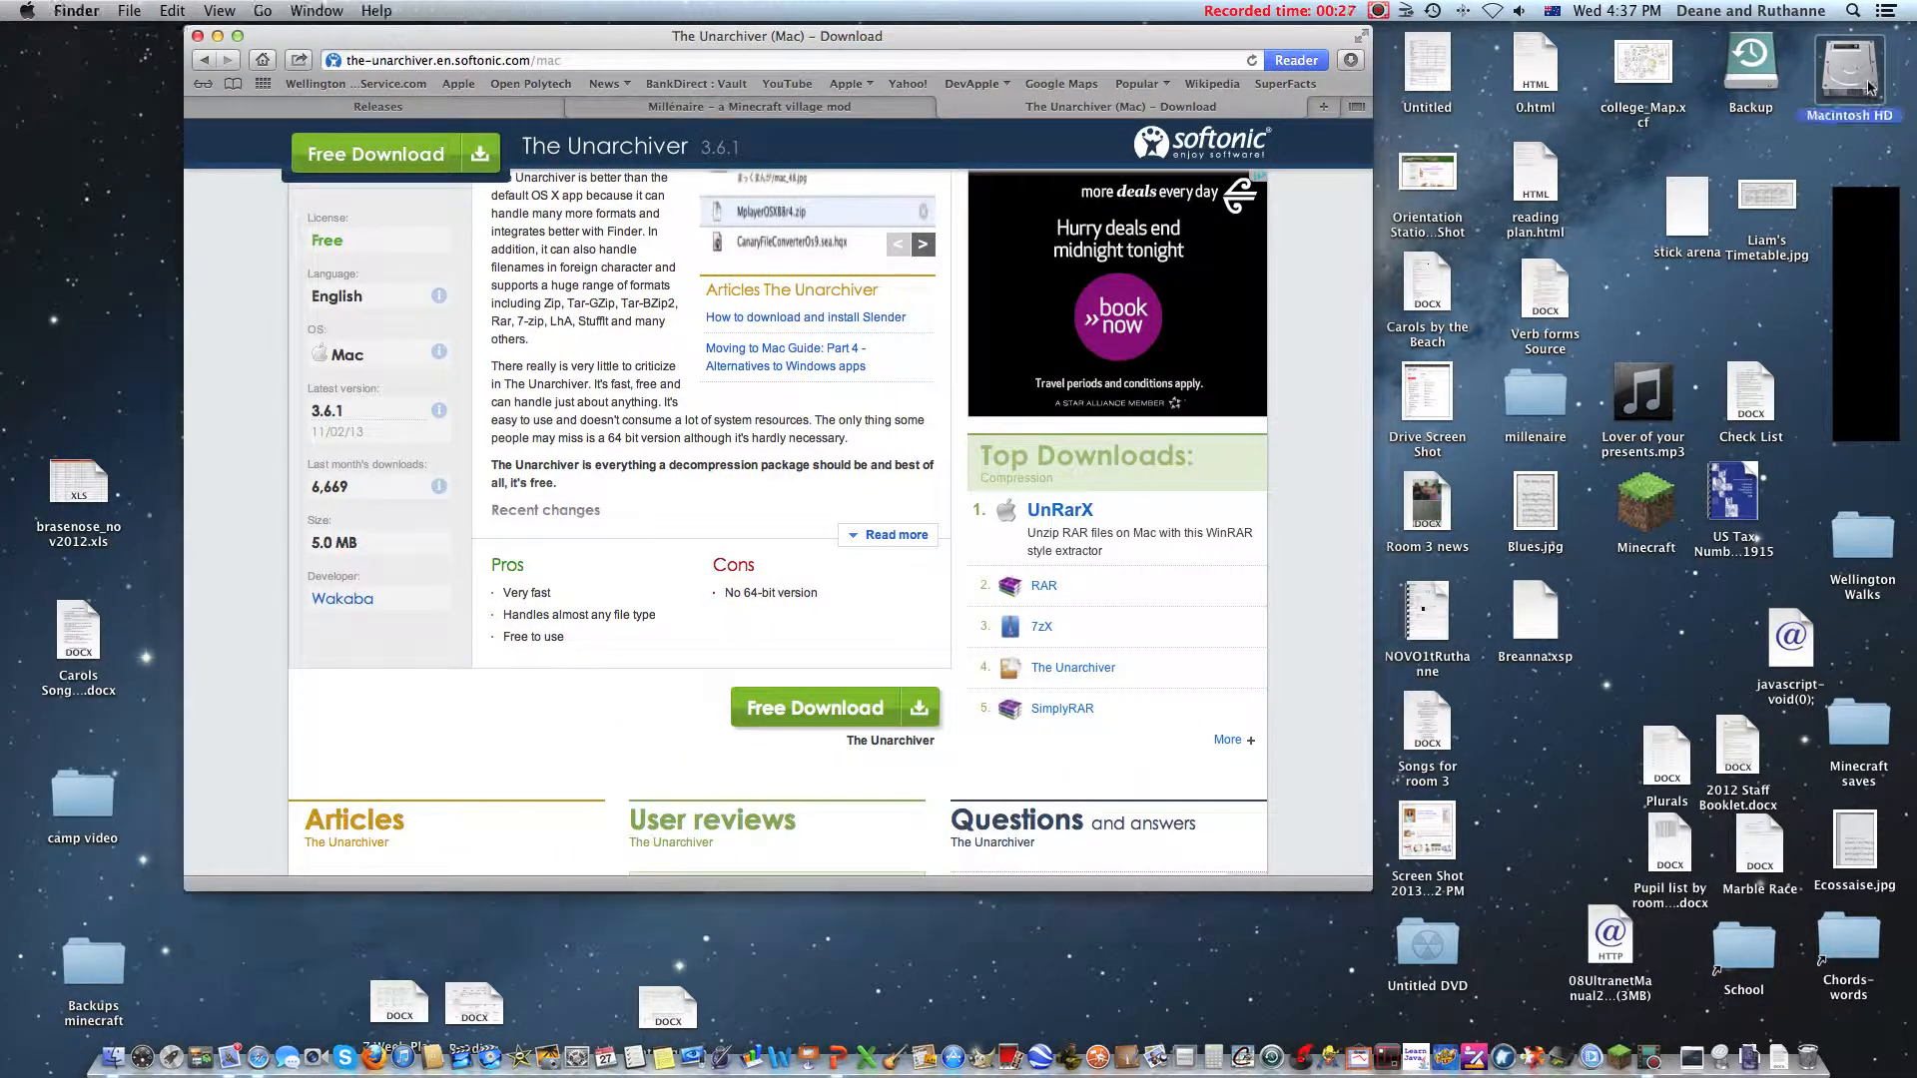
double_click(1849, 68)
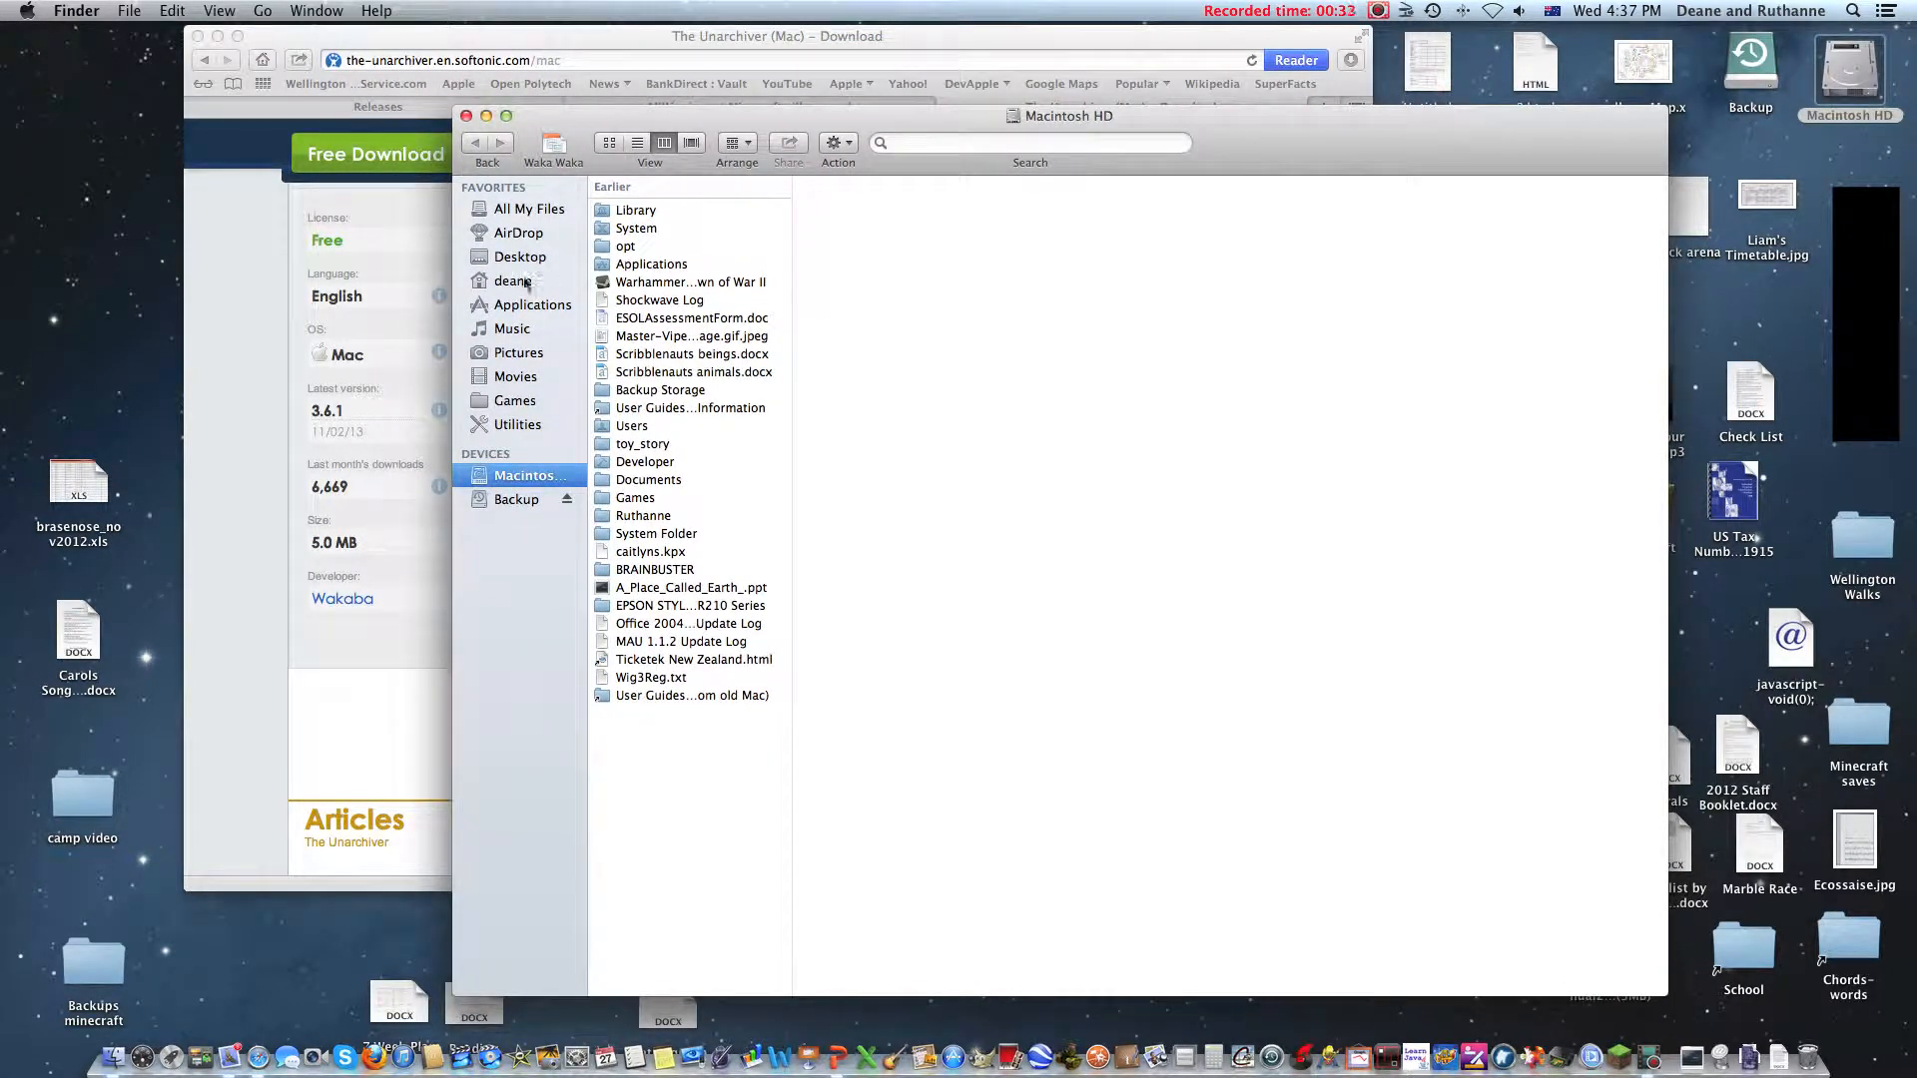
Step: Open the home folder's Library, listing Preferences, Caches and Application Support
left_click(513, 280)
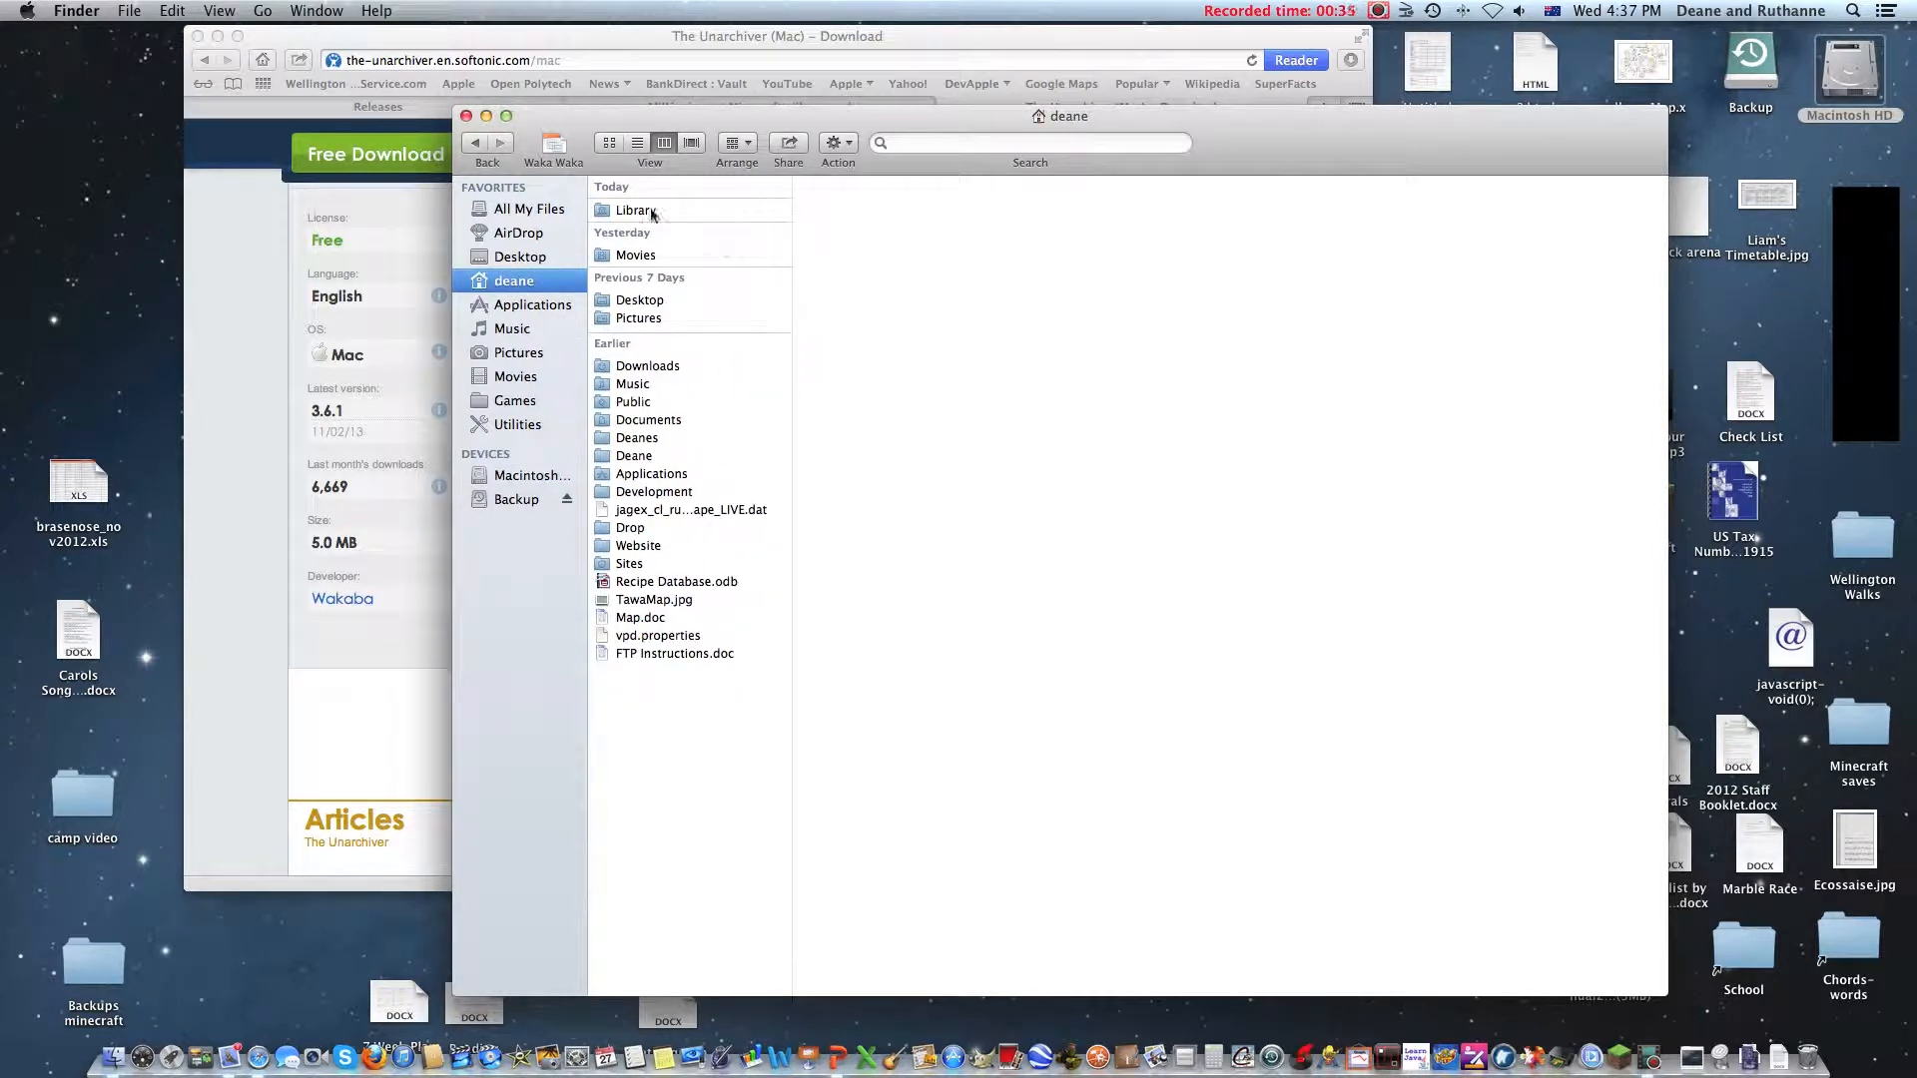
left_click(635, 209)
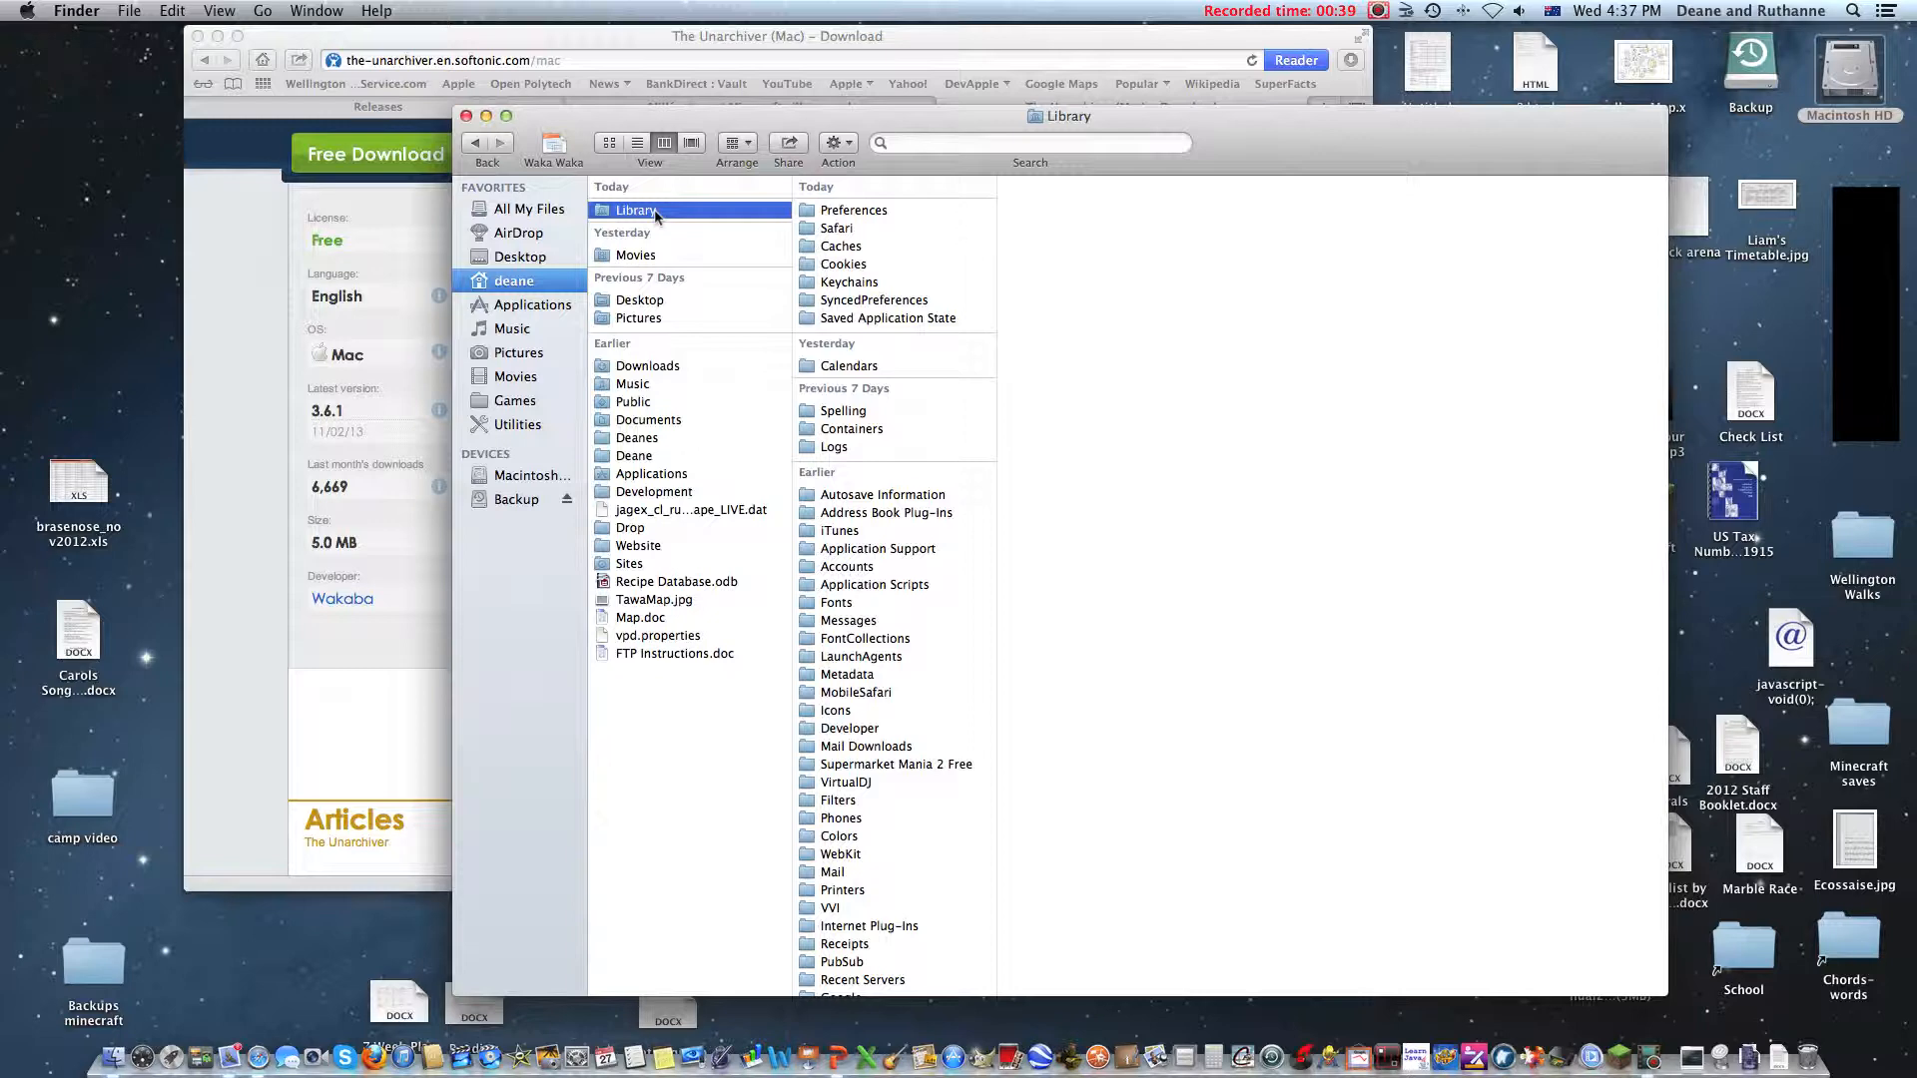
mouse_move(755, 651)
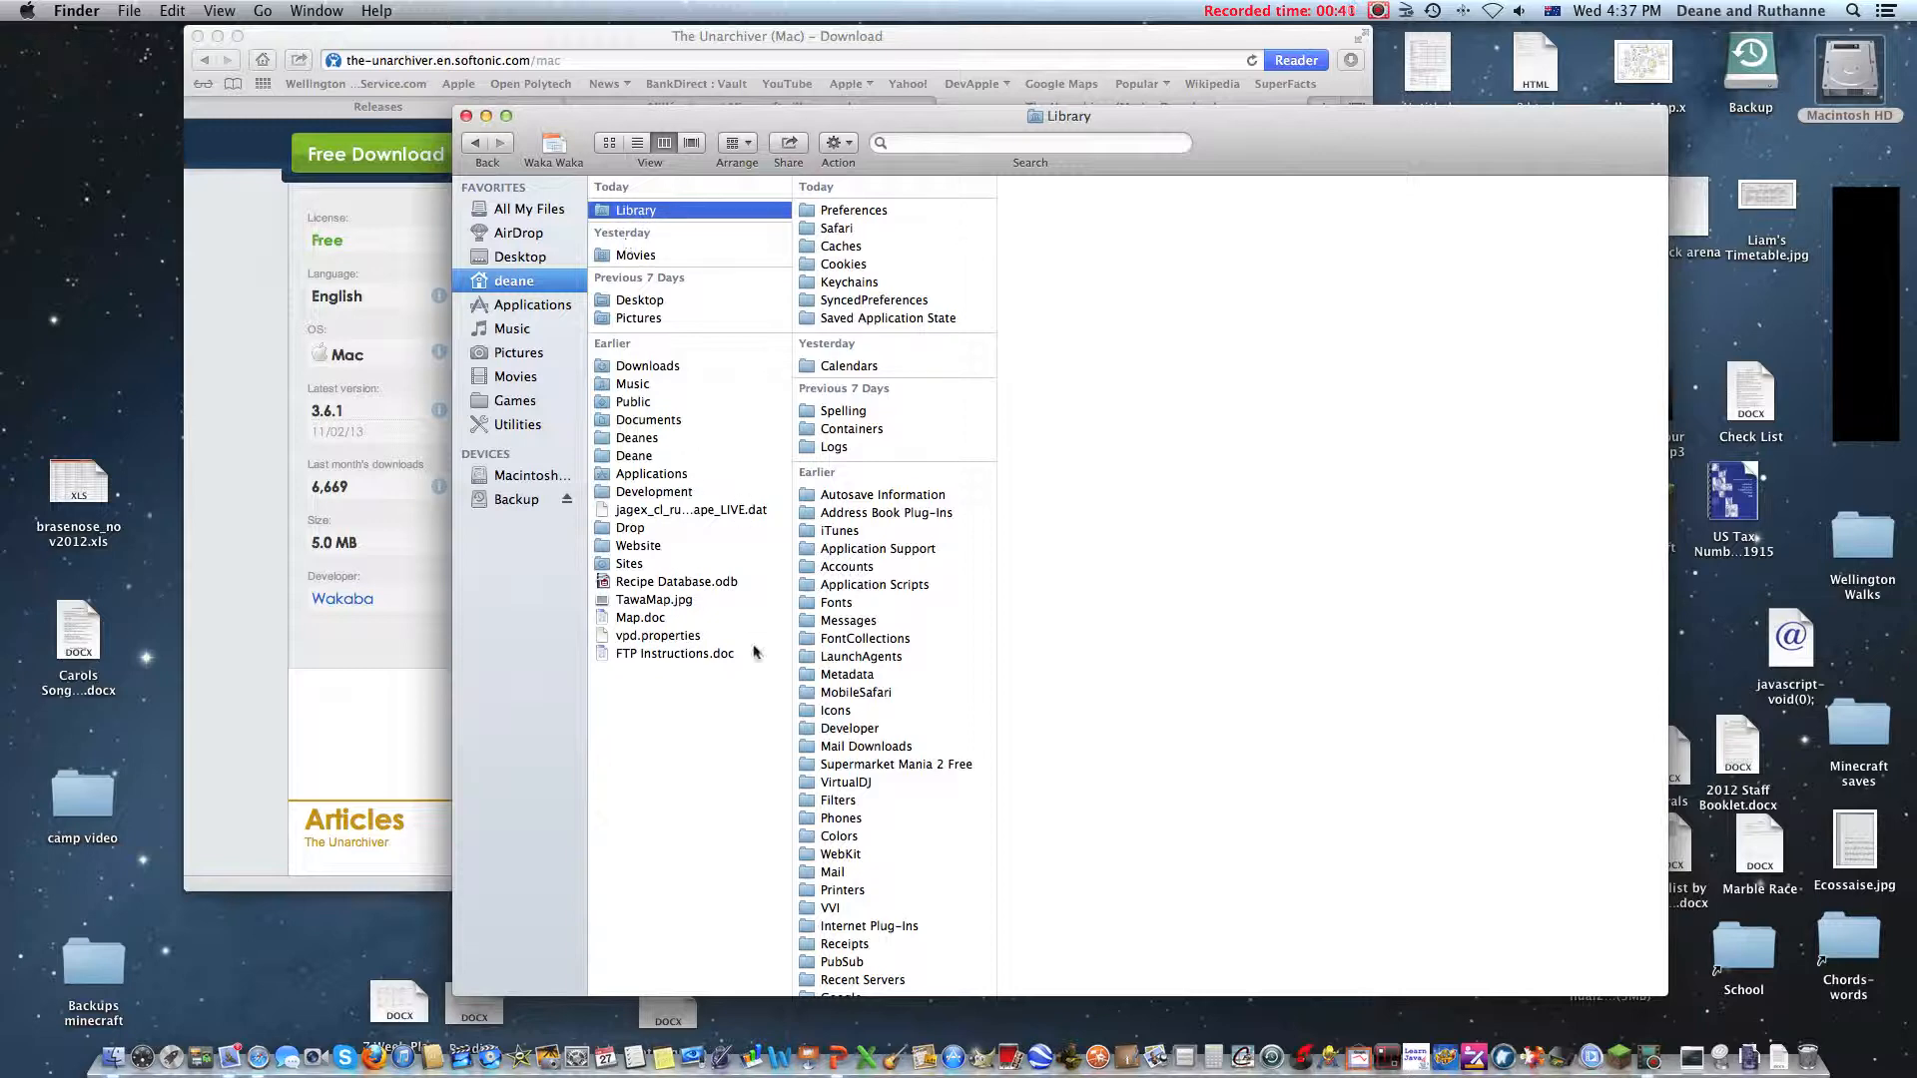
mouse_move(691, 623)
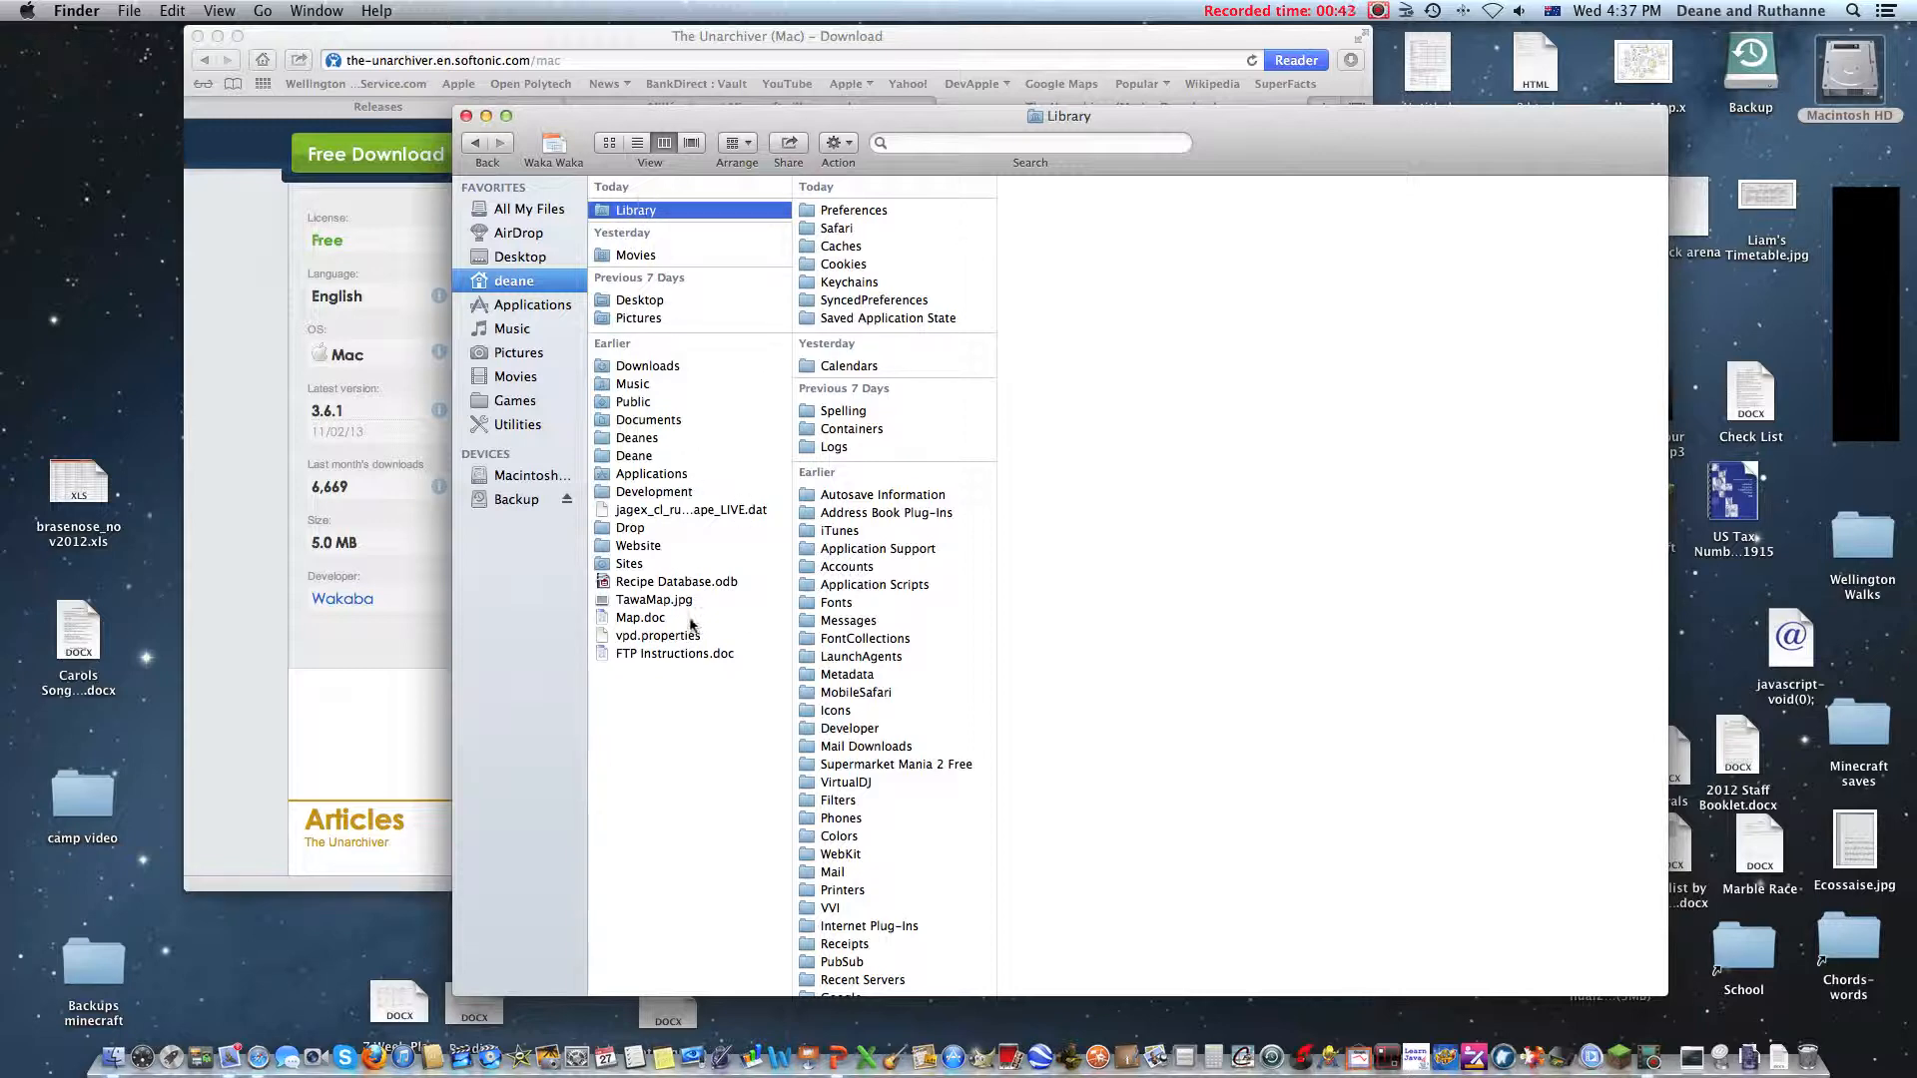
left_click(262, 12)
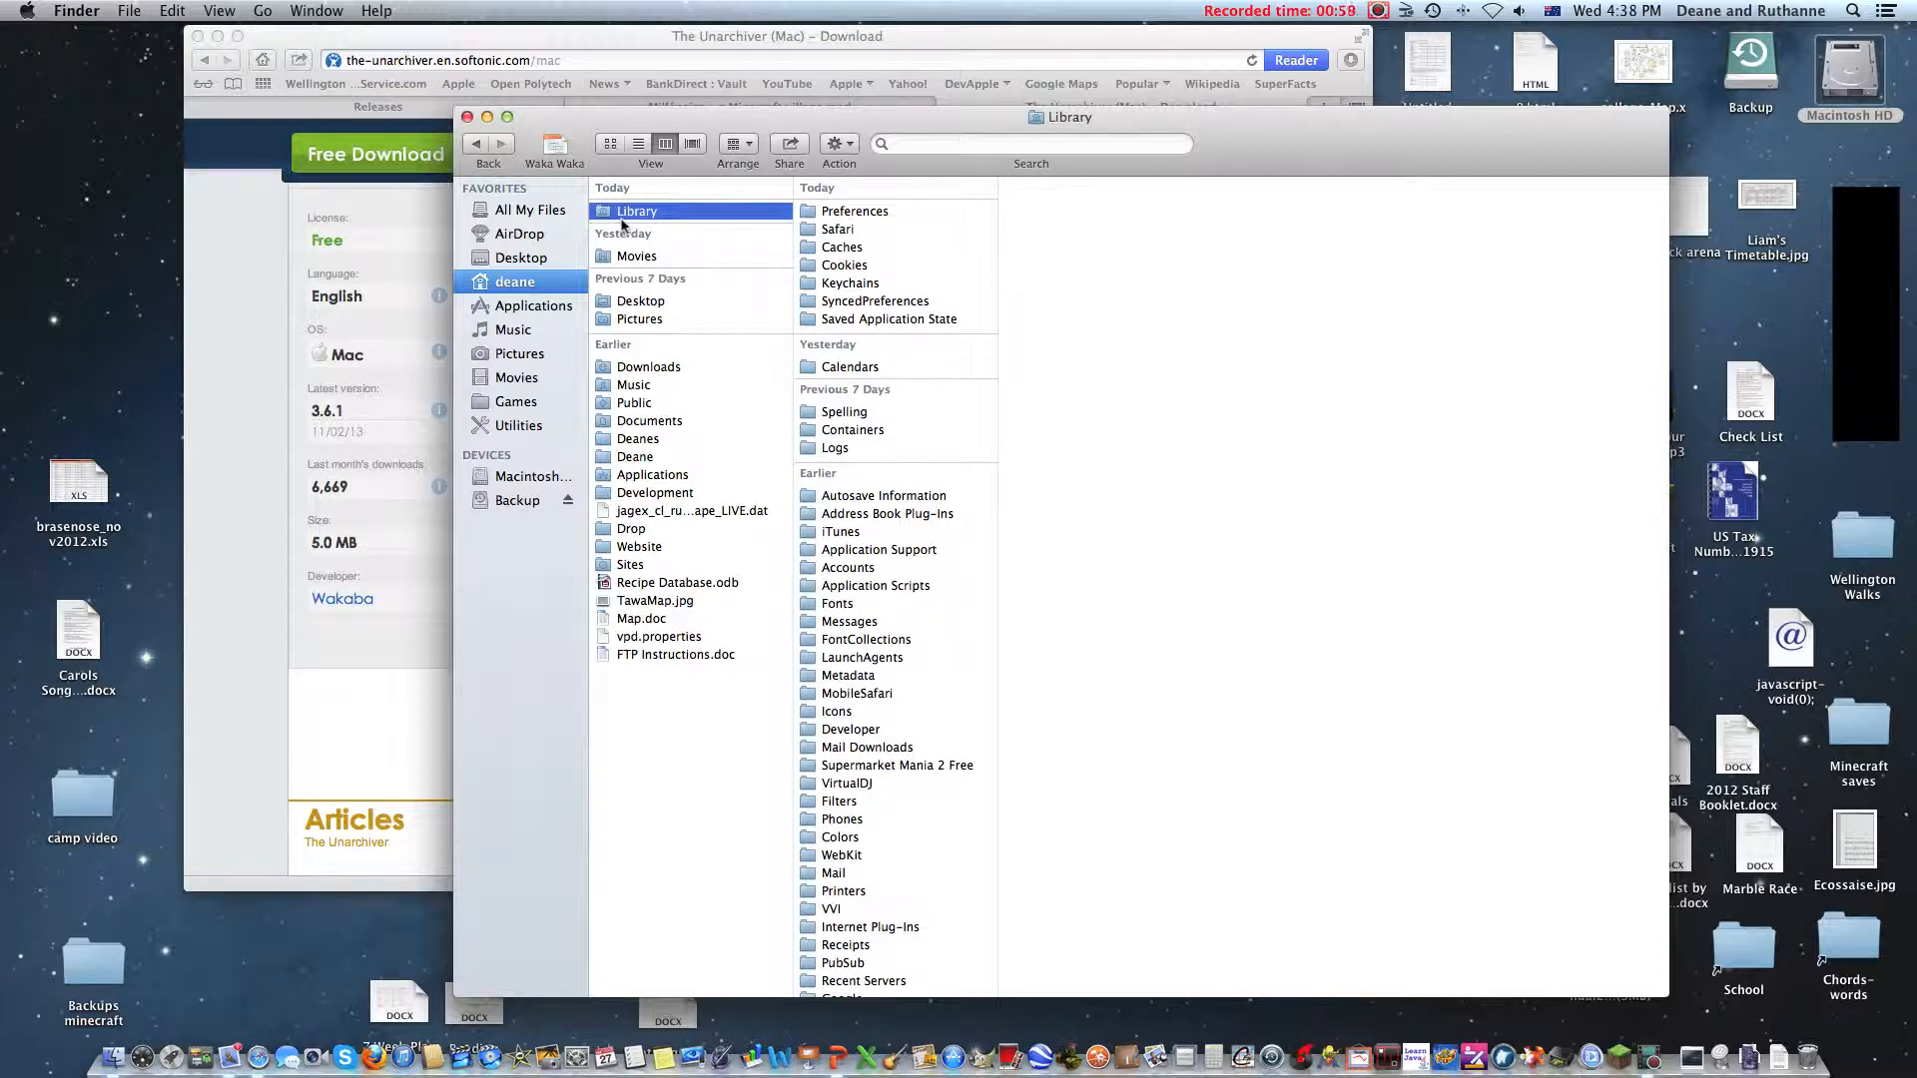
Step: Navigate Library > Application Support > minecraft > bin and select minecraft.jar
left_click(531, 476)
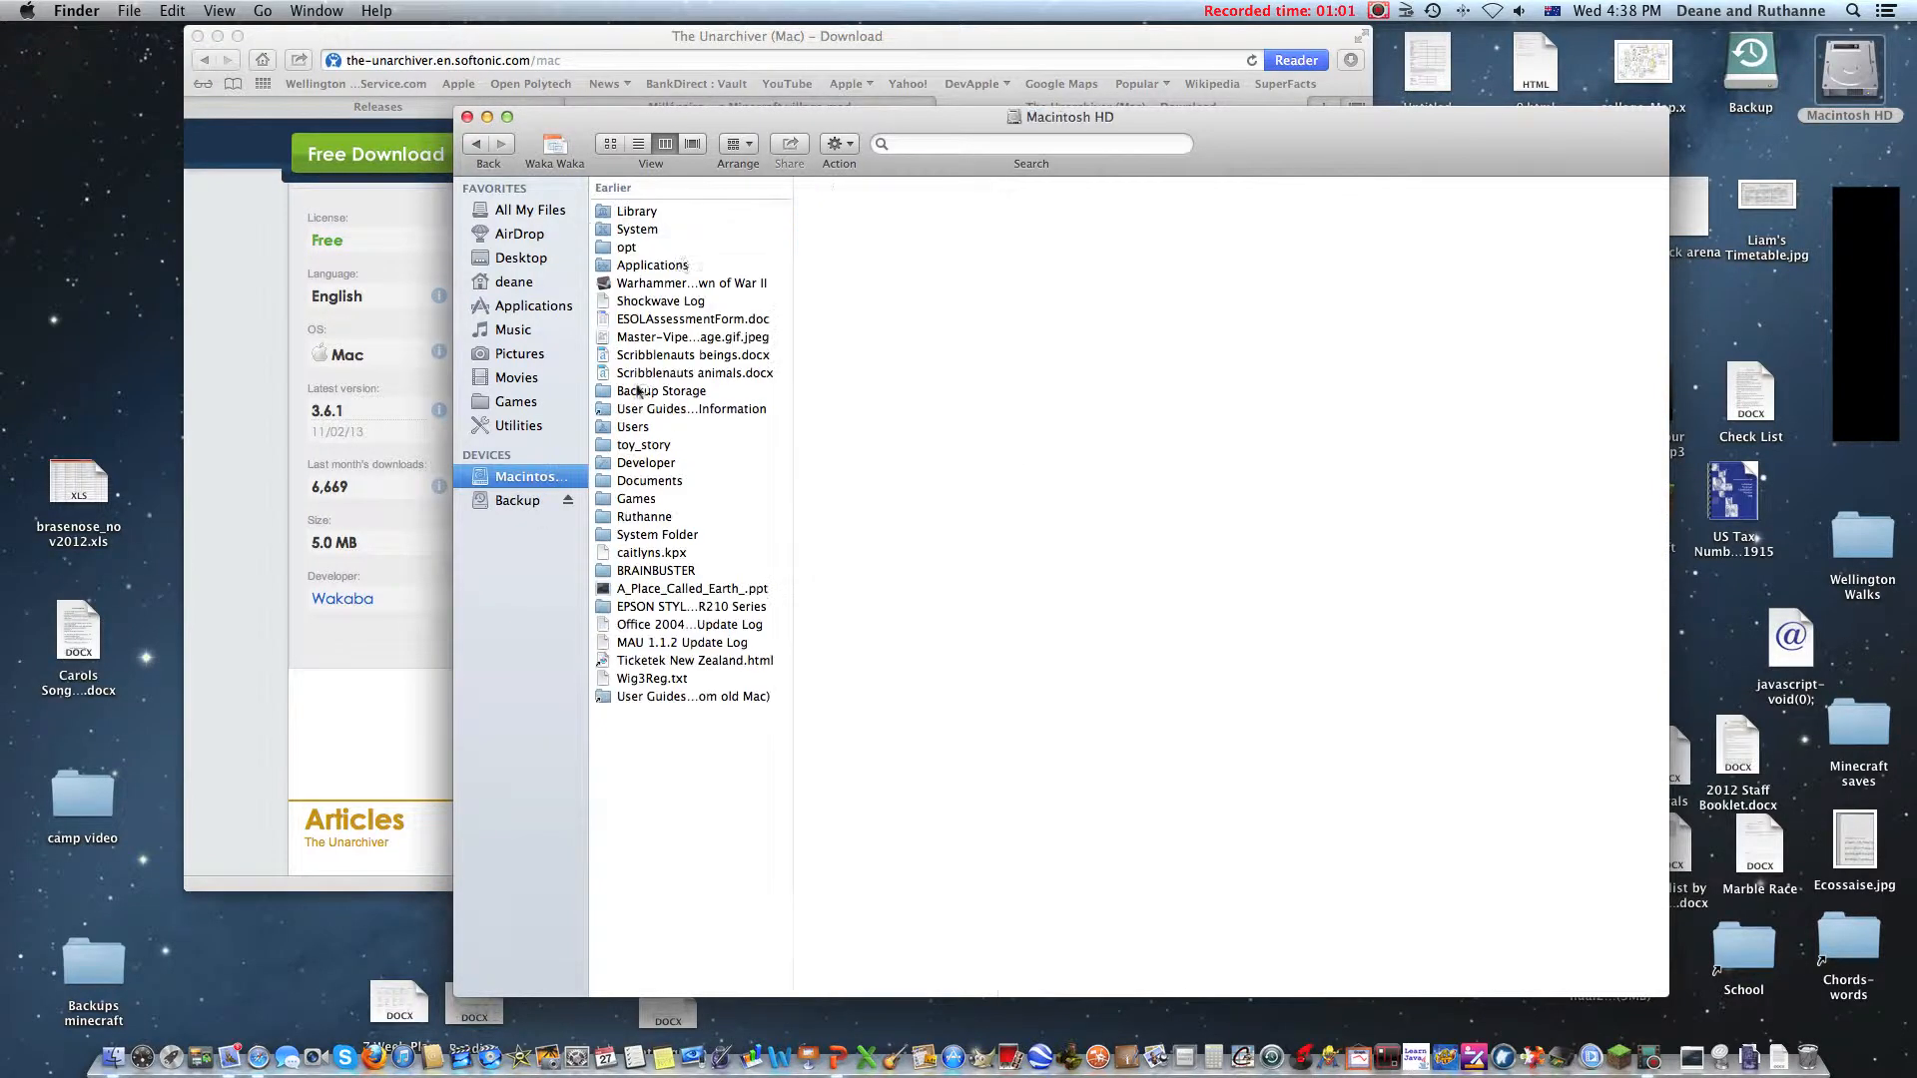
left_click(637, 210)
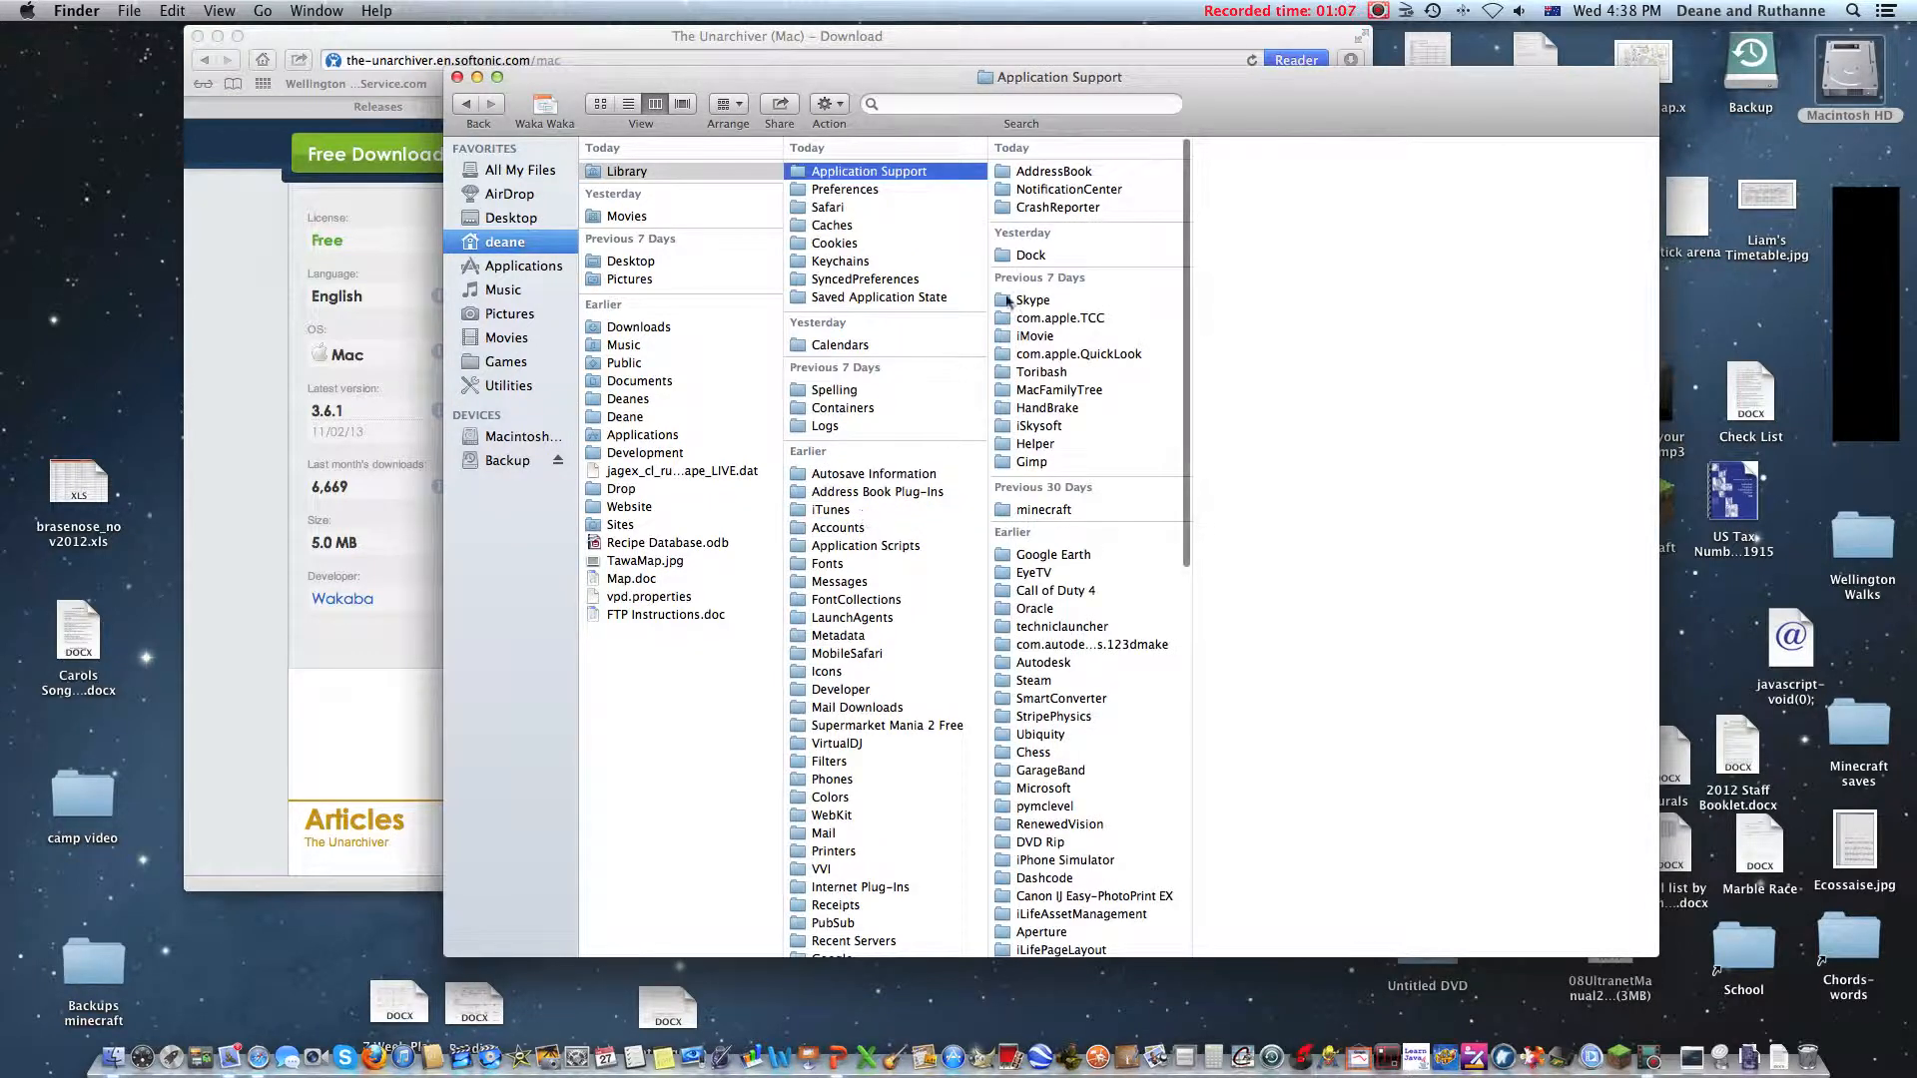
left_click(1044, 510)
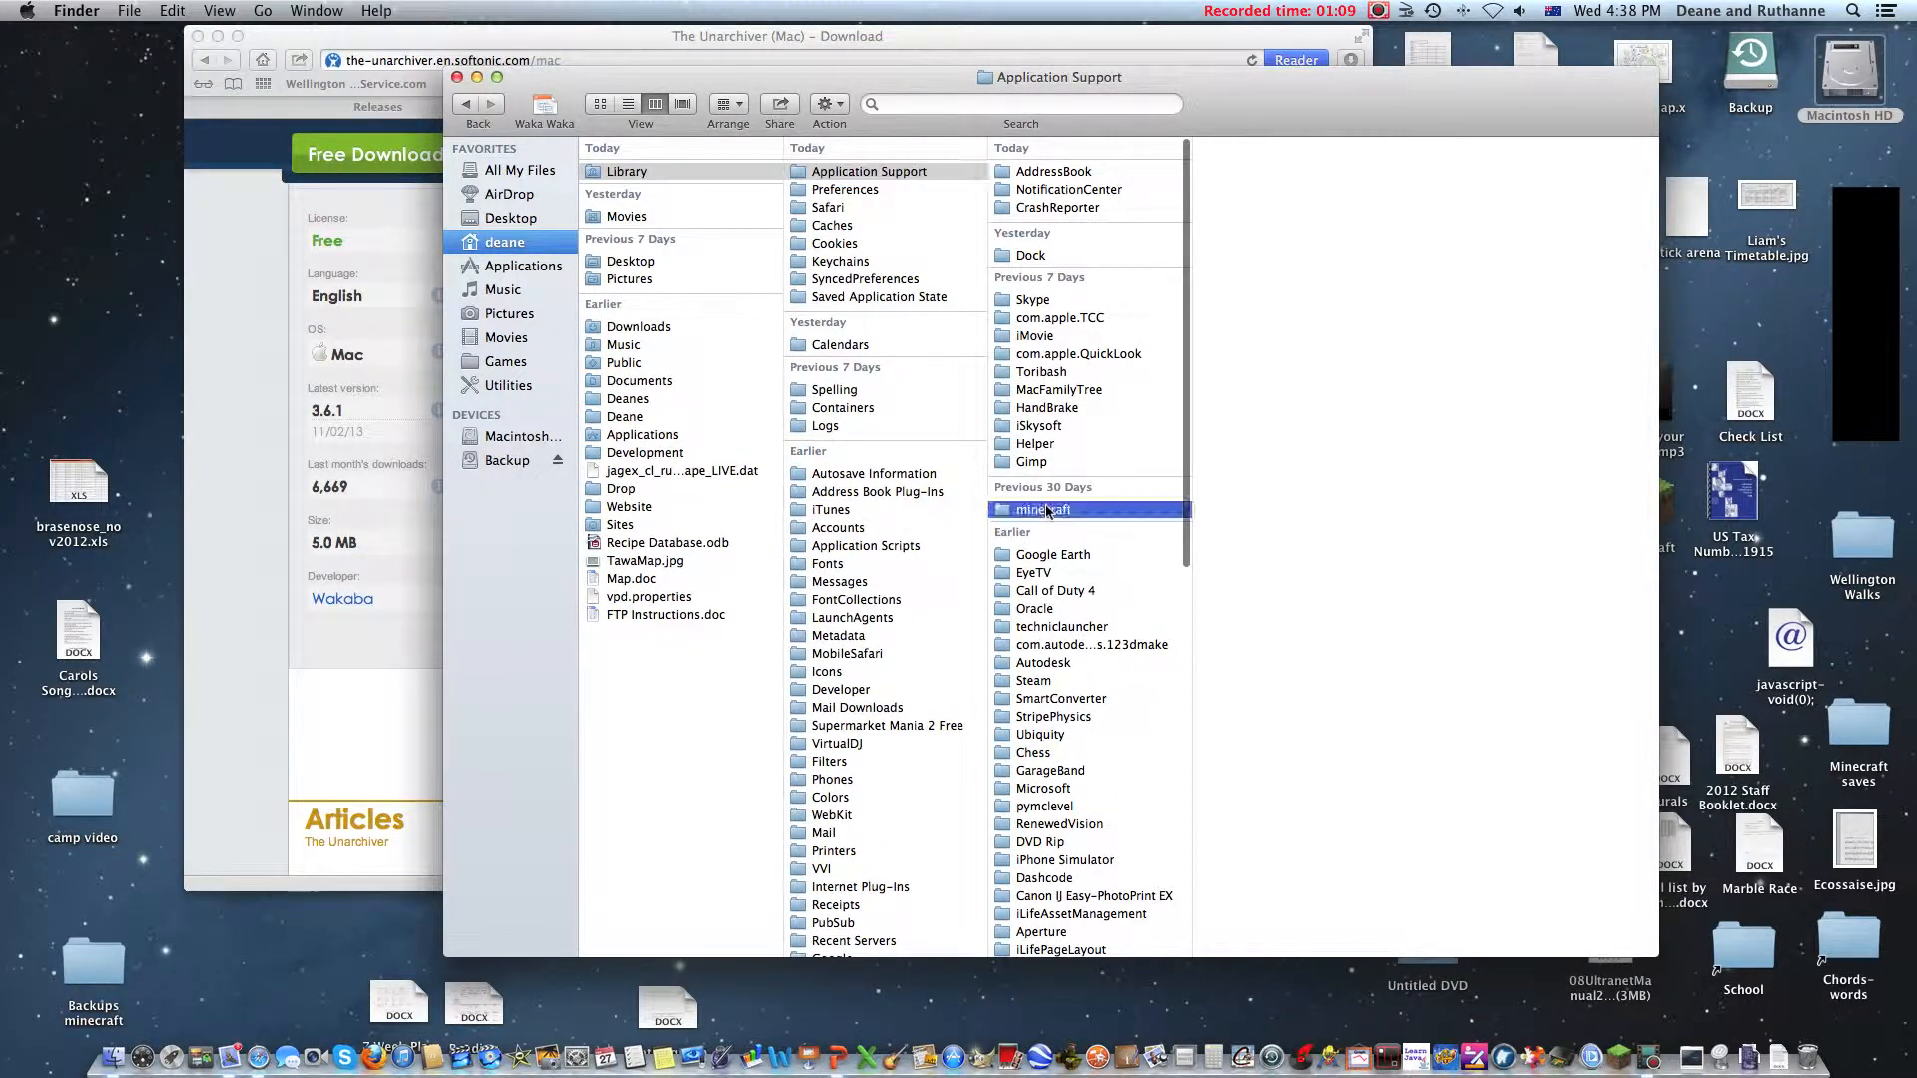
double_click(1046, 510)
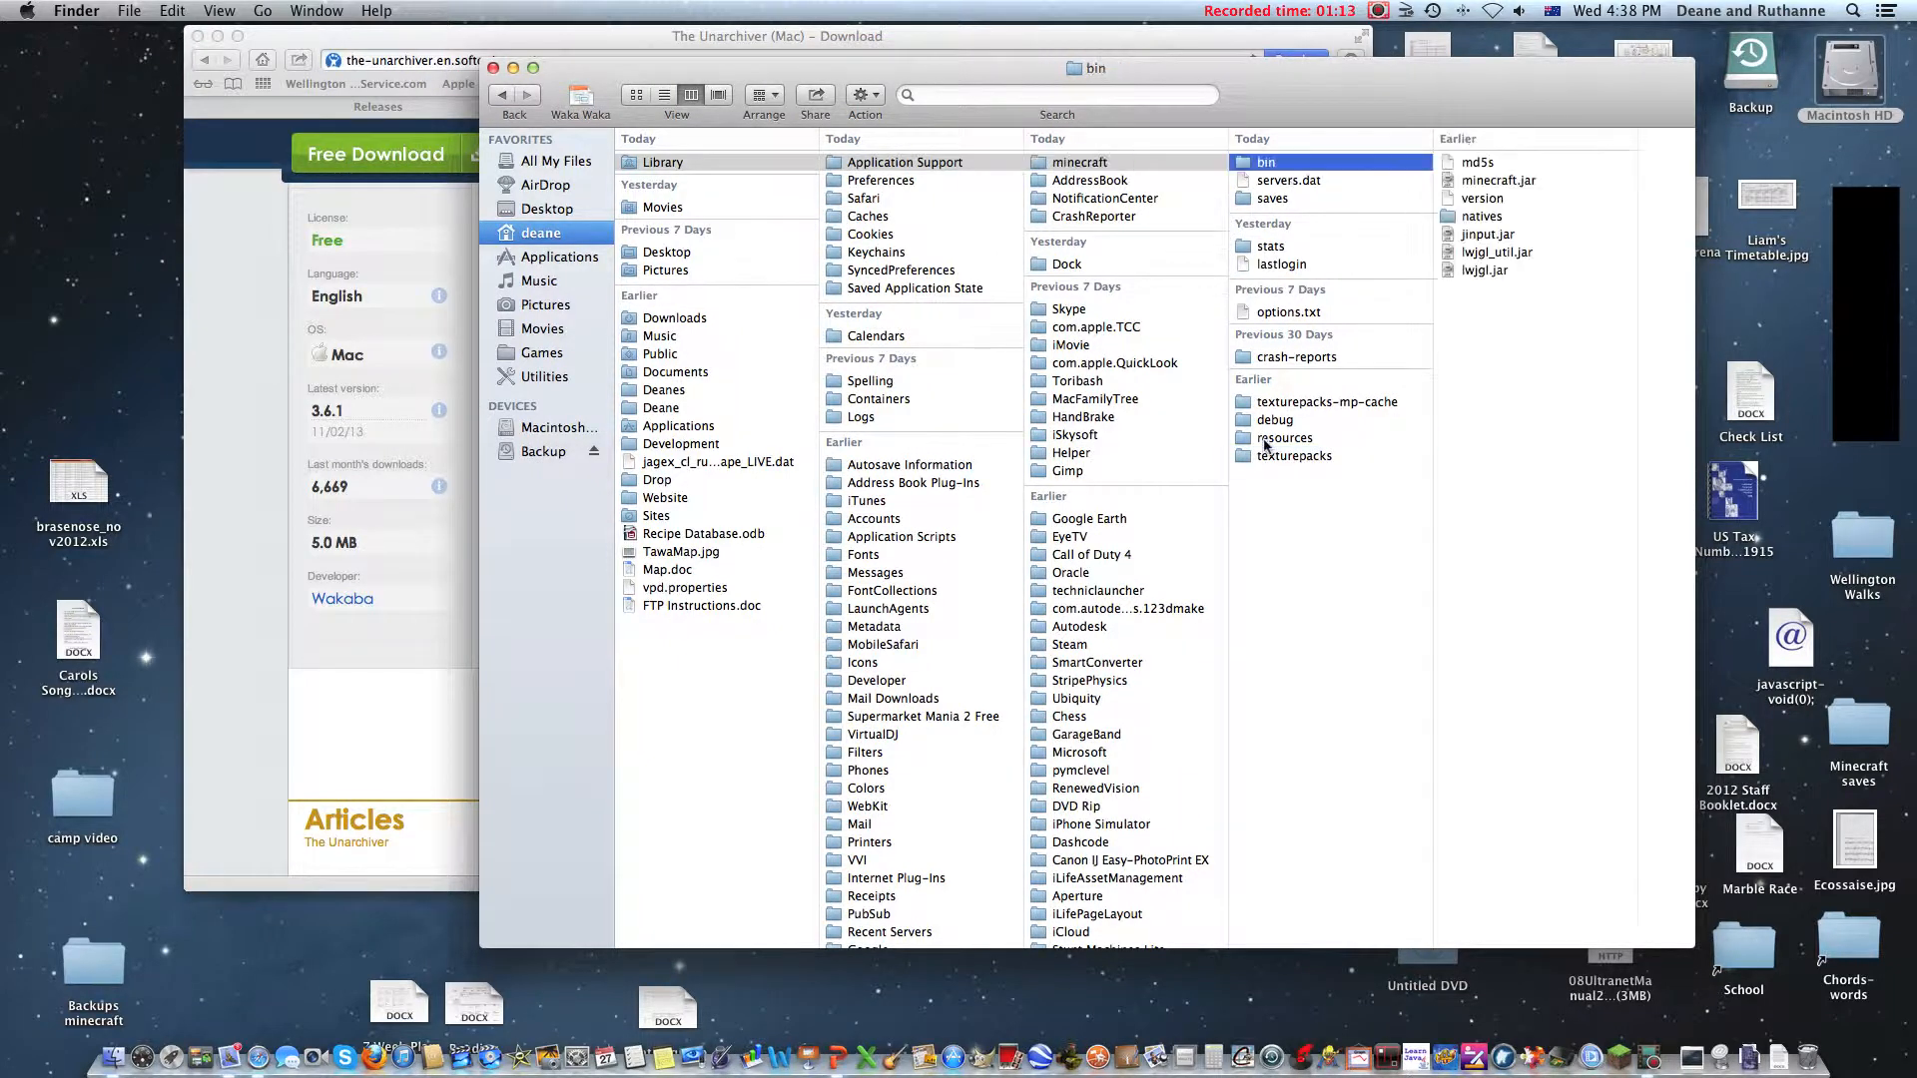
left_click(1031, 193)
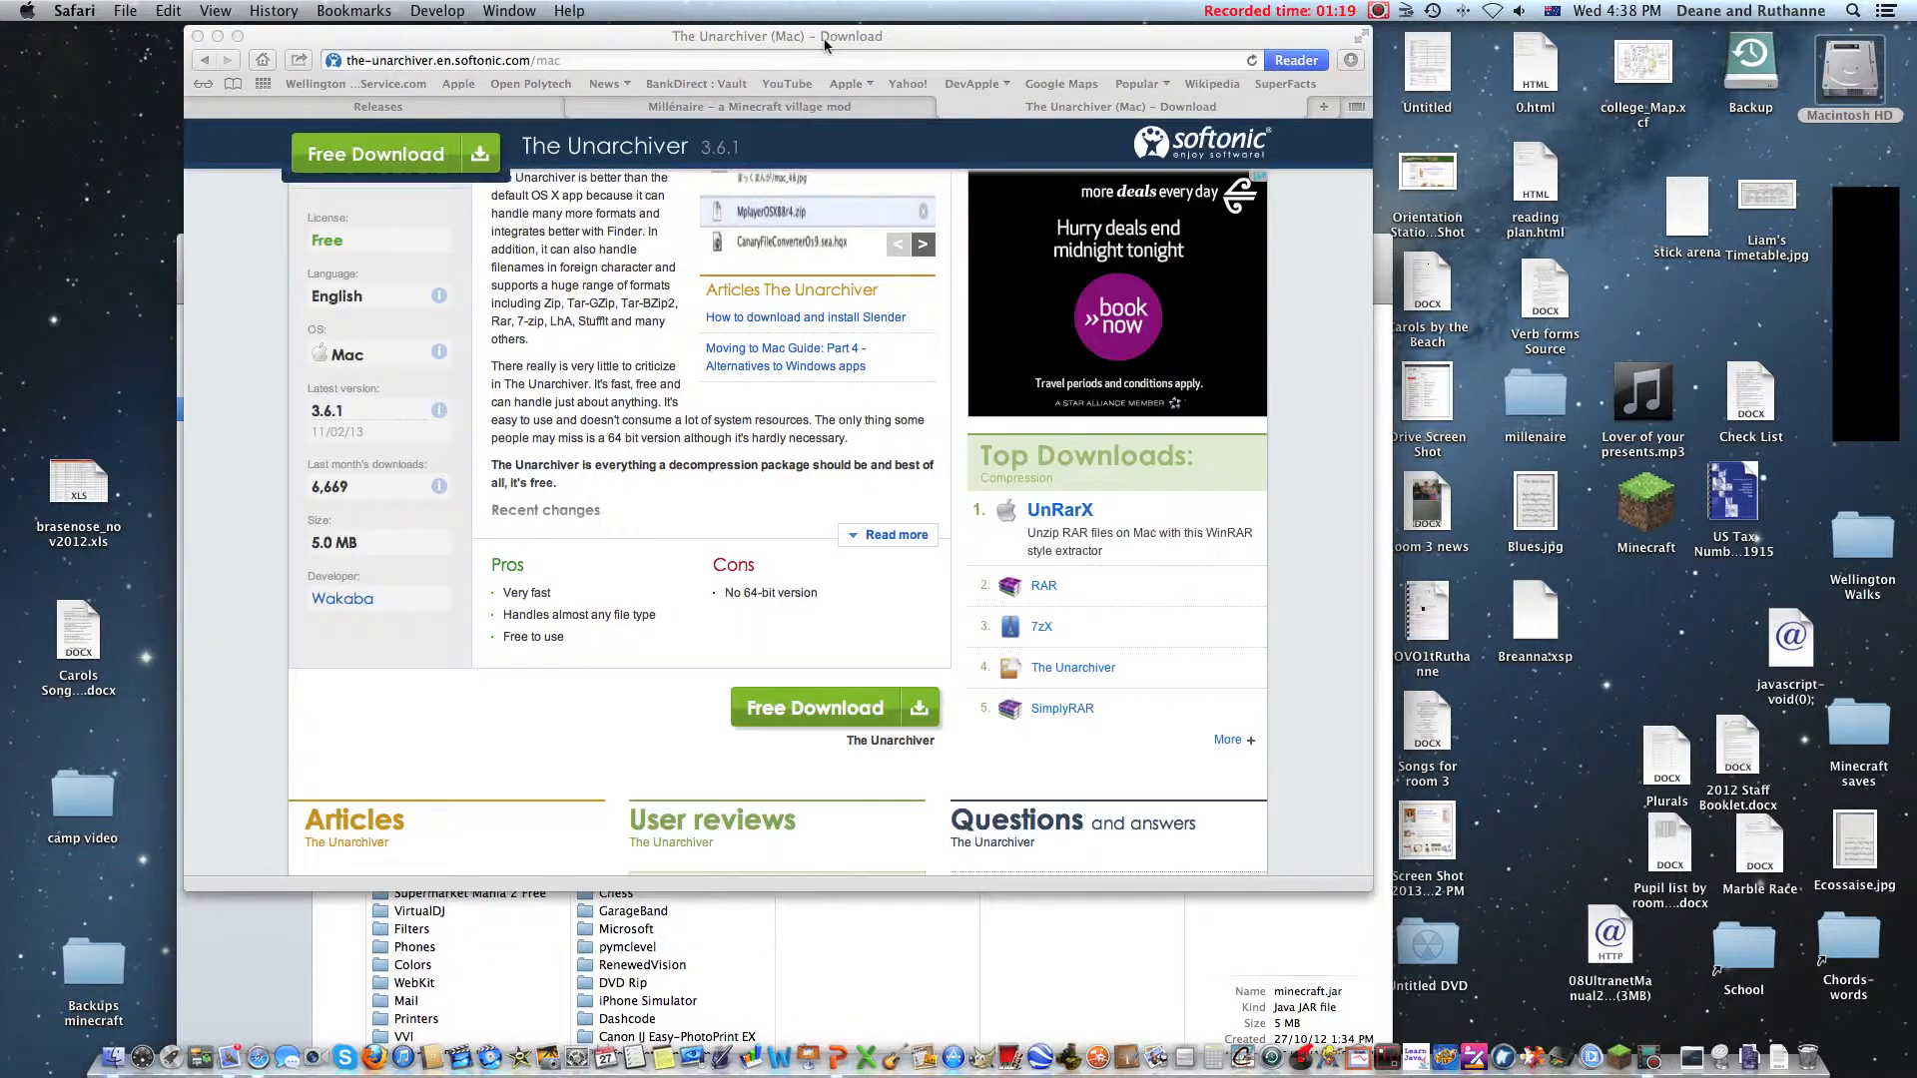
Step: Unpack minecraft.jar with The Unarchiver into a minecraft folder in bin
left_click(1045, 358)
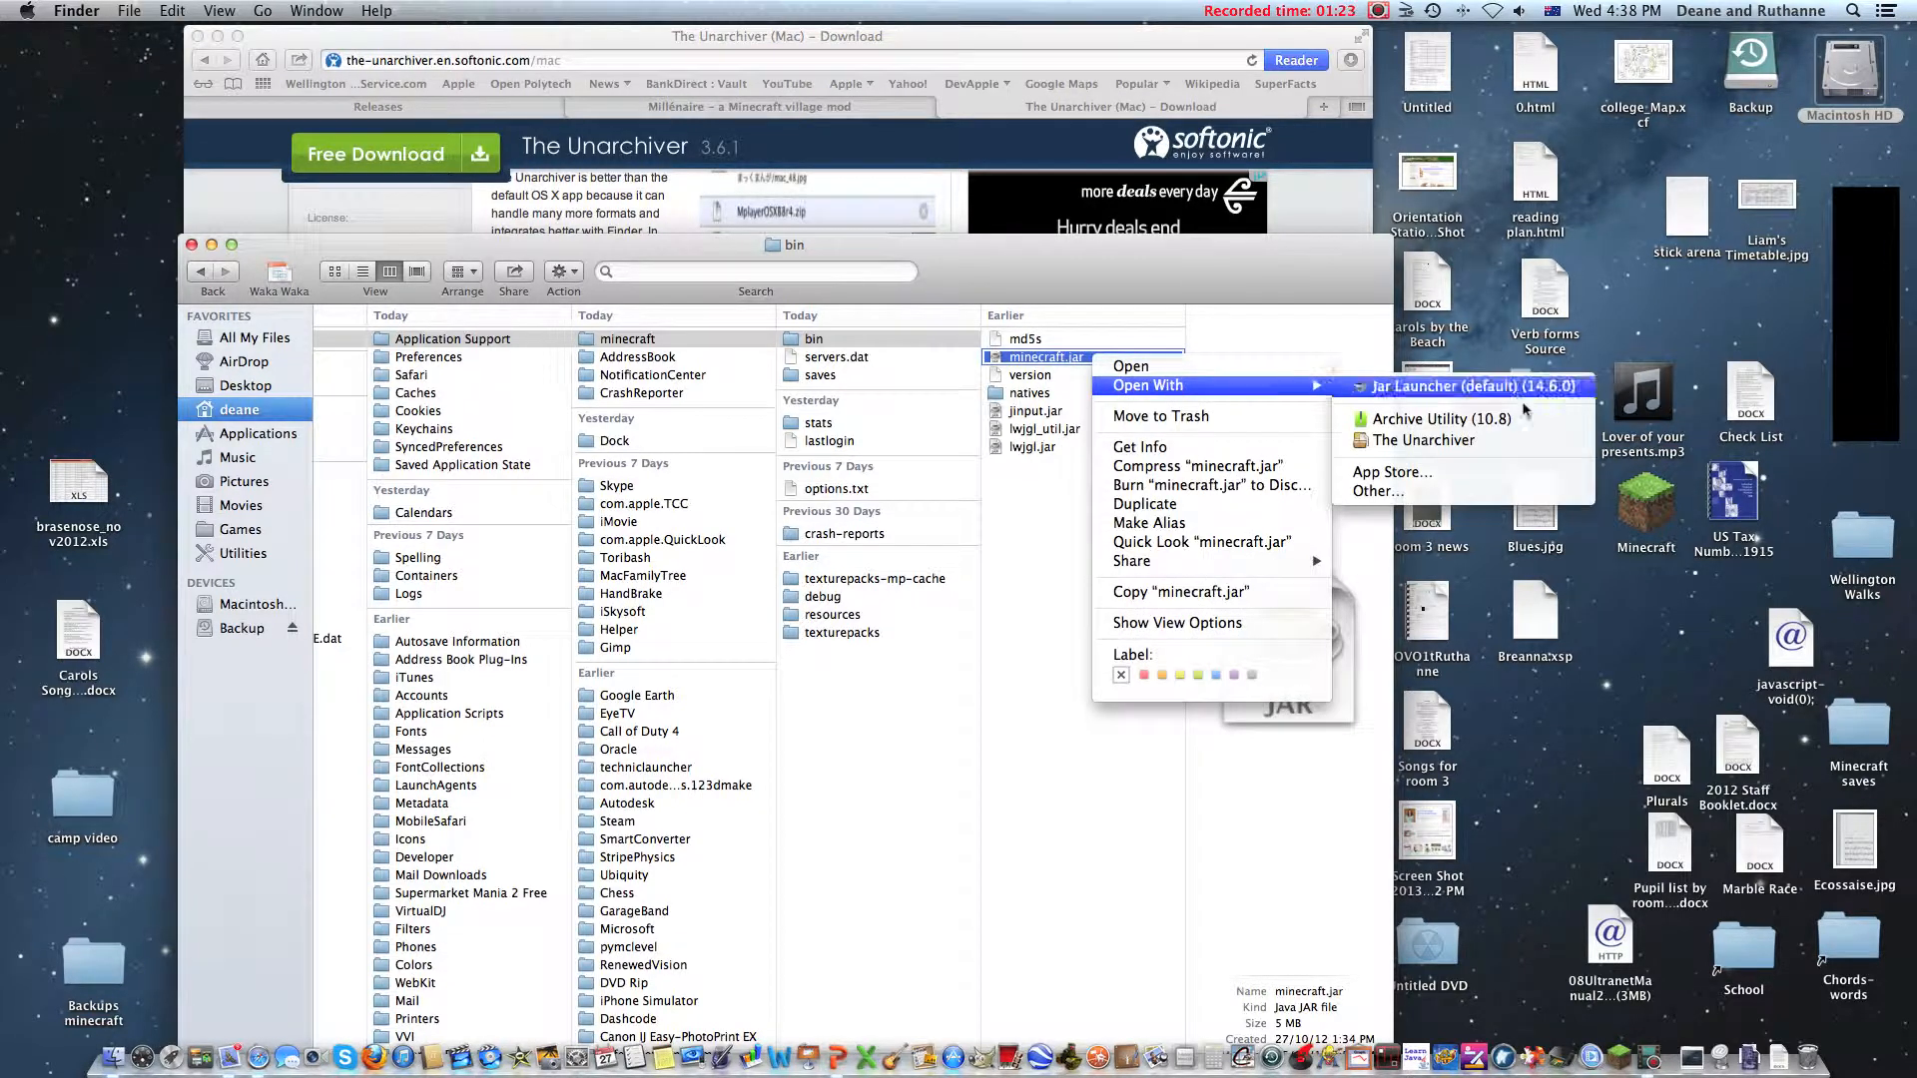
mouse_move(1442, 419)
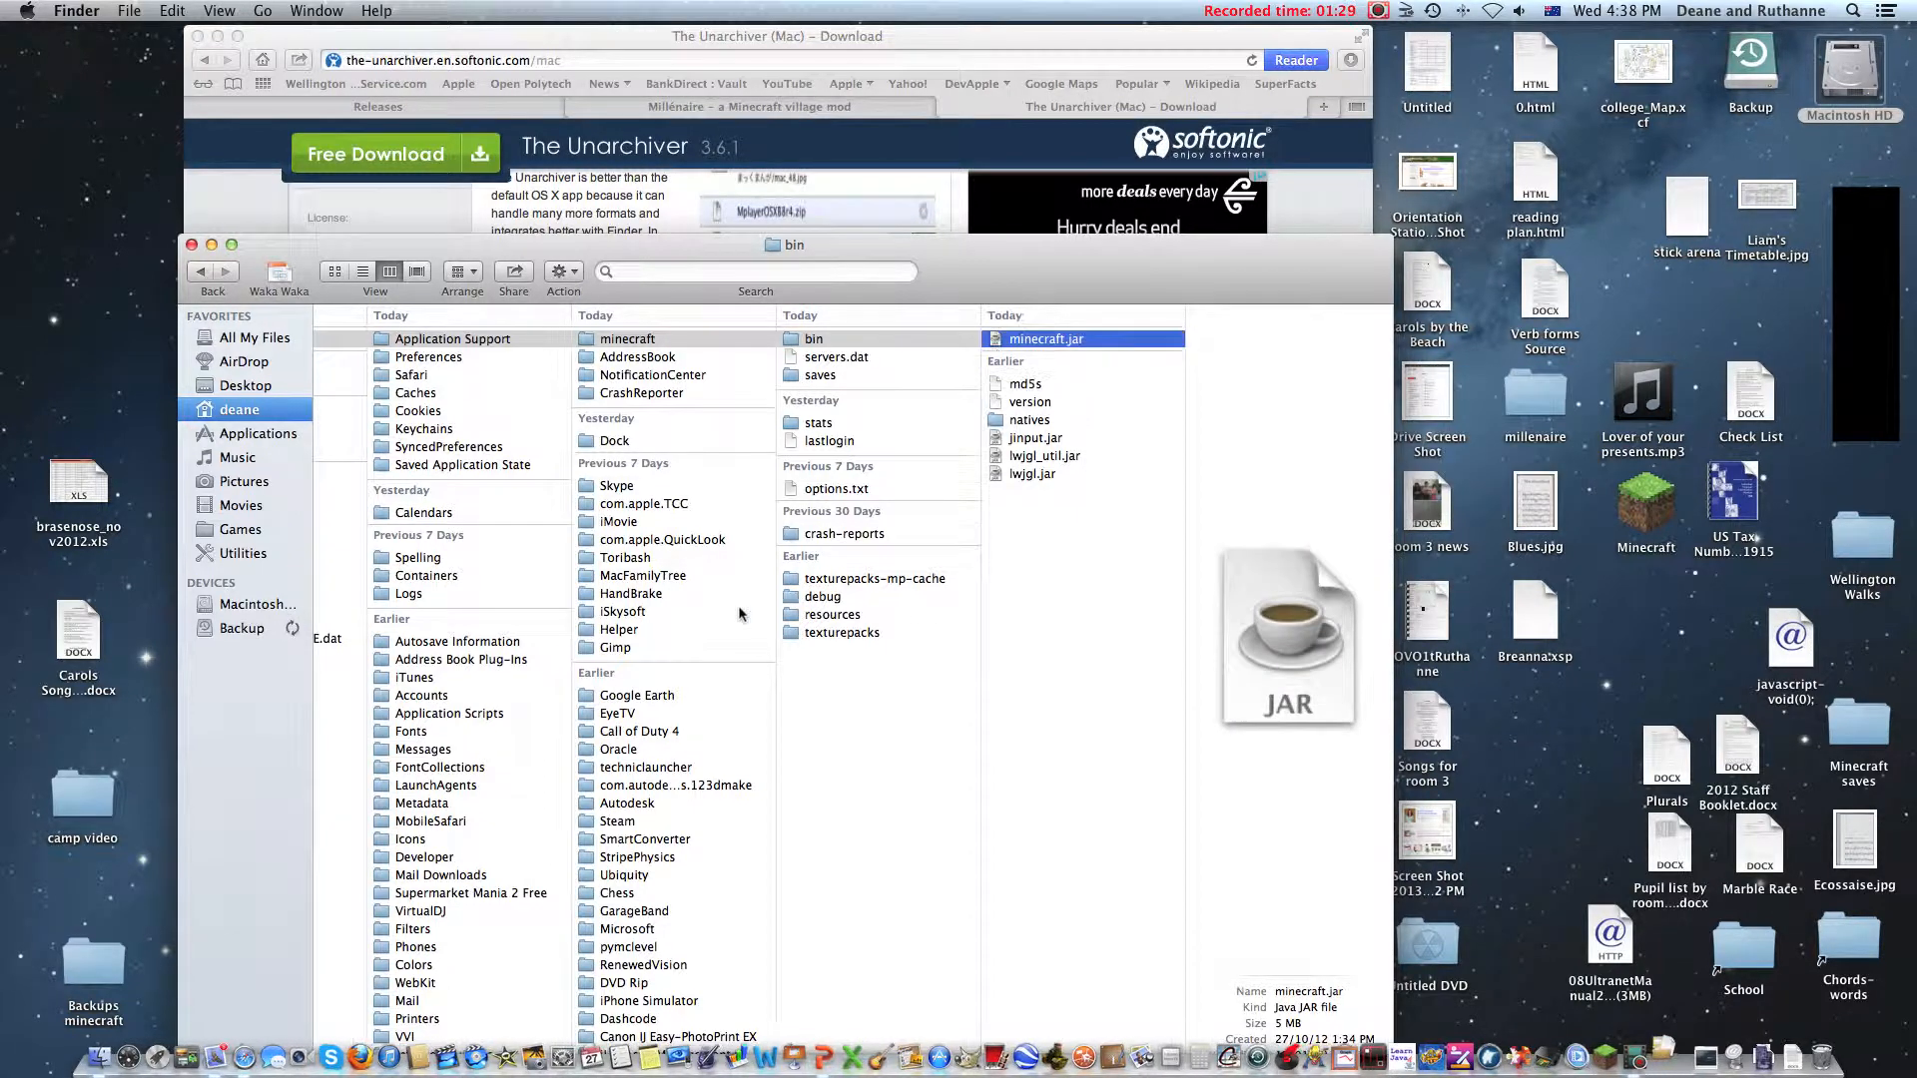
double_click(1045, 339)
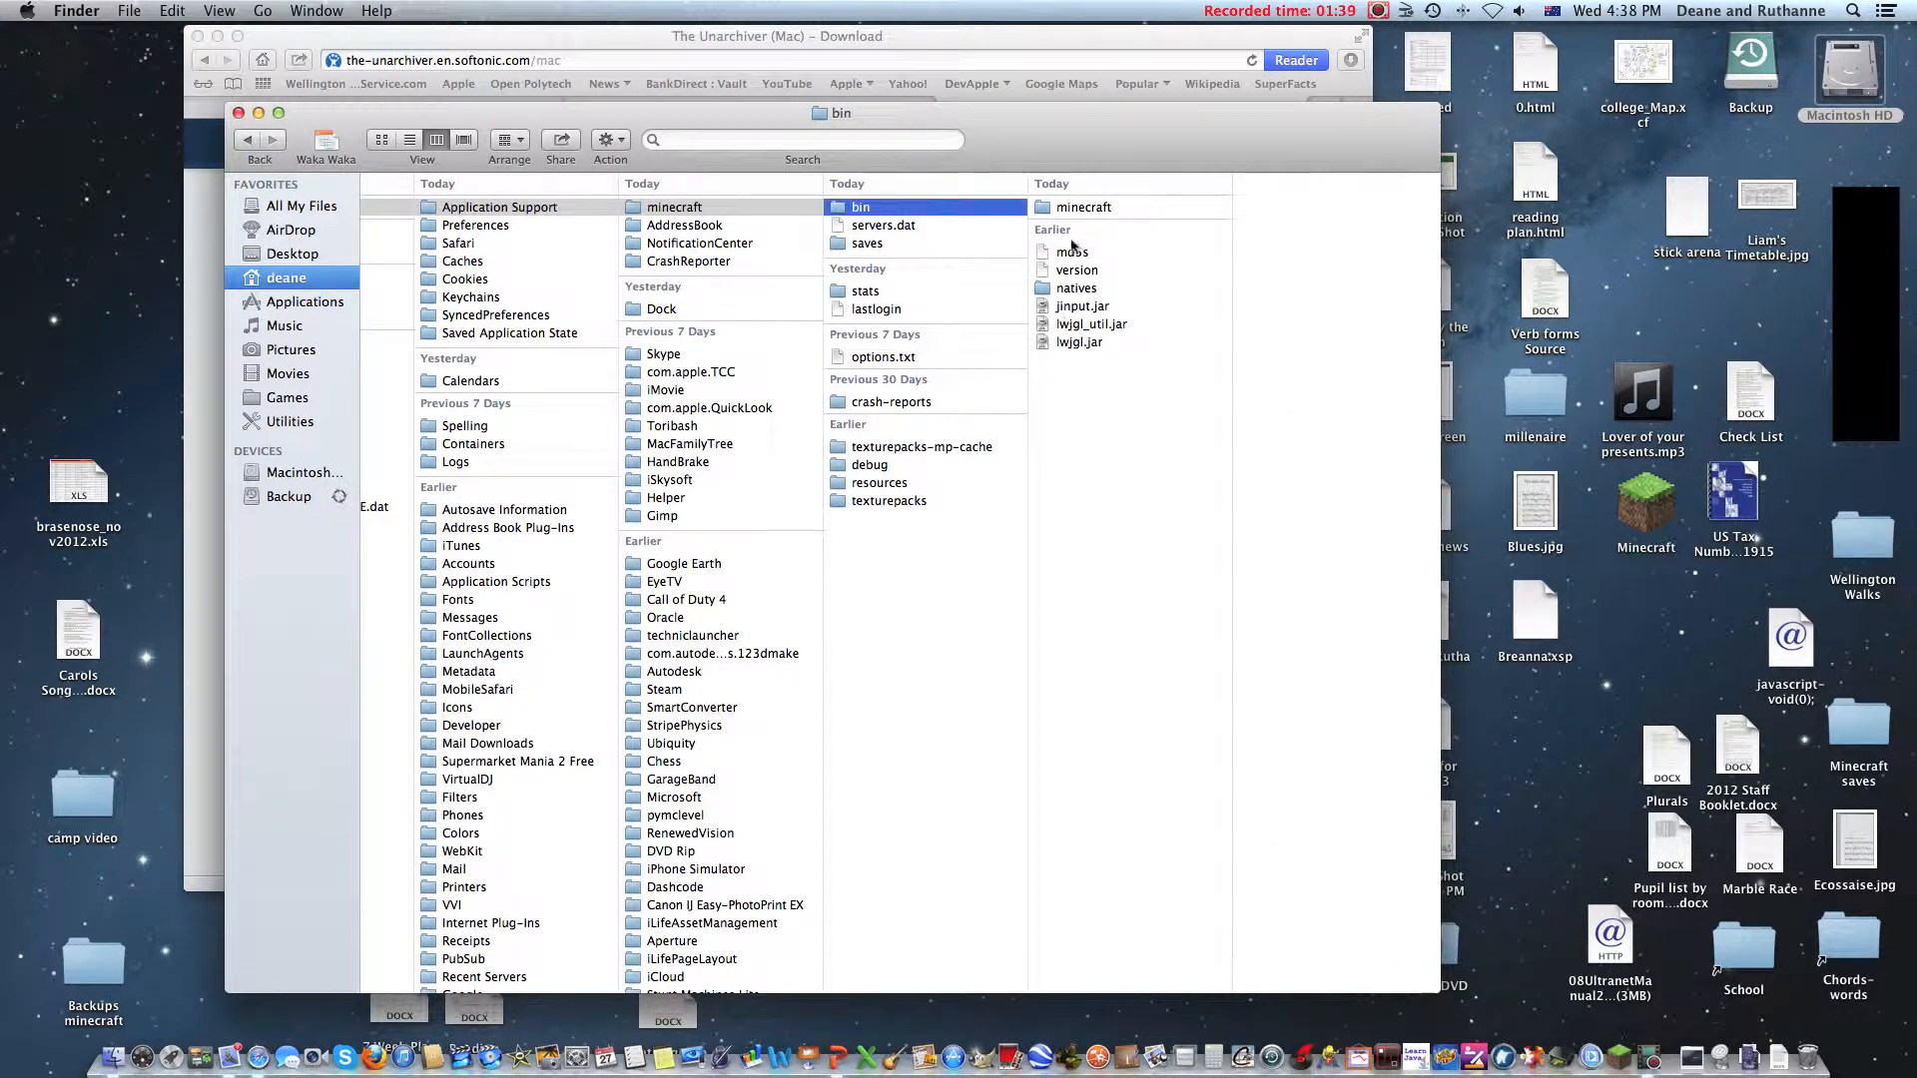
Step: Rename the unpacked minecraft folder to minecraft.jar, confirming the .jar extension alert
left_click(1083, 206)
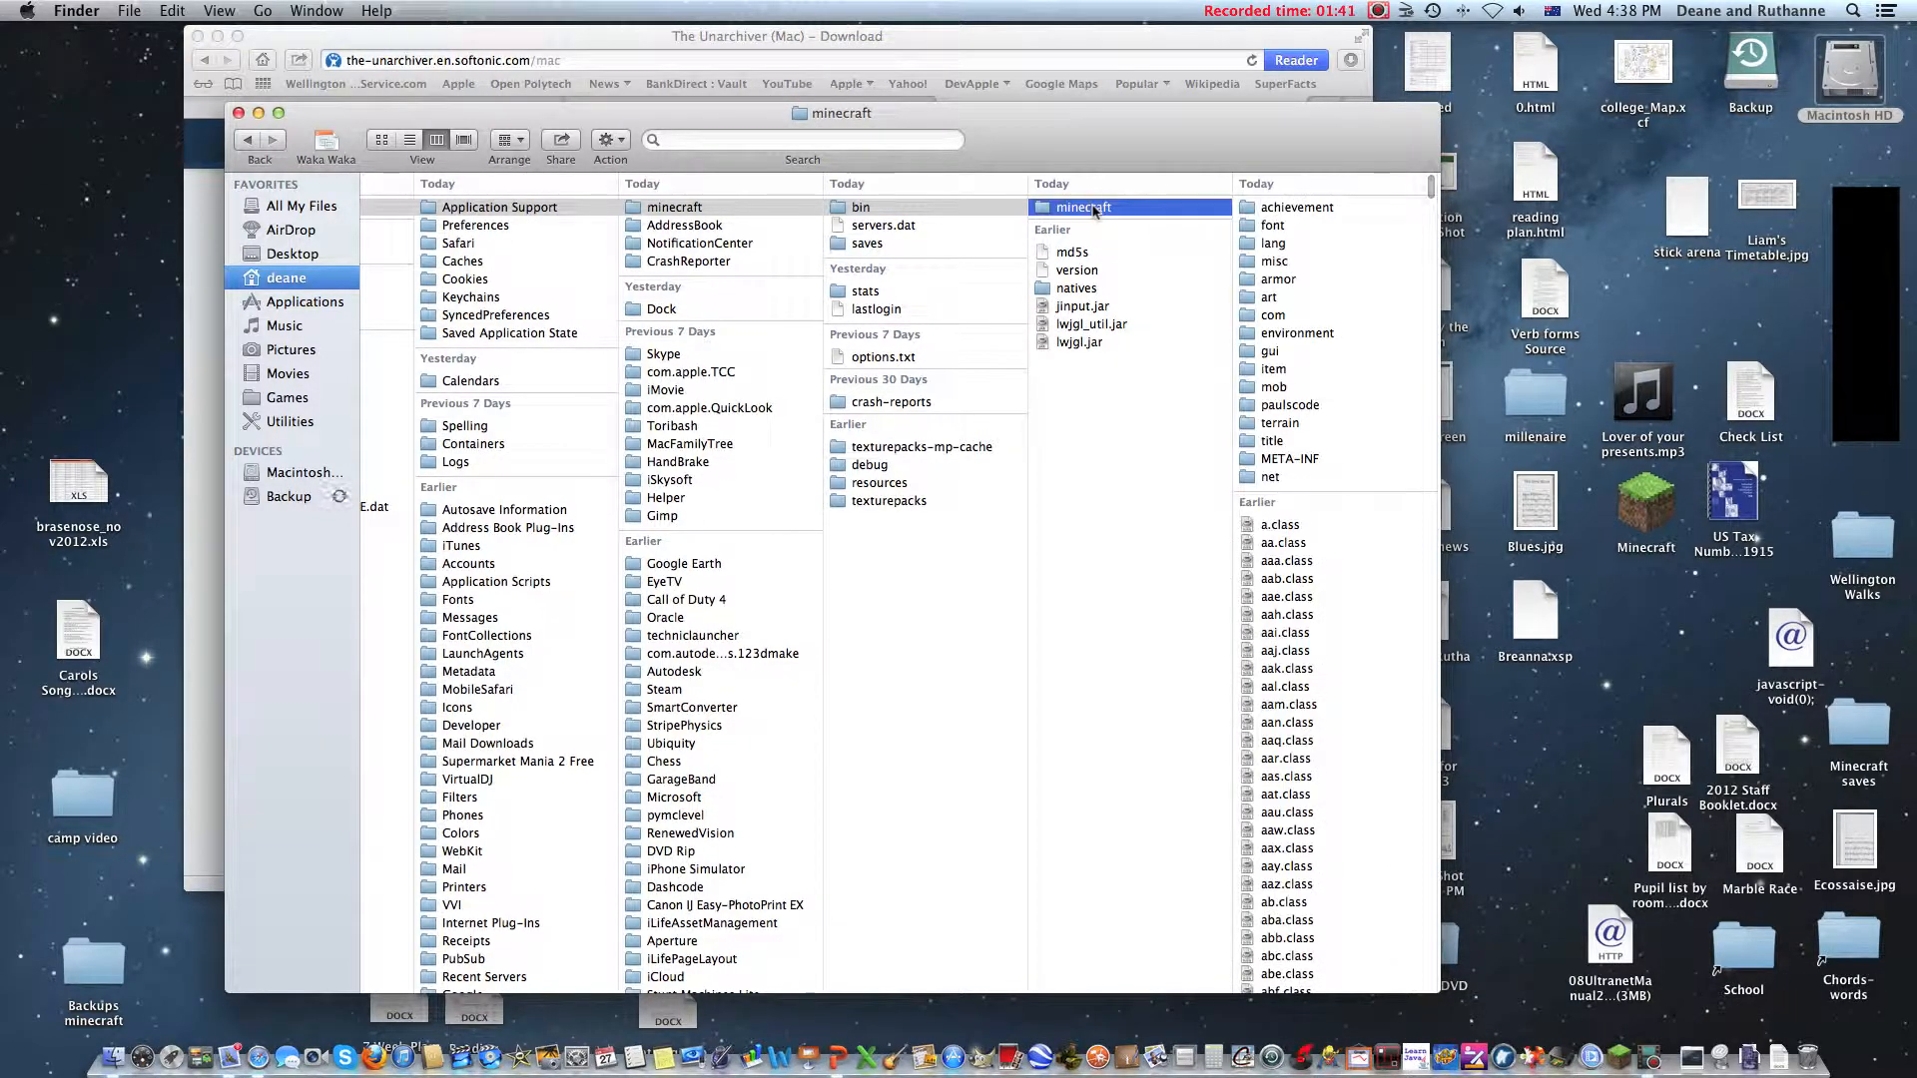
left_click(1083, 206)
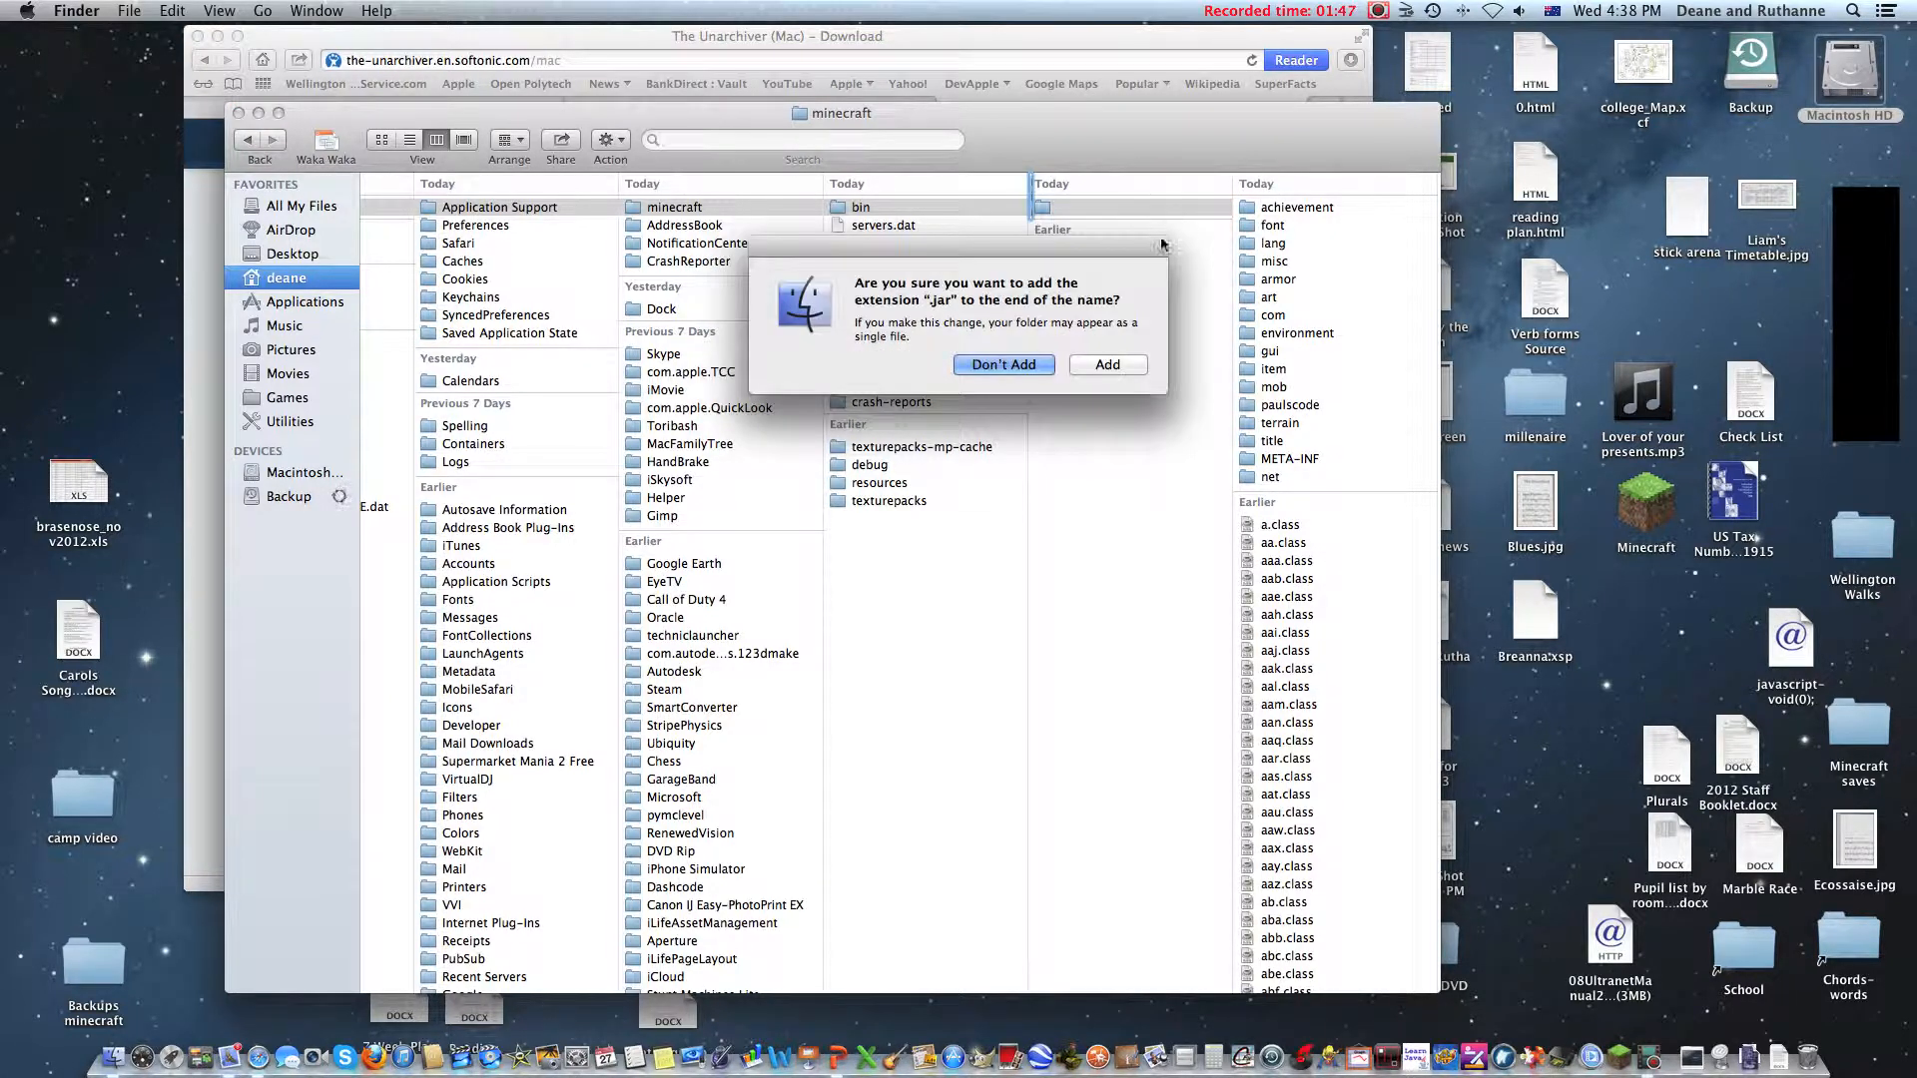
left_click(1108, 364)
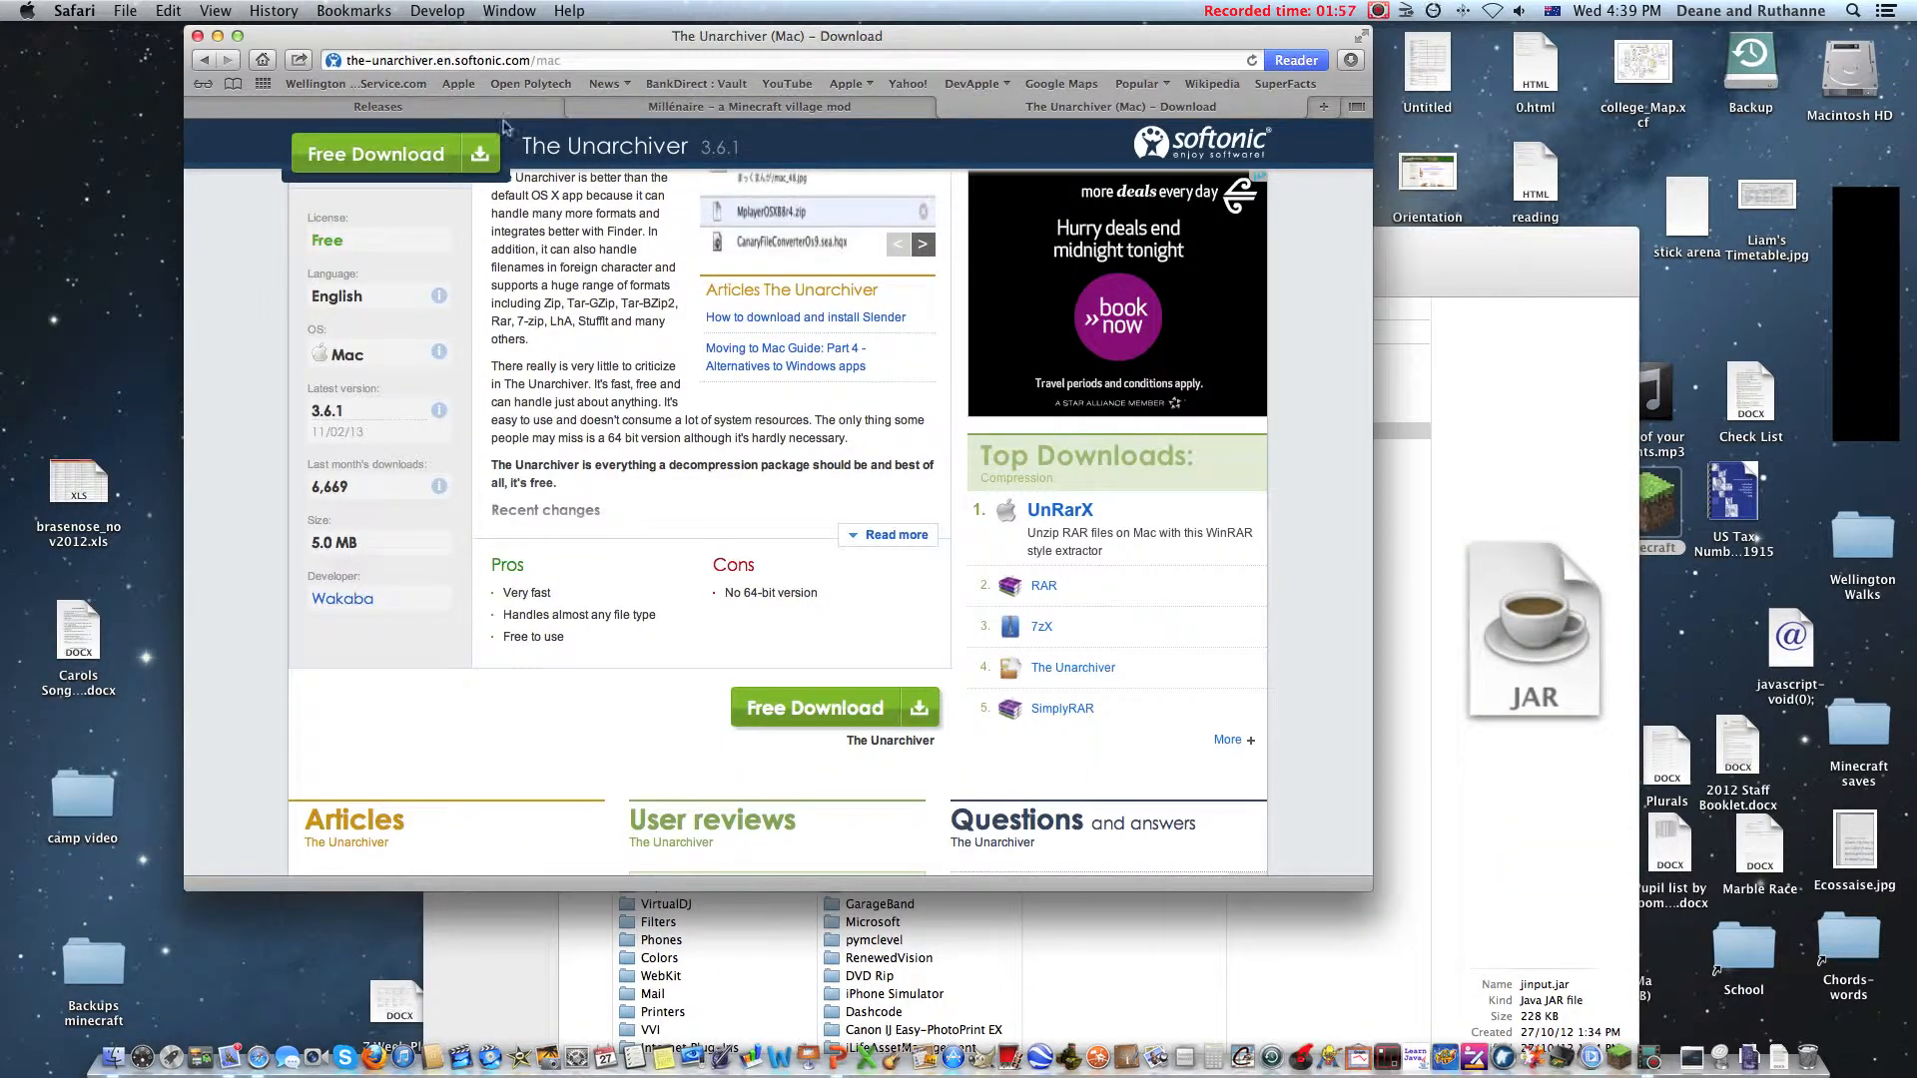
Step: Open the Forge 6.6.0 Minecraft 1.4.7 release topic and fetch its Universal download
left_click(378, 105)
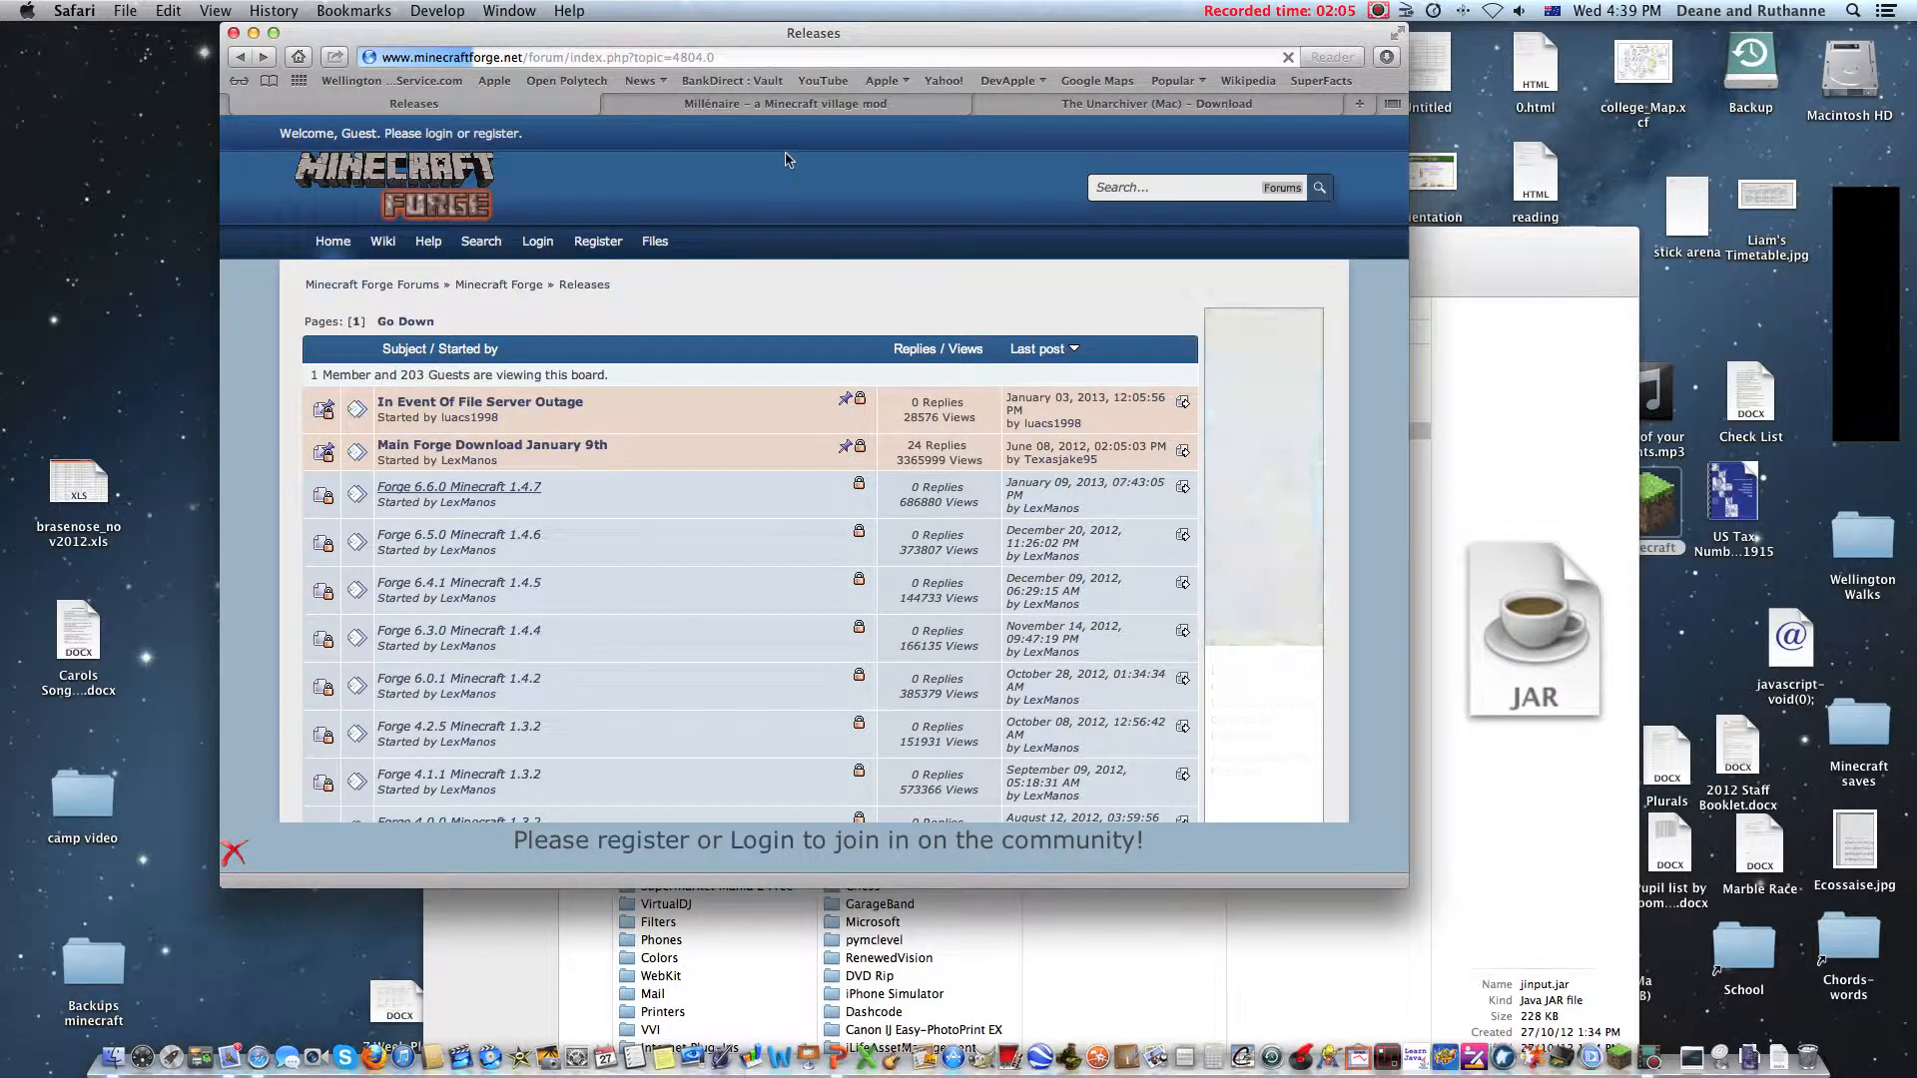
left_click(459, 488)
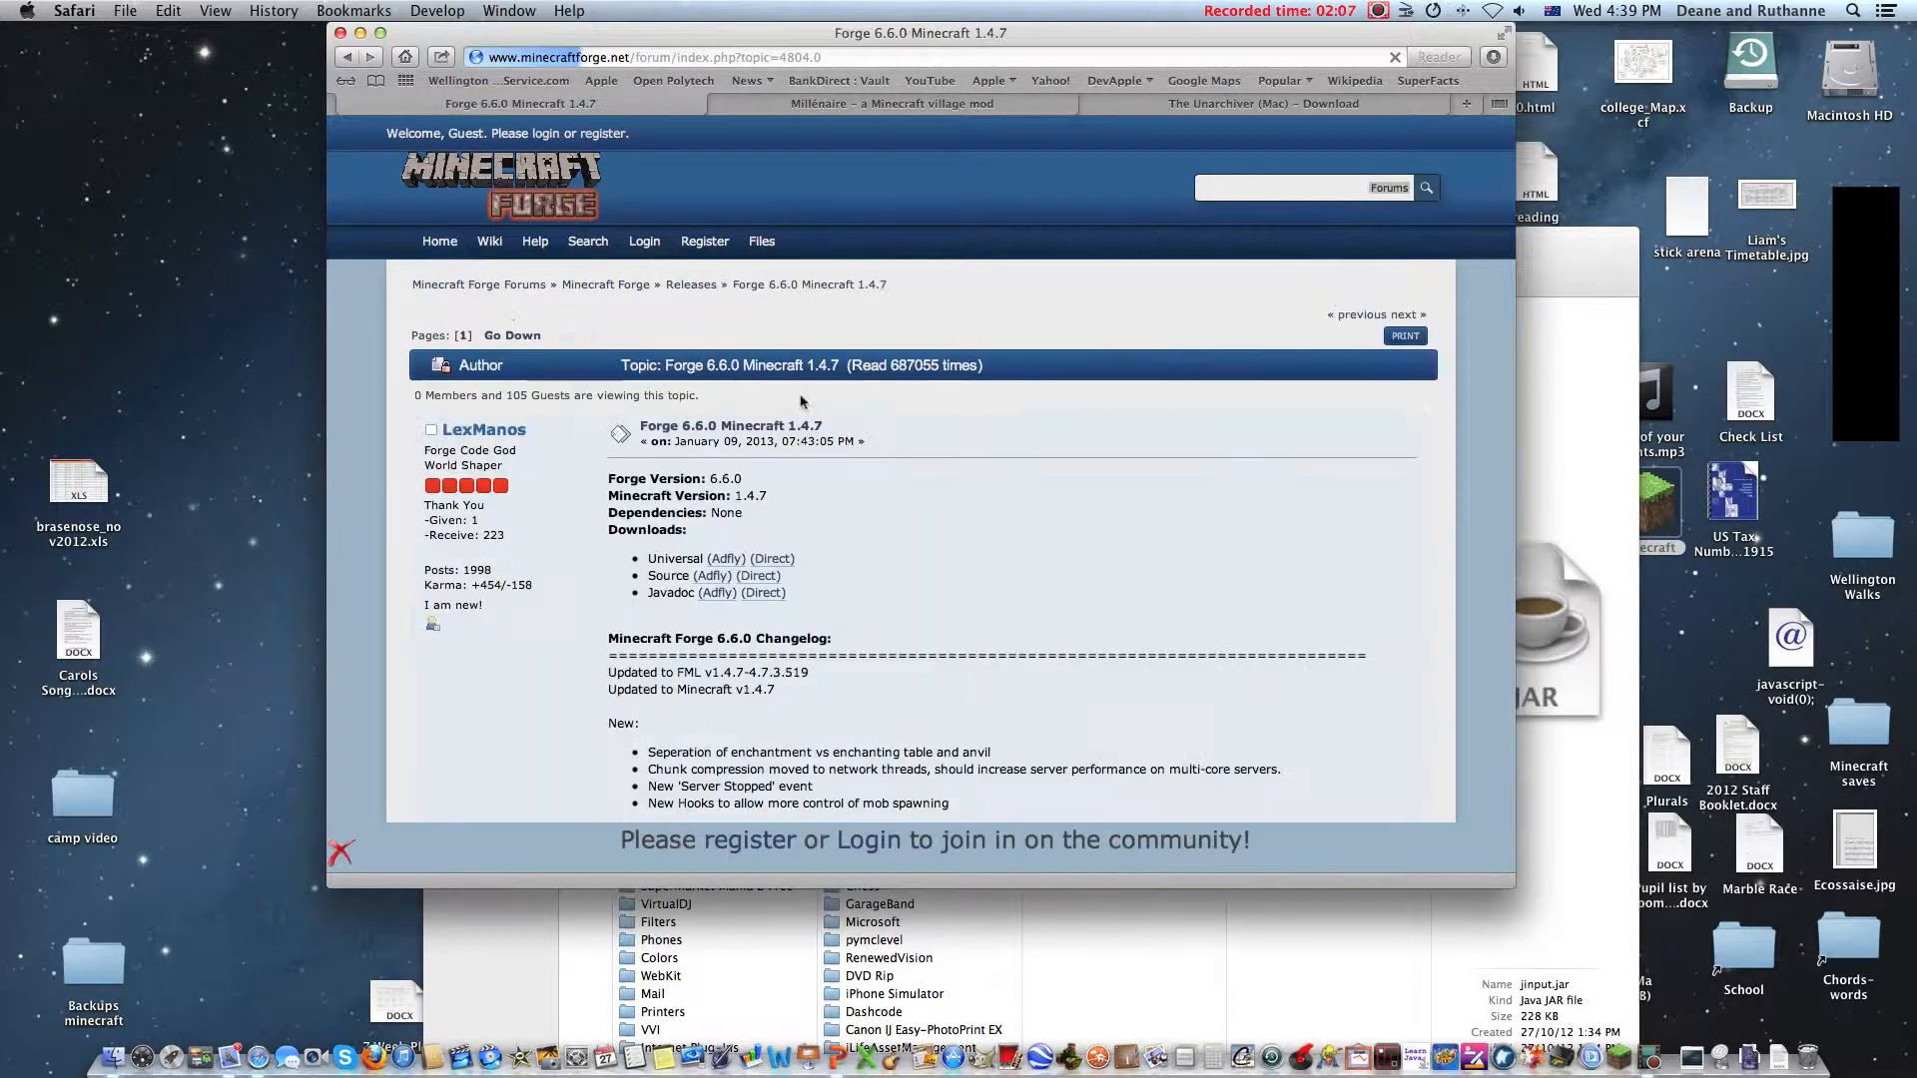
scroll("down", 3)
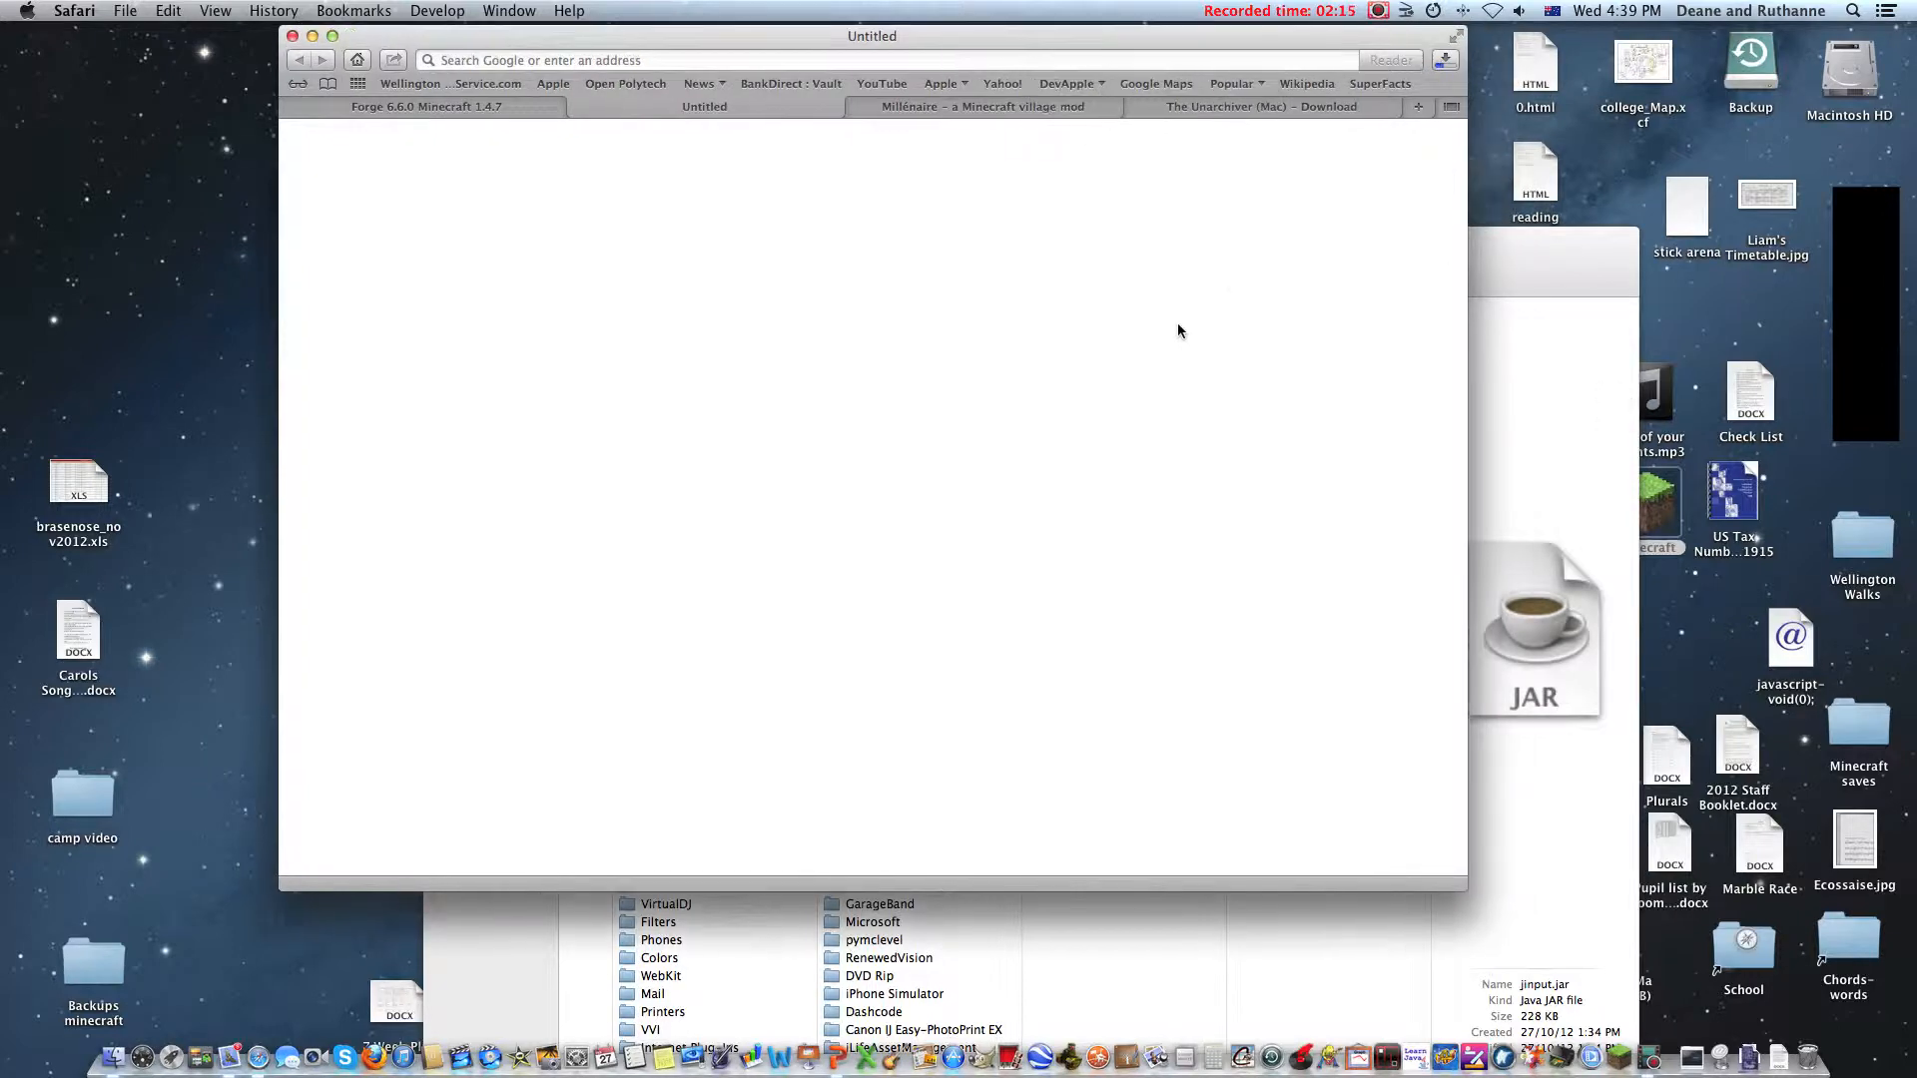
left_click(1446, 58)
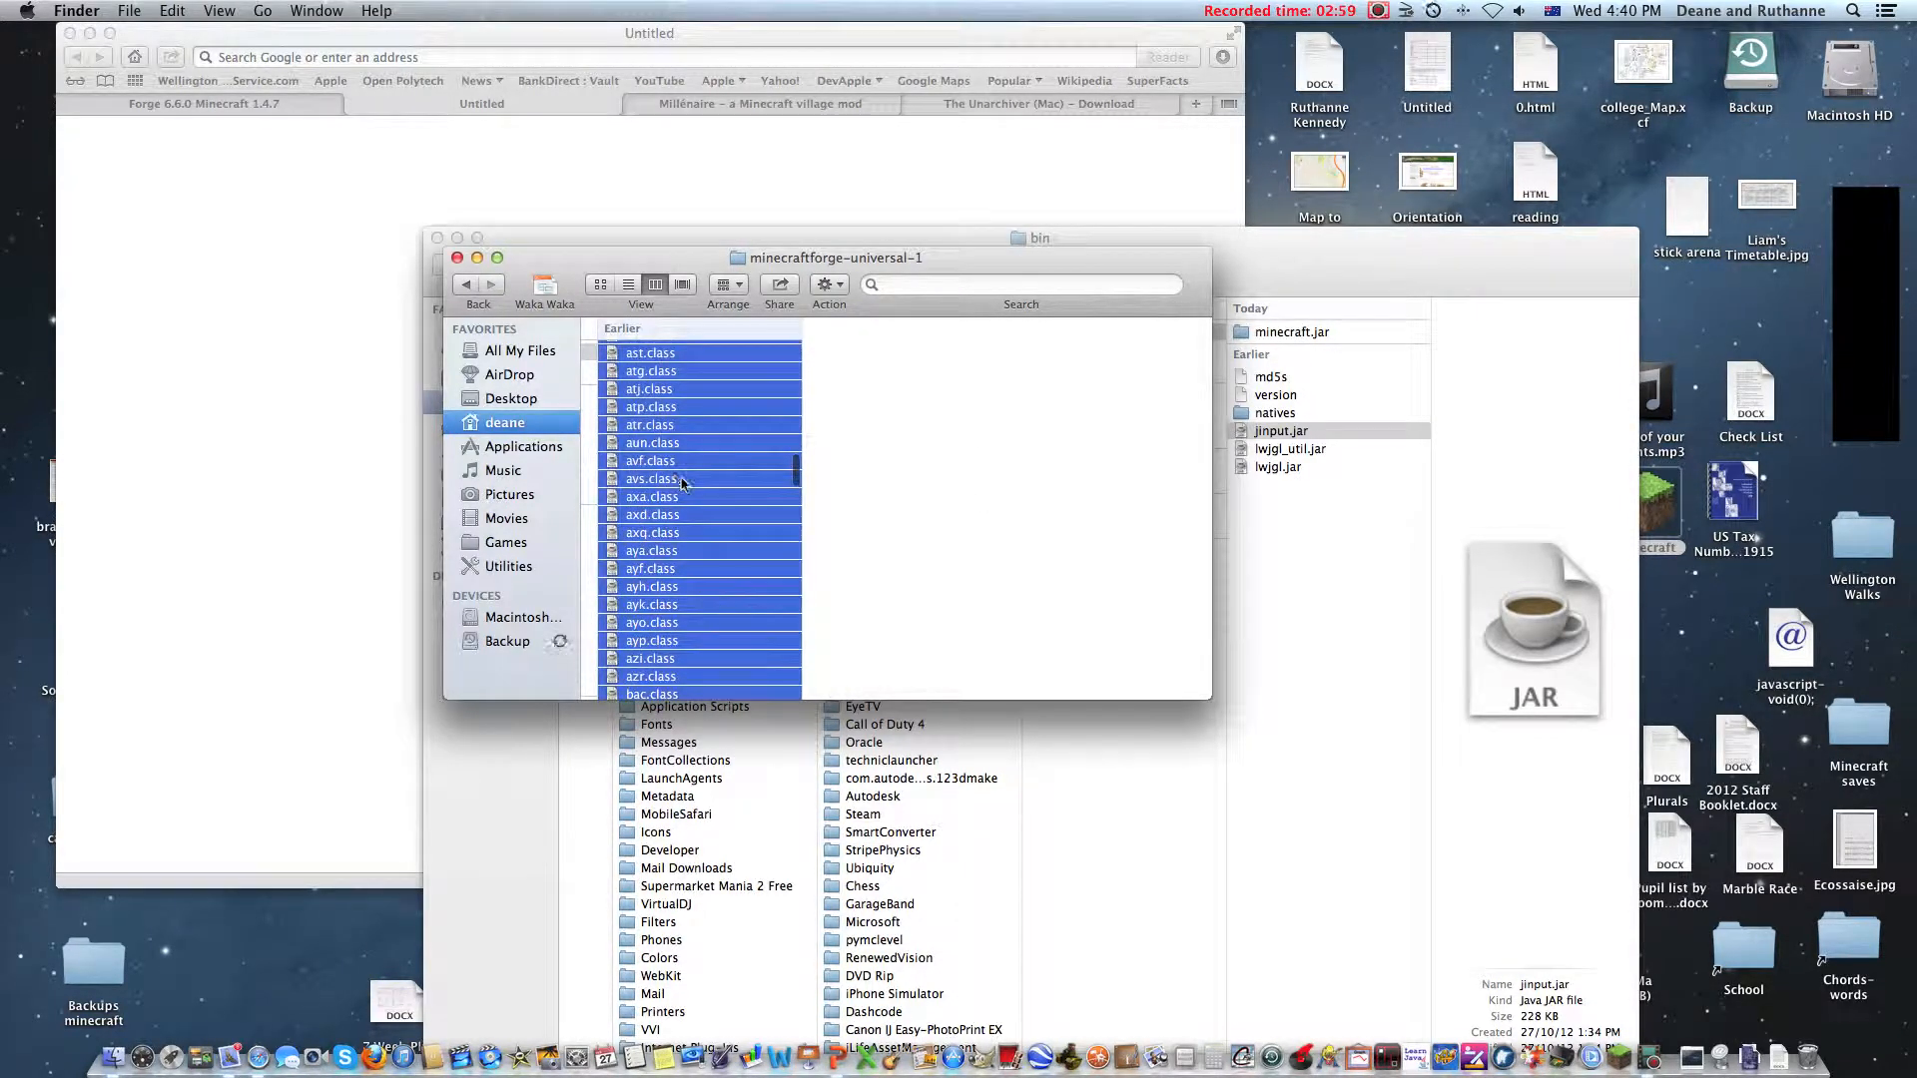
Step: Drag the Forge class files into minecraft.jar, replacing all duplicates including META-INF
left_click_drag(837, 258, 609, 236)
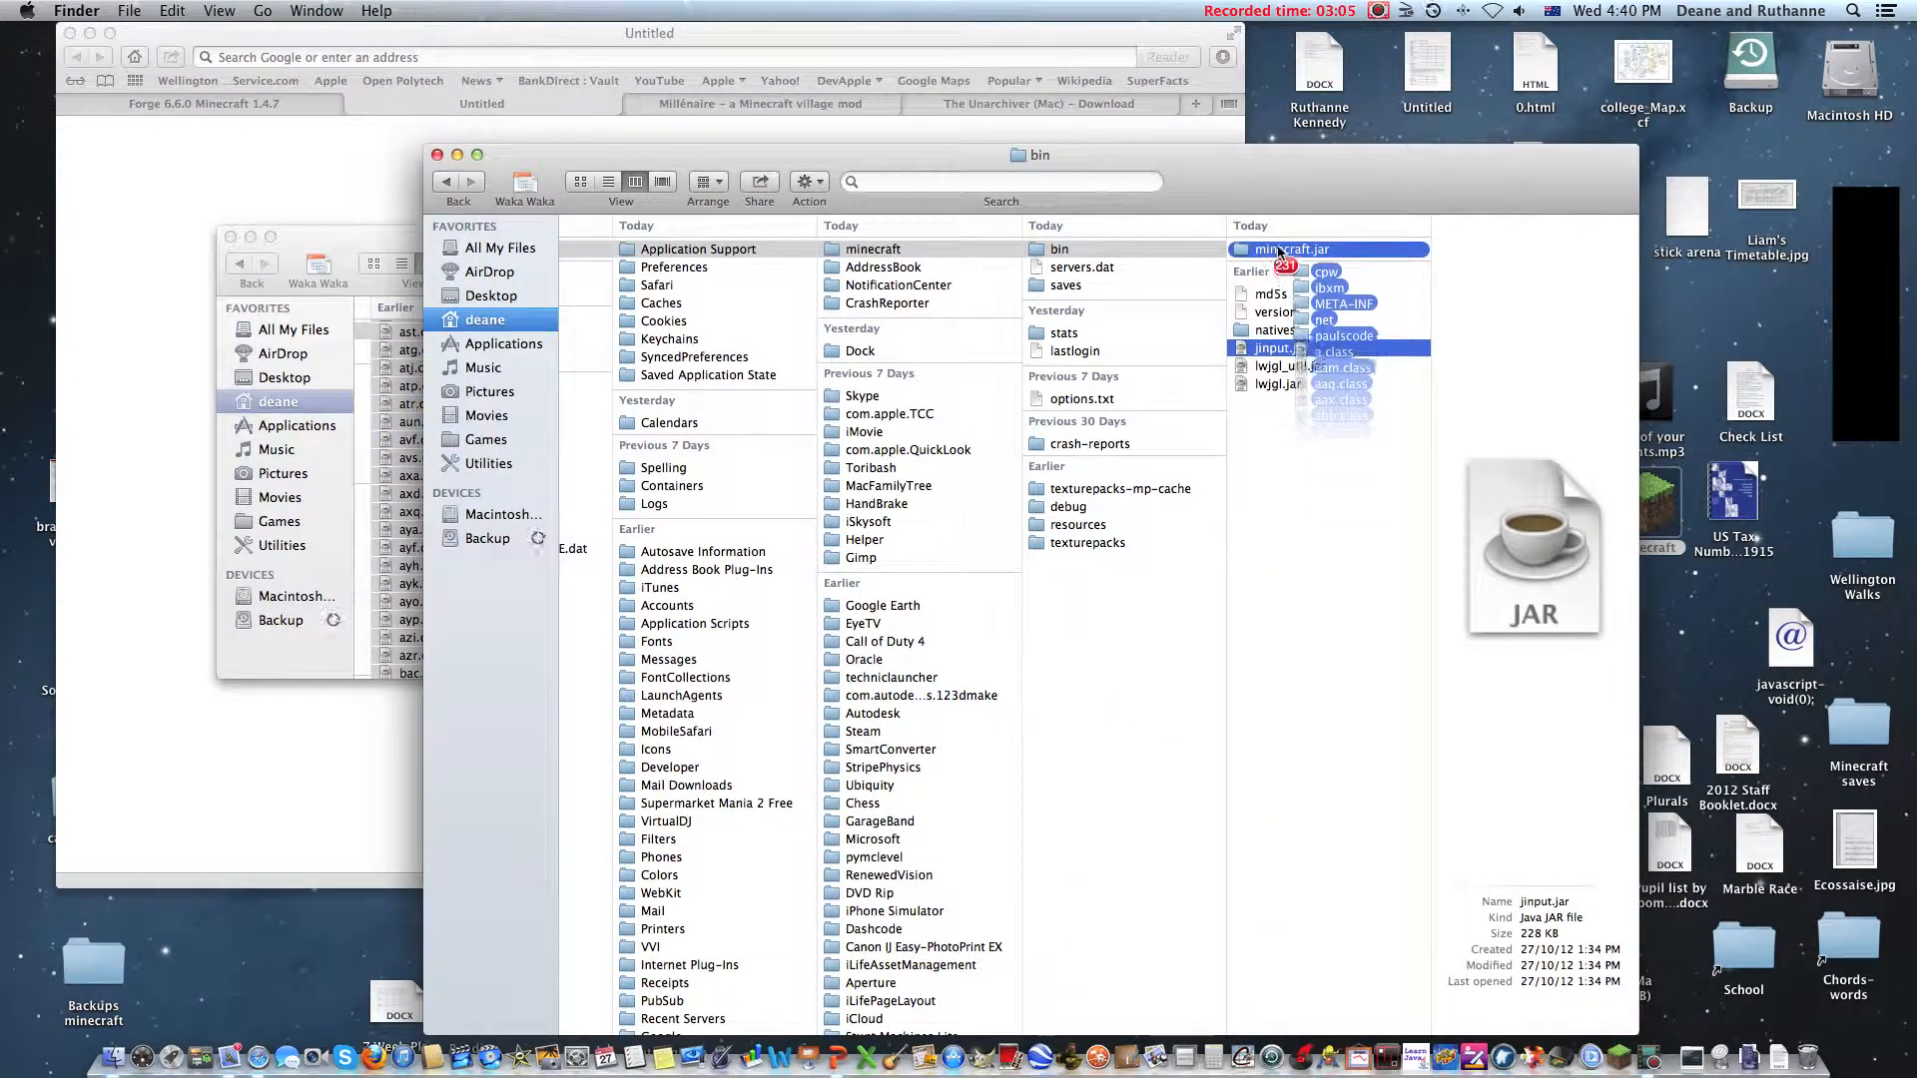
left_click(1288, 248)
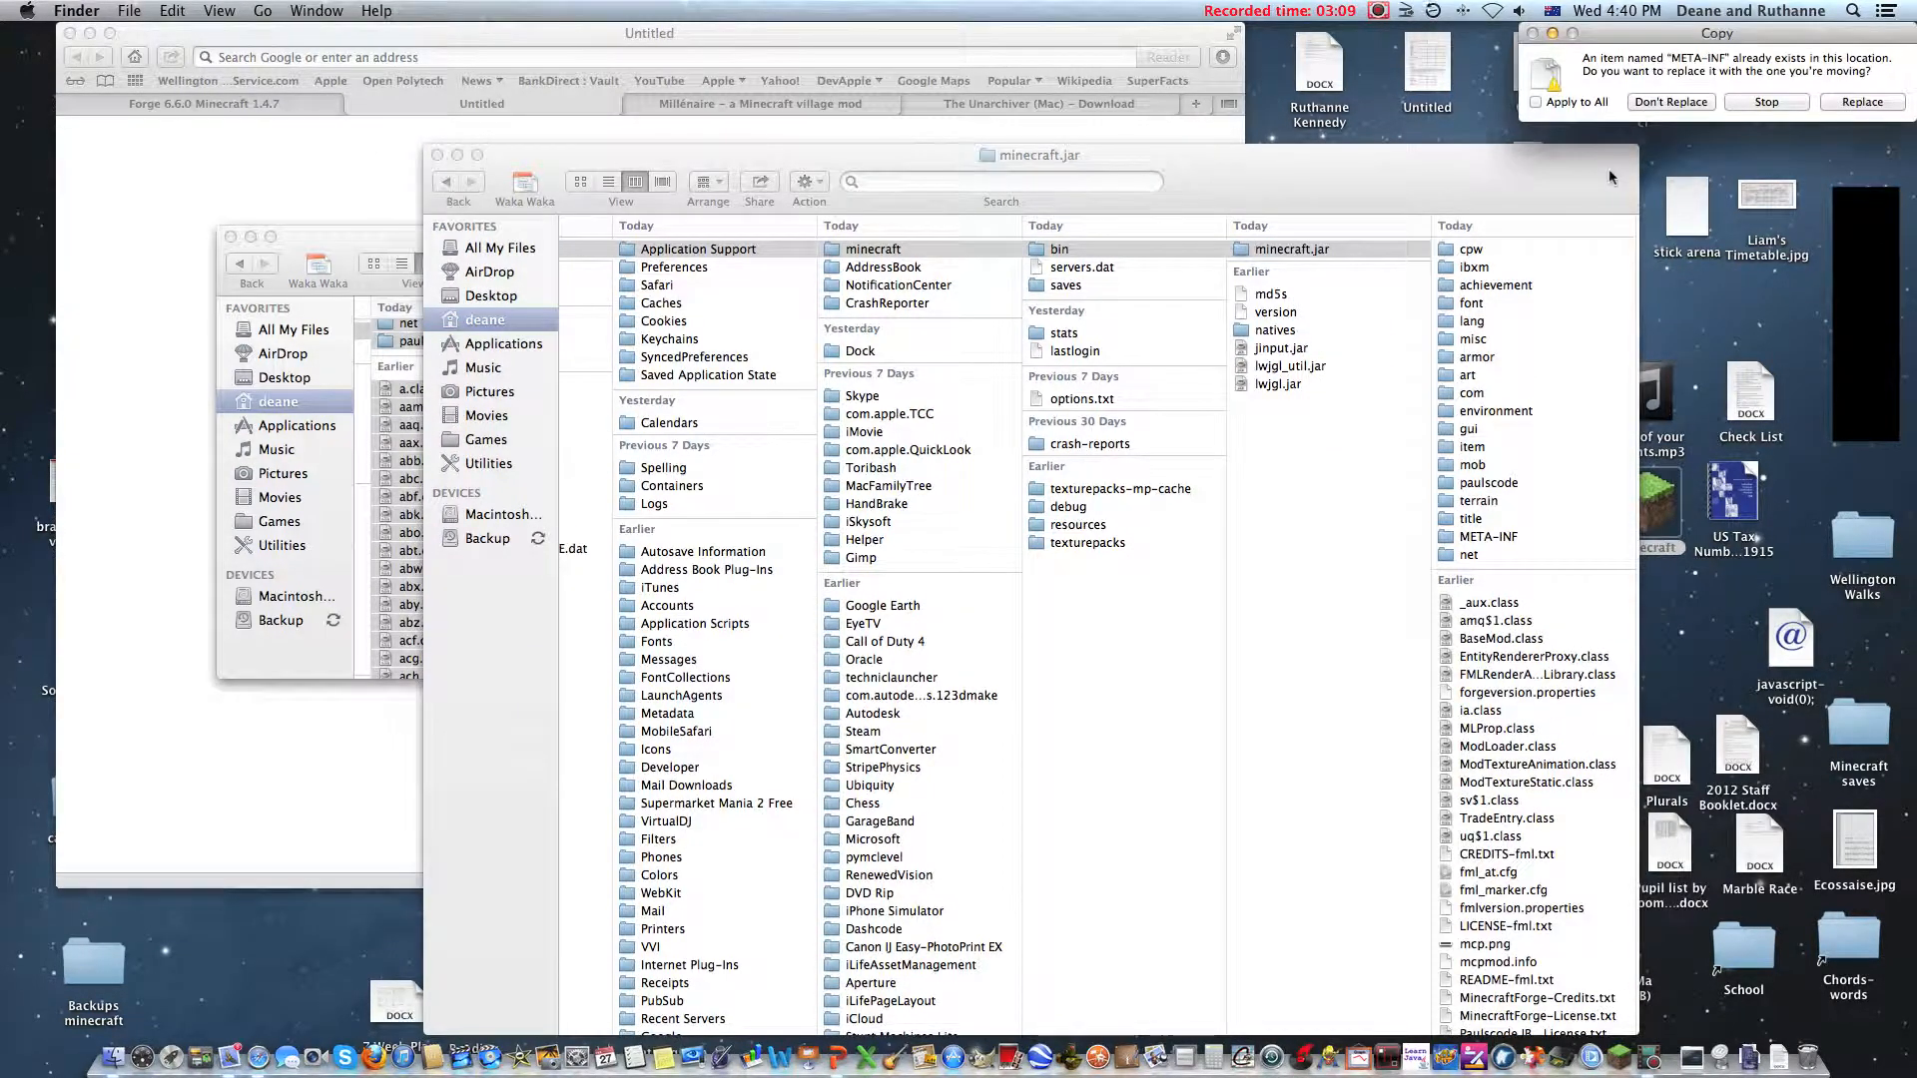
left_click(1538, 101)
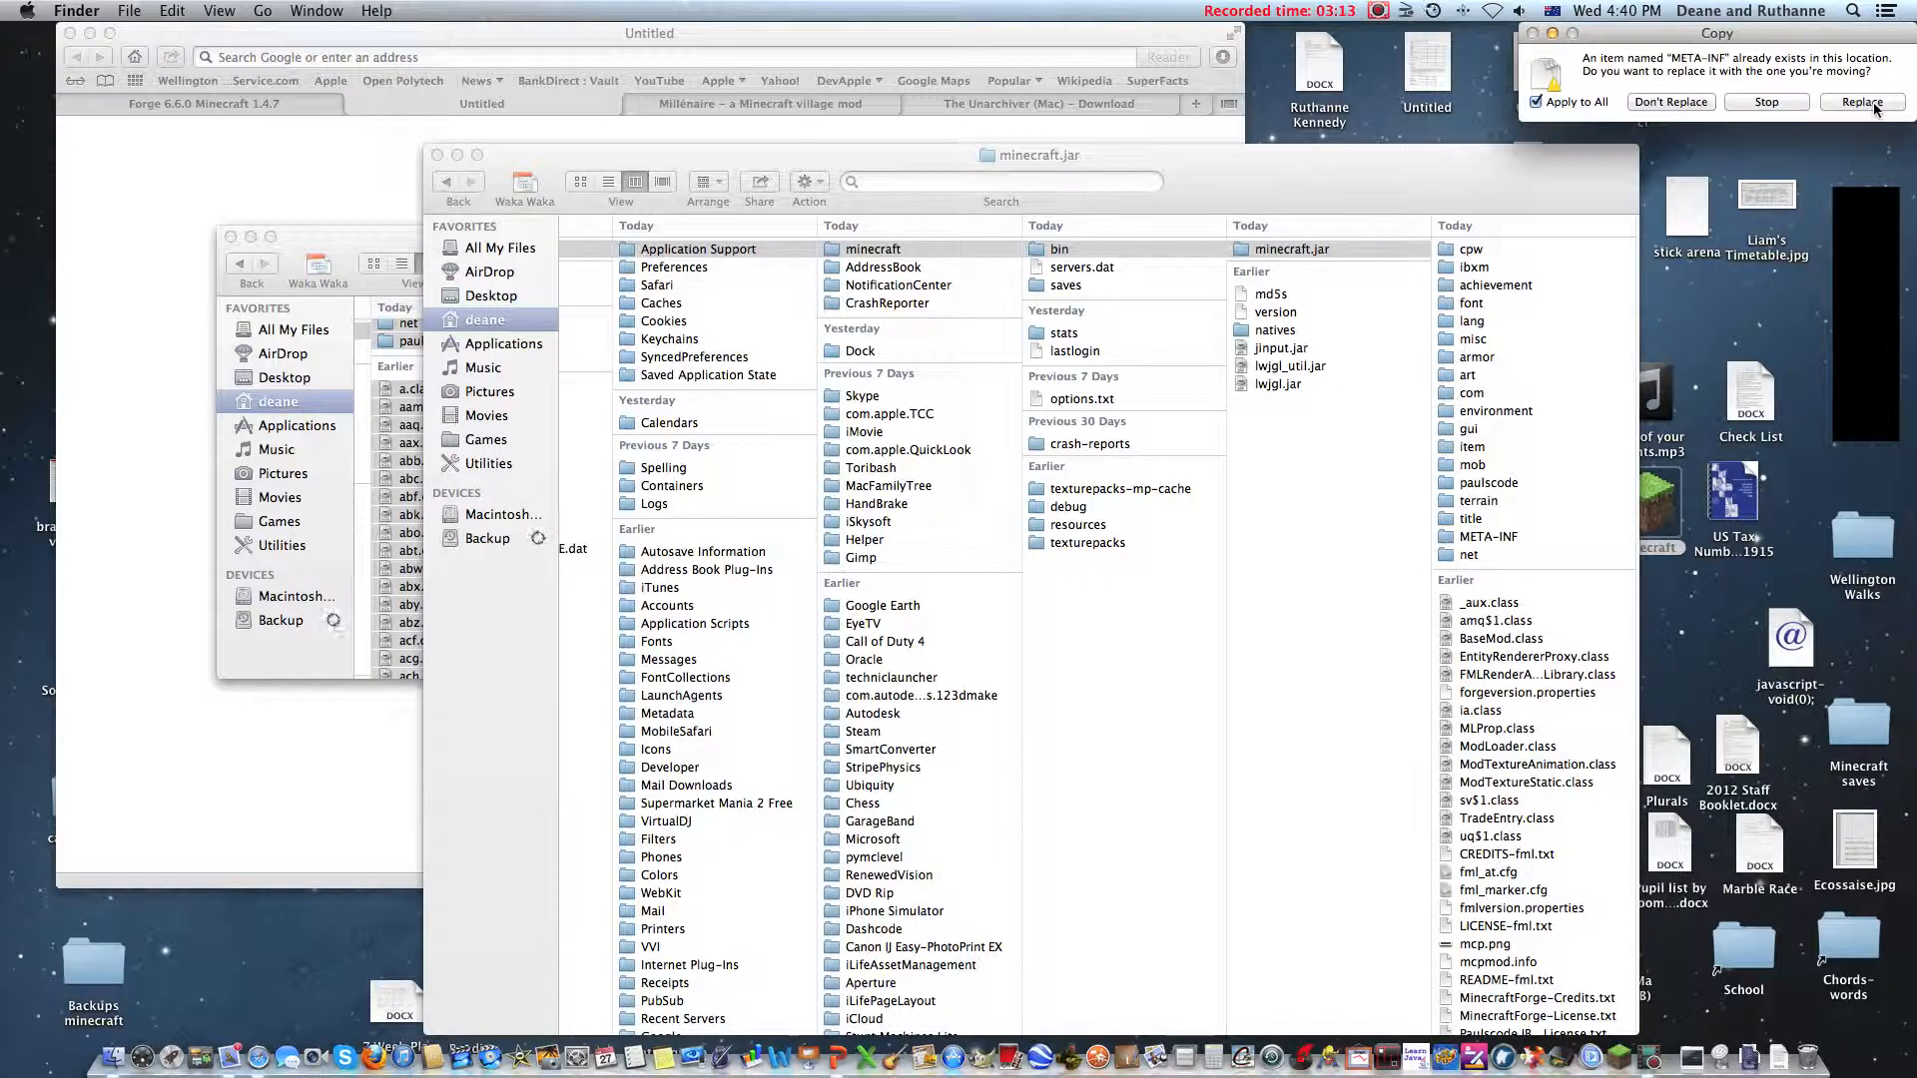
left_click(1863, 102)
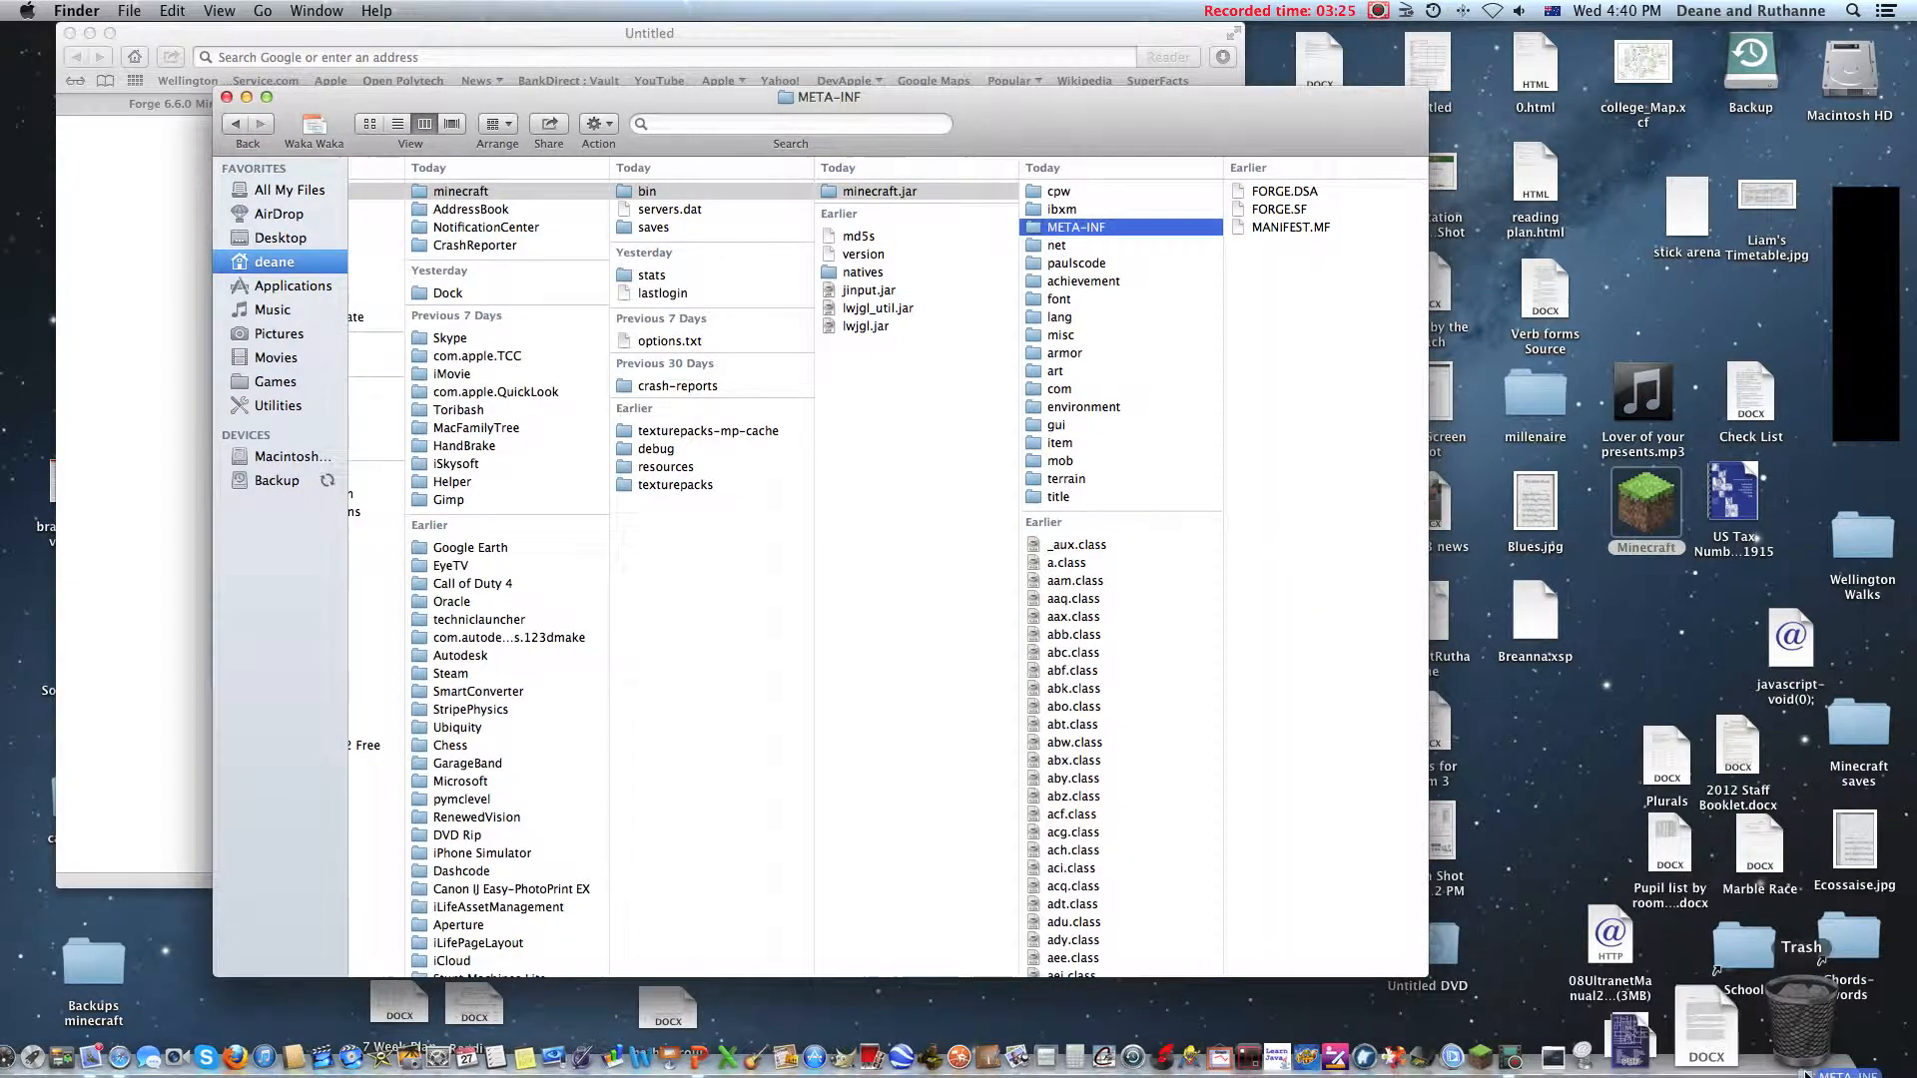
left_click(879, 191)
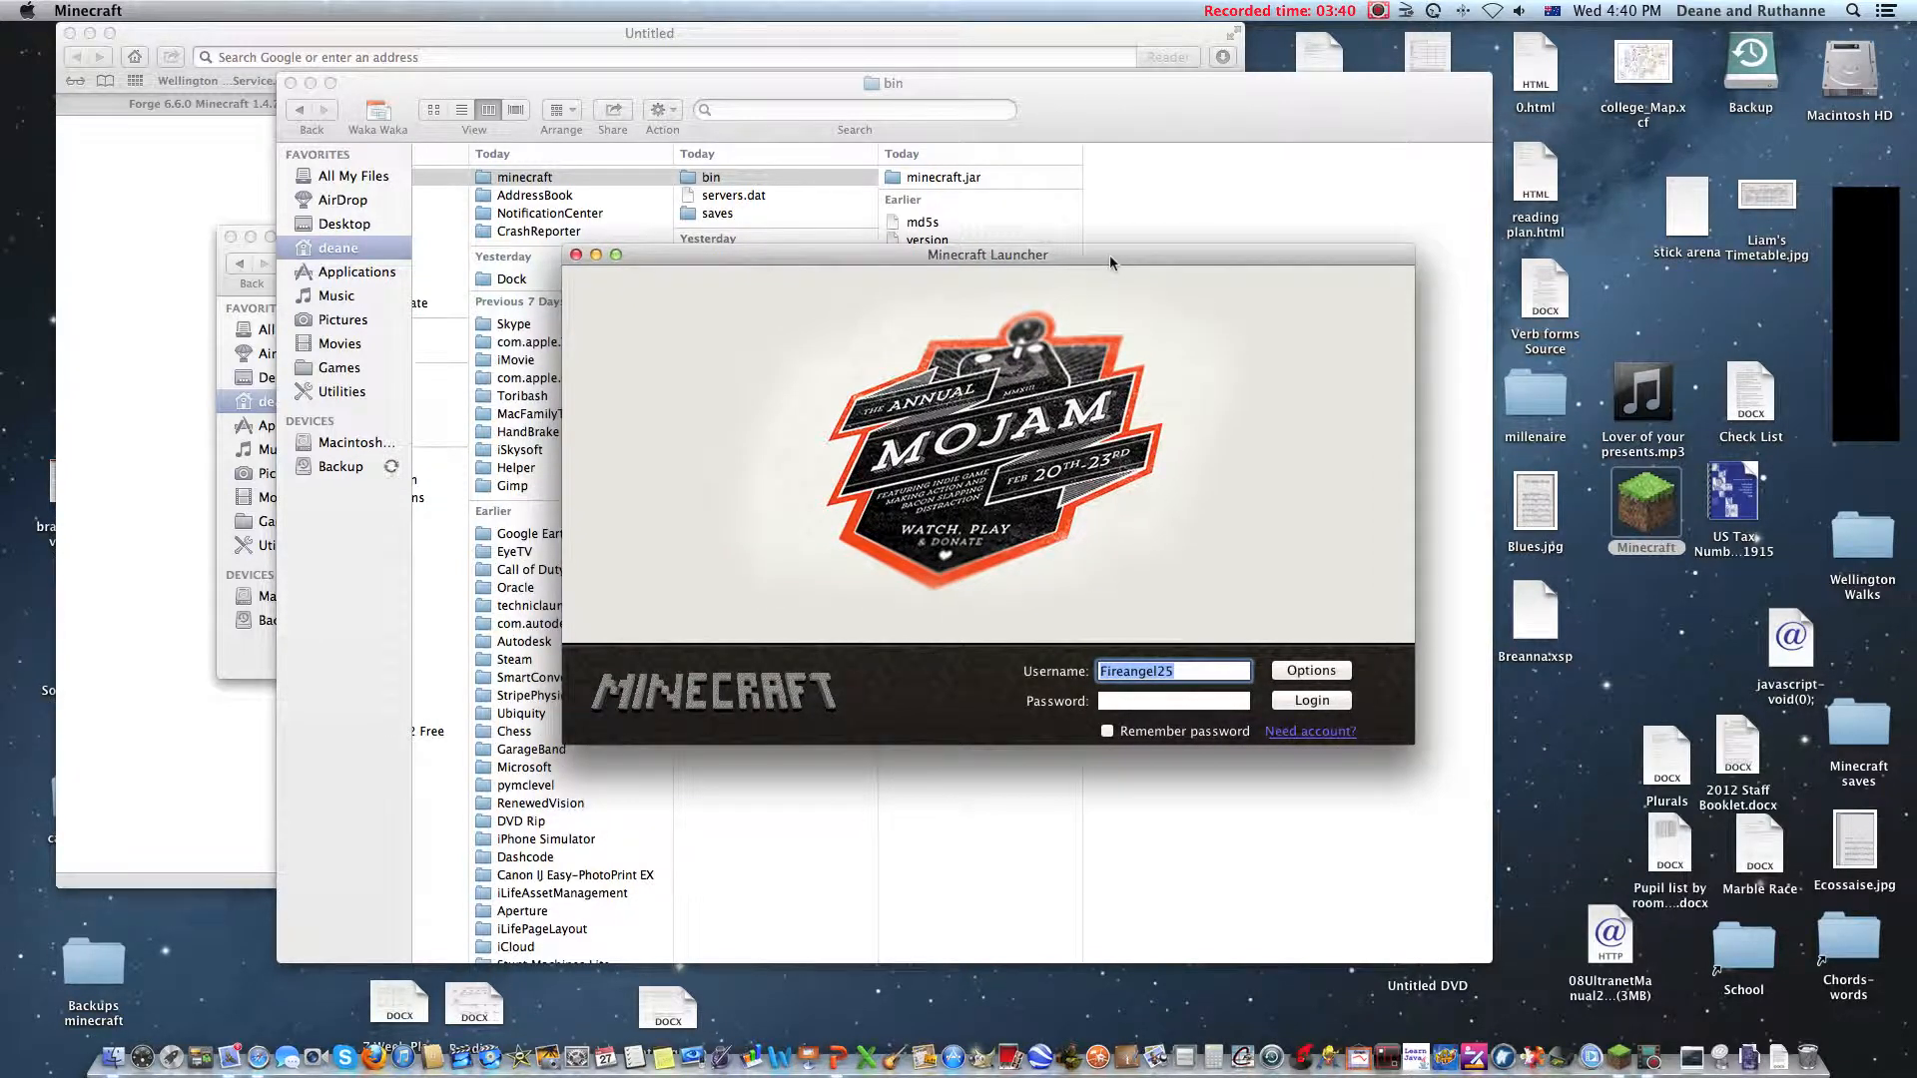
Step: Sign in as da_lem and run Minecraft once so mods and coremods folders appear
type("da_lemonater47")
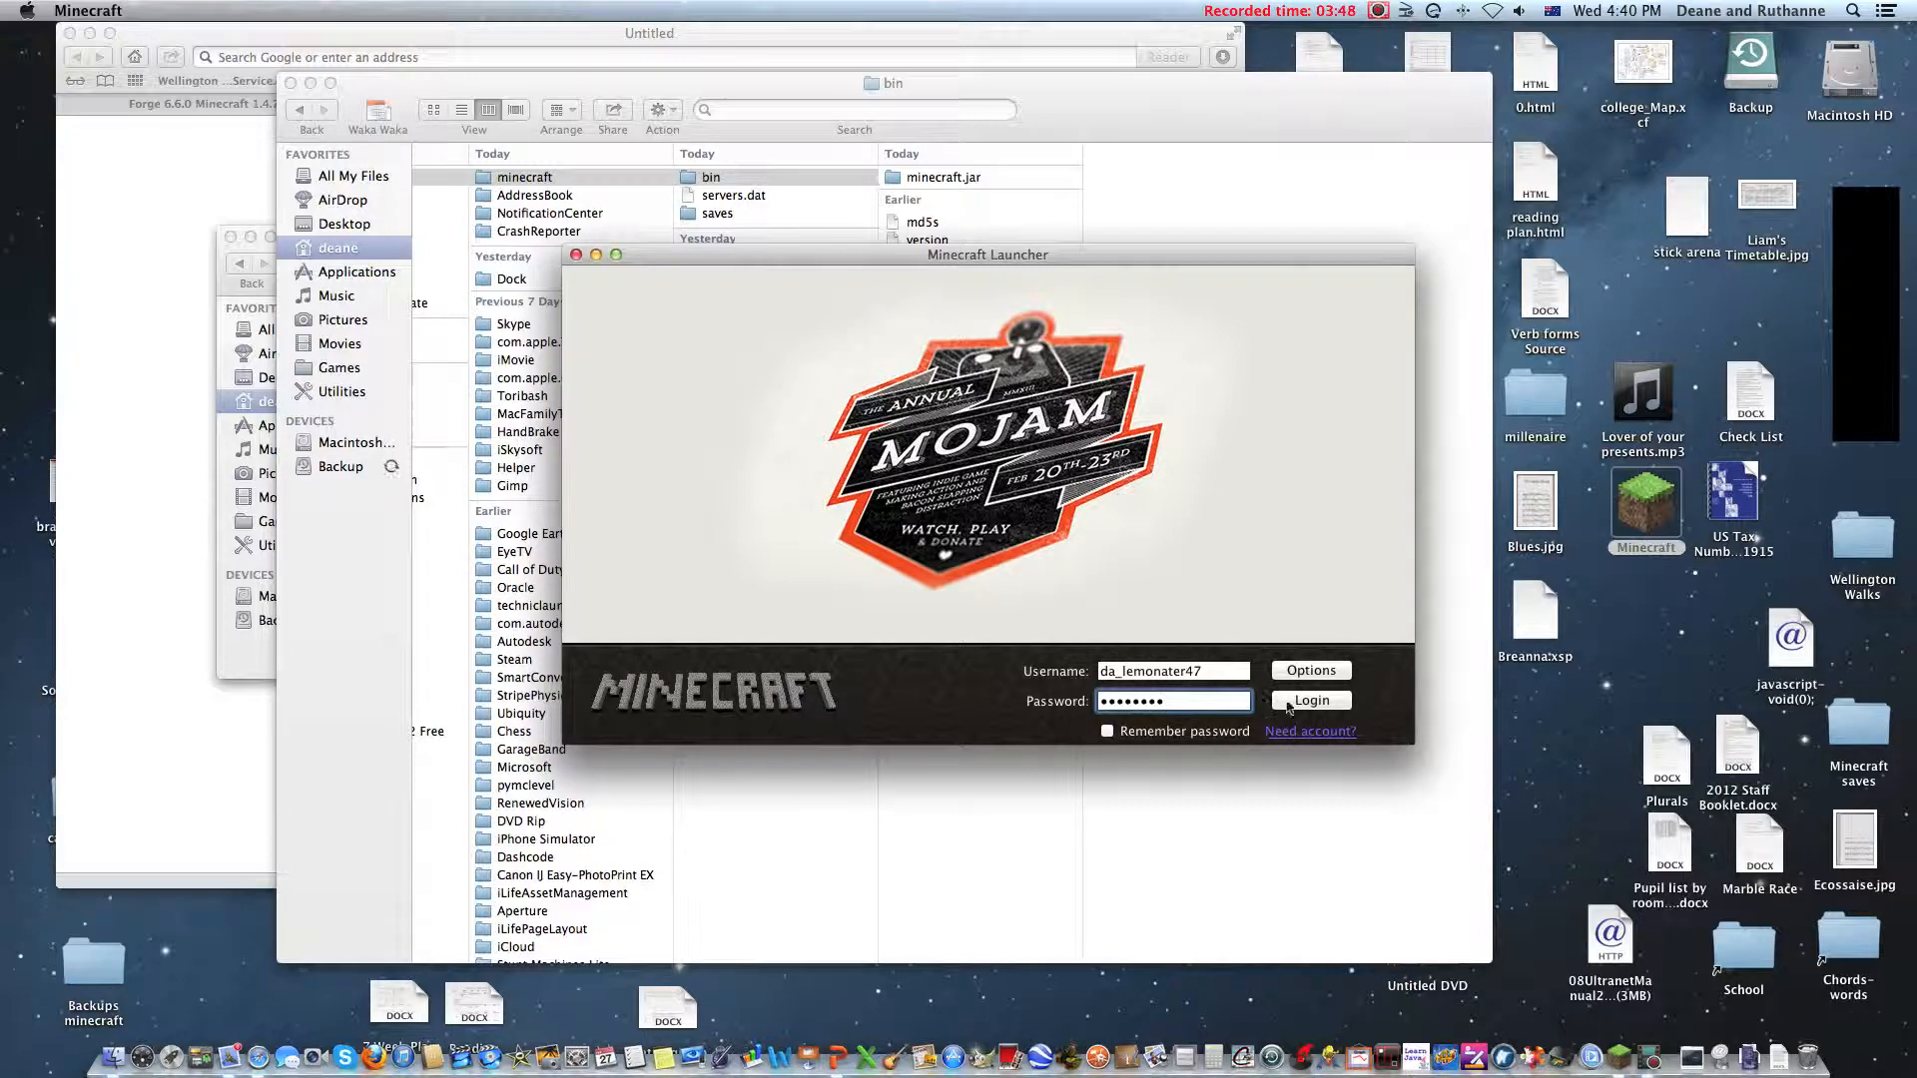
left_click(1310, 701)
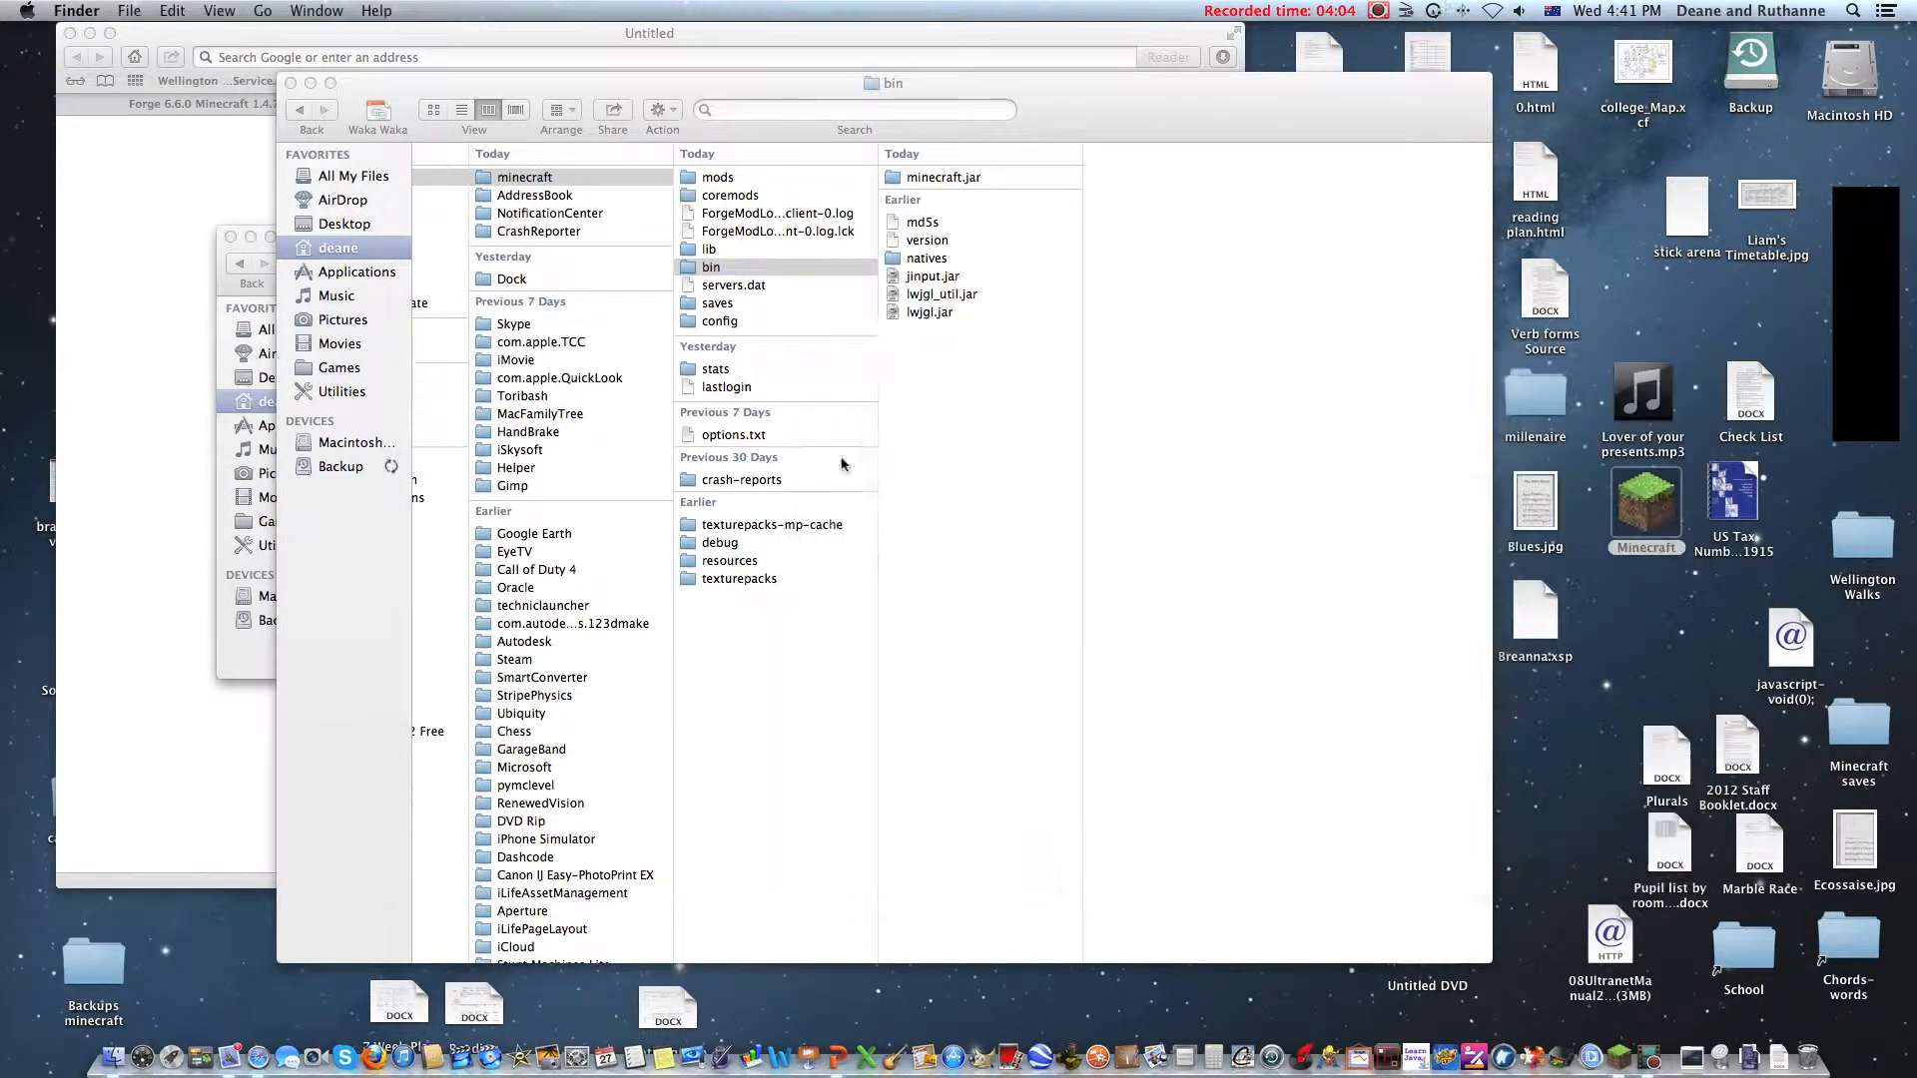
left_click(717, 176)
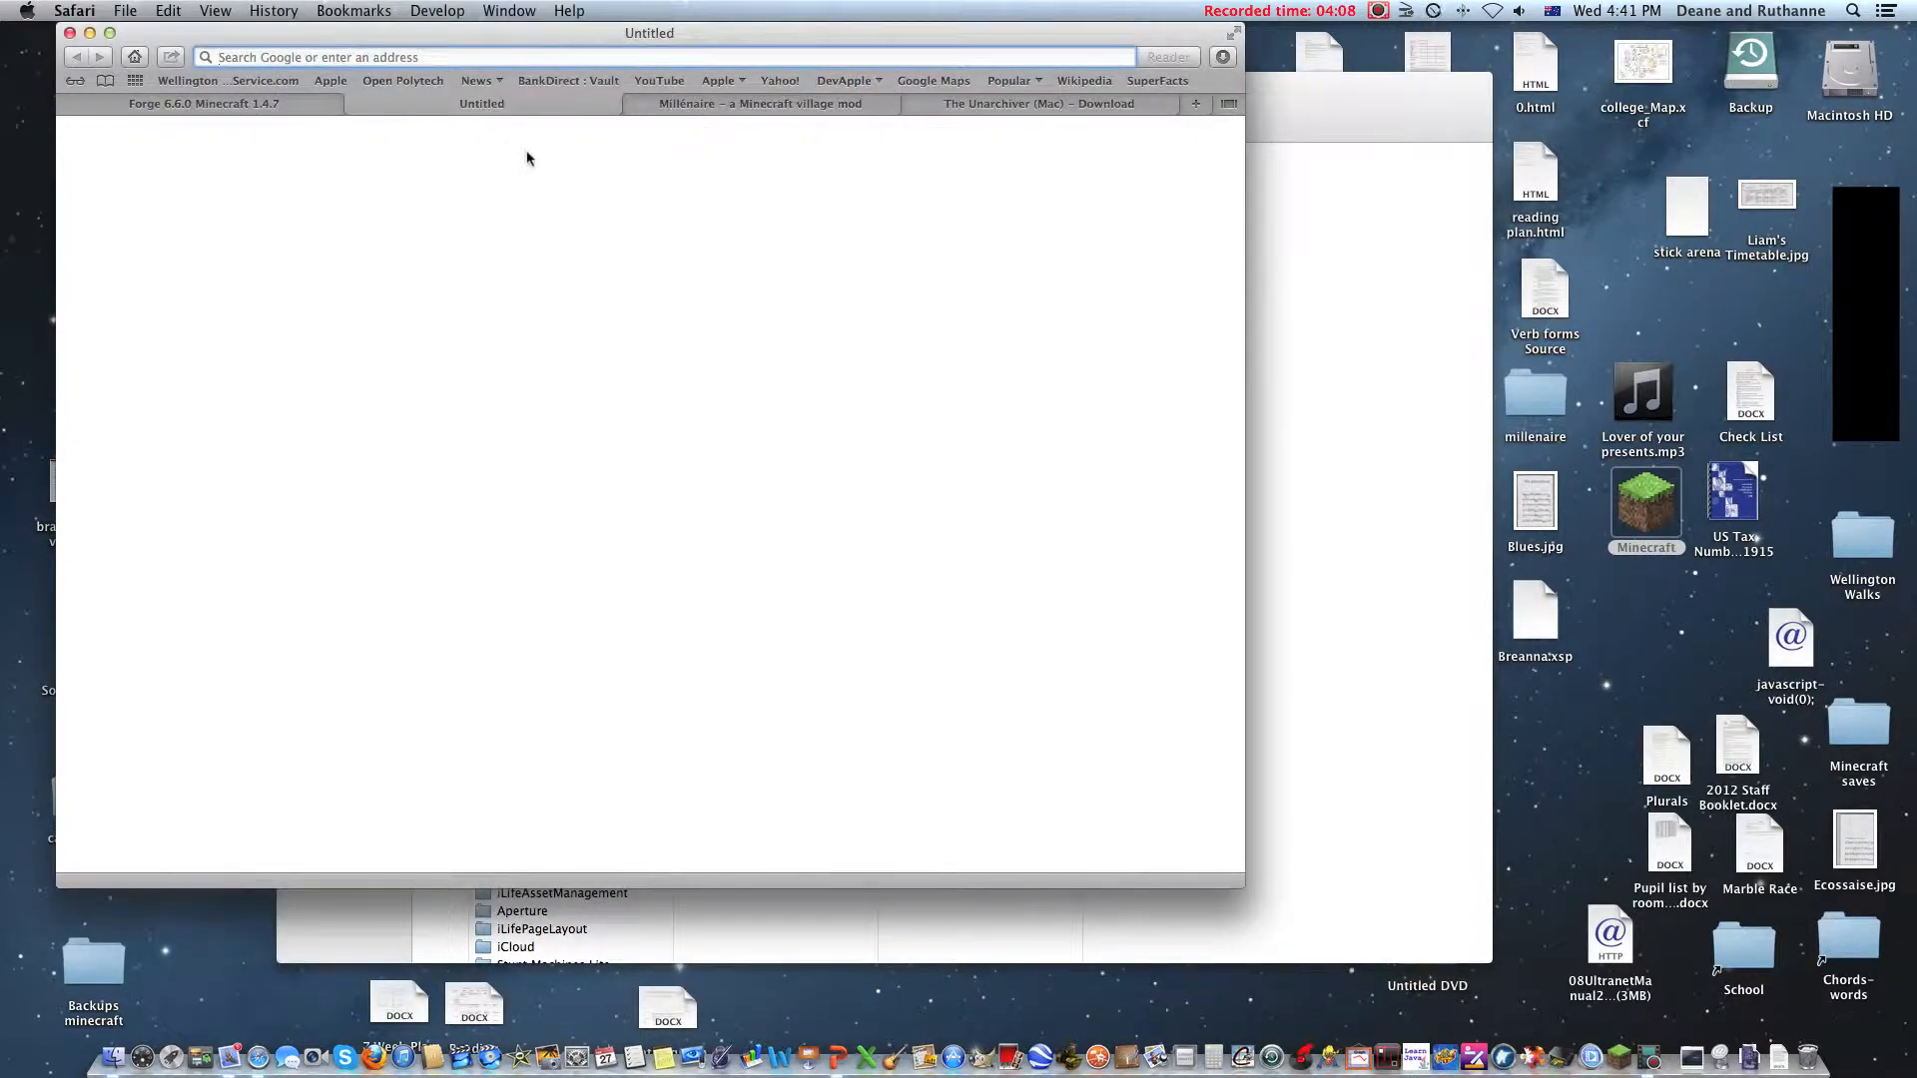
Step: Download Millénaire 4.2.2 for Minecraft 1.4.6 from the Millénaire site's Mod Download section
left_click(761, 102)
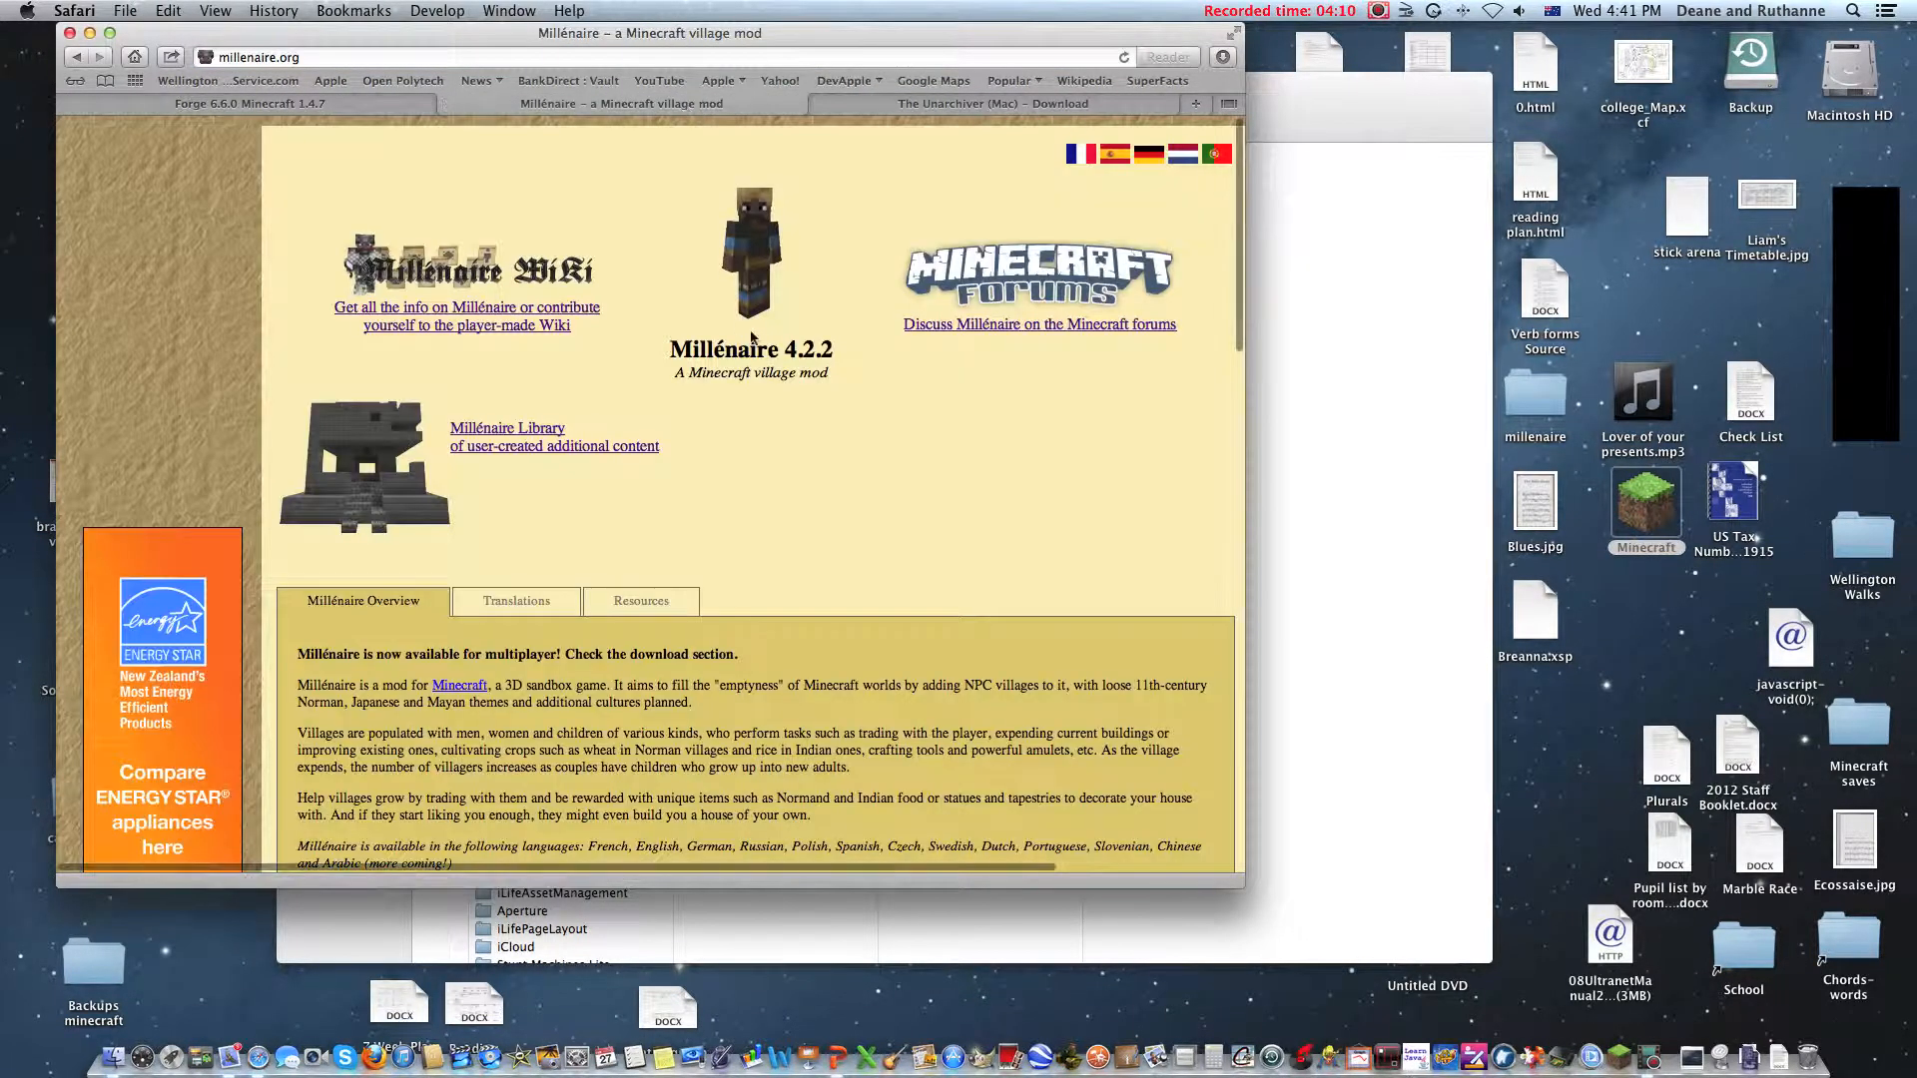
scroll("down", 3)
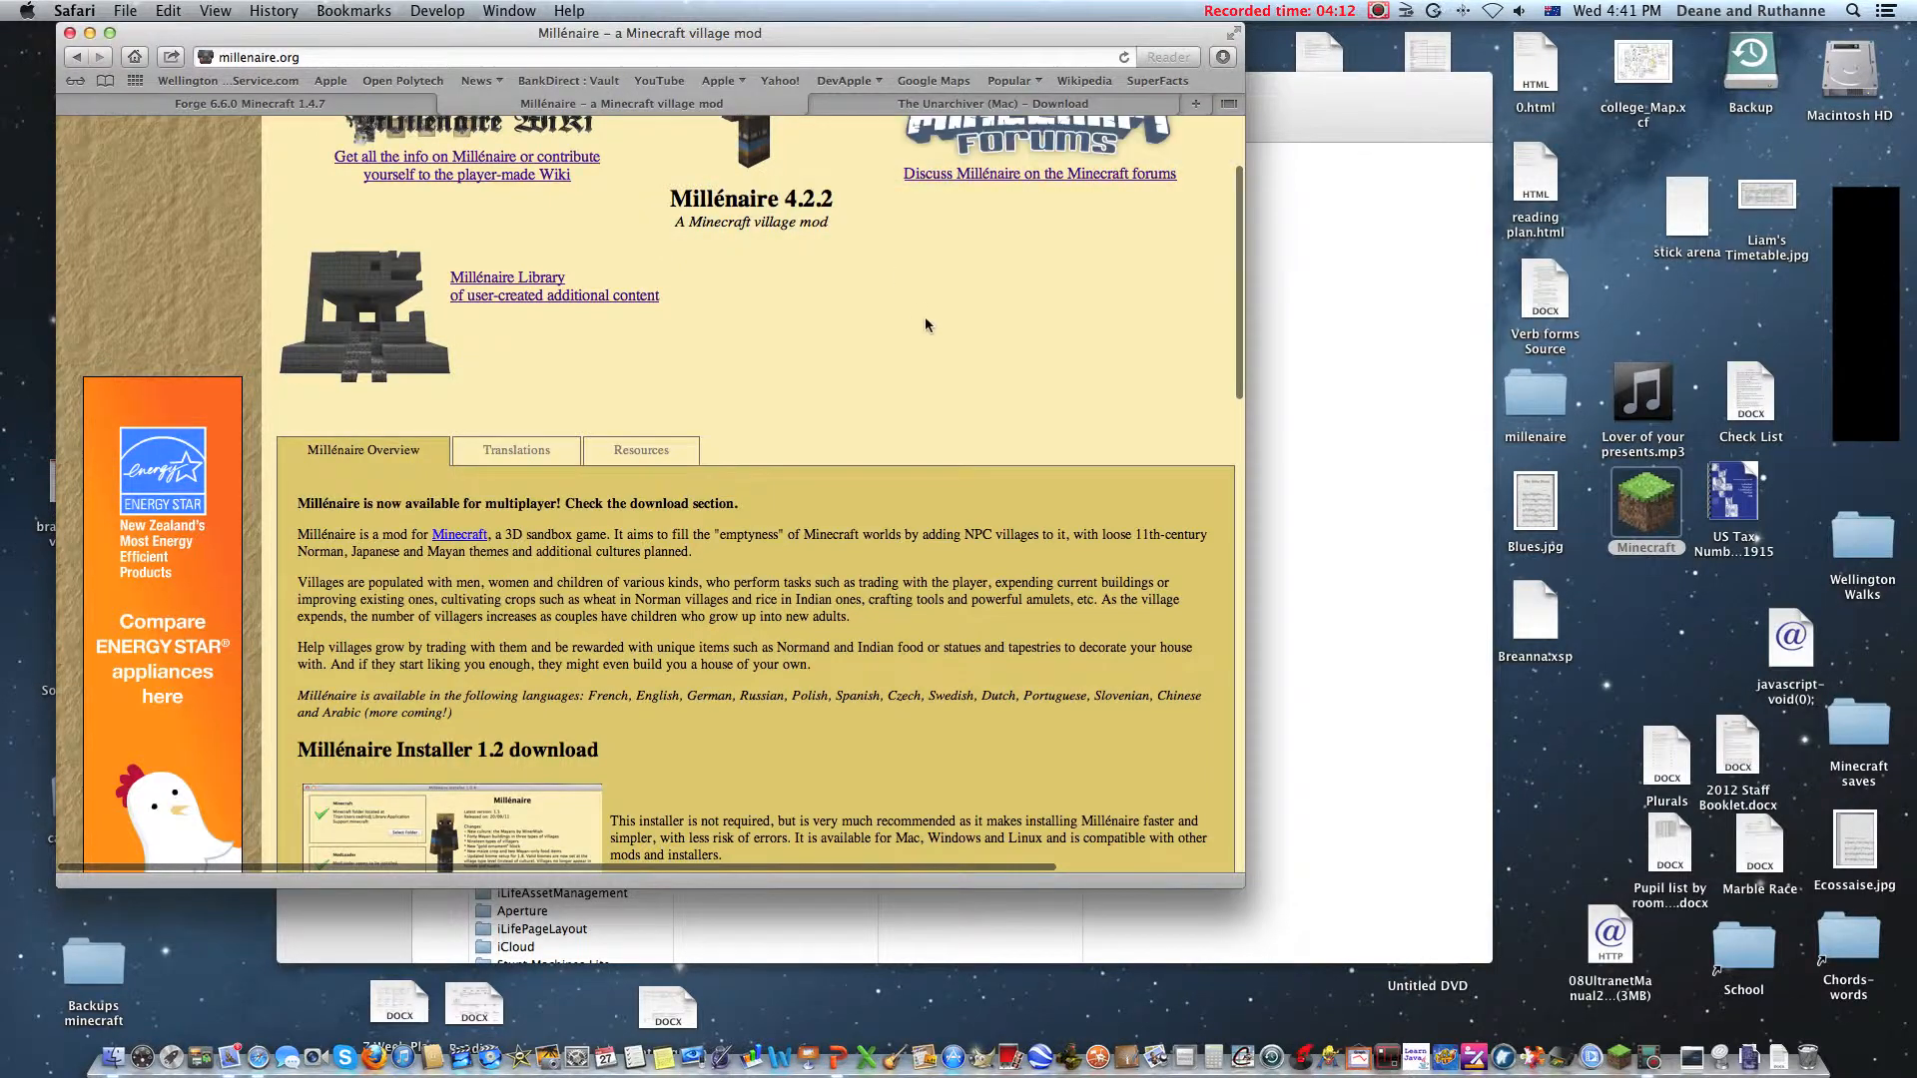
scroll("down", 3)
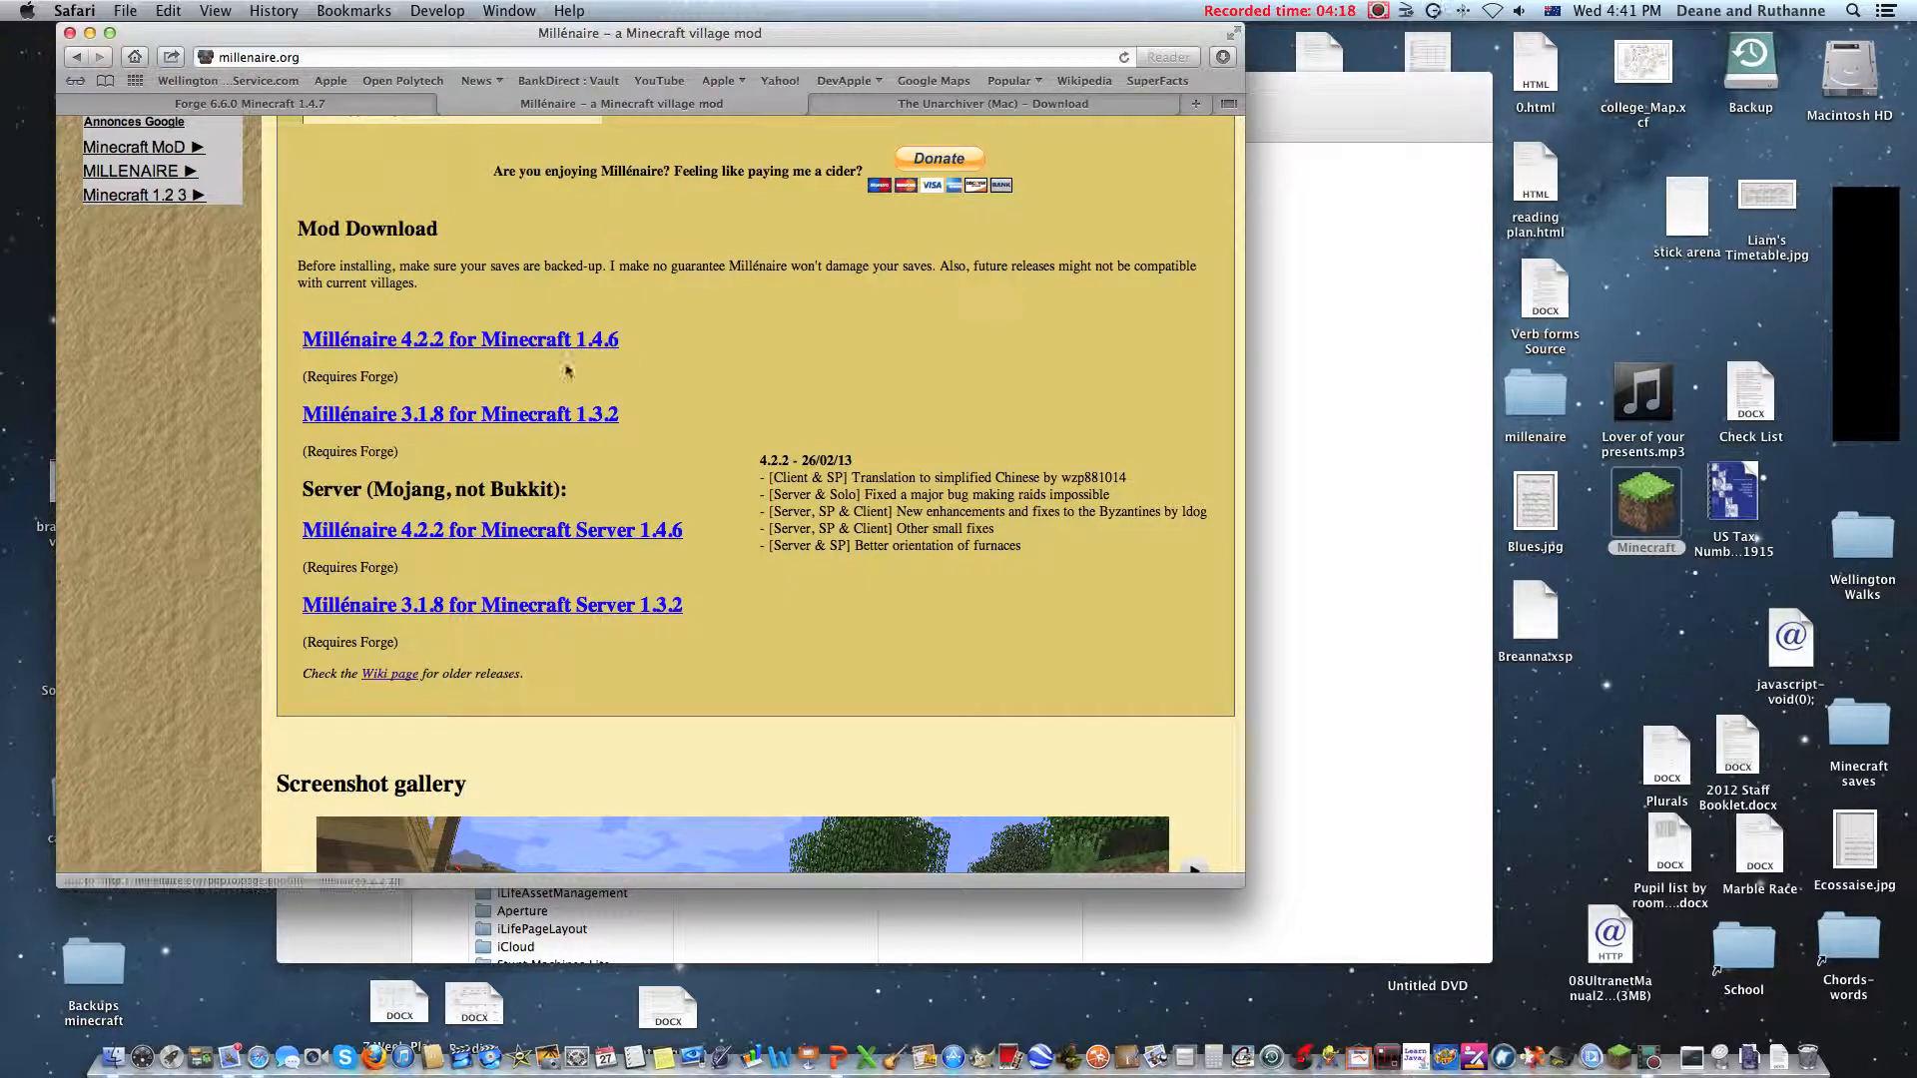
scroll("up", 3)
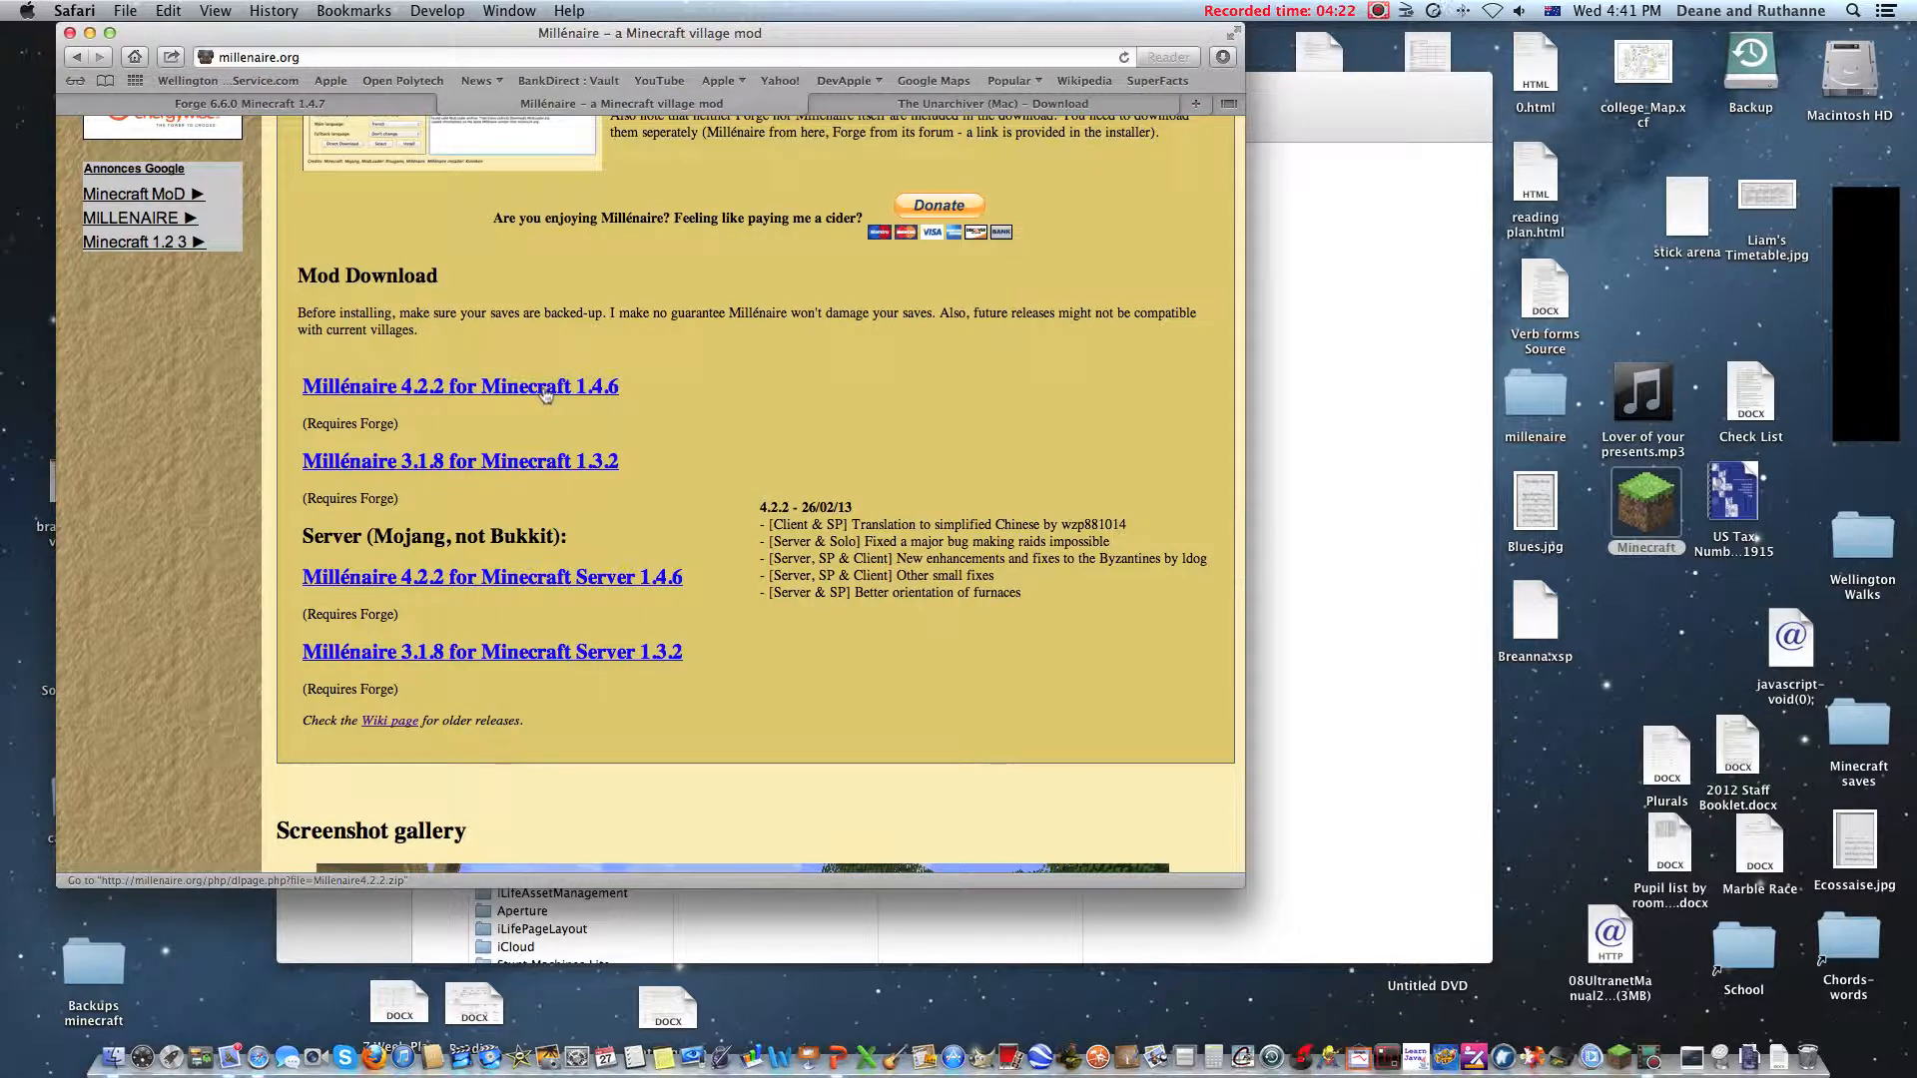
left_click(460, 386)
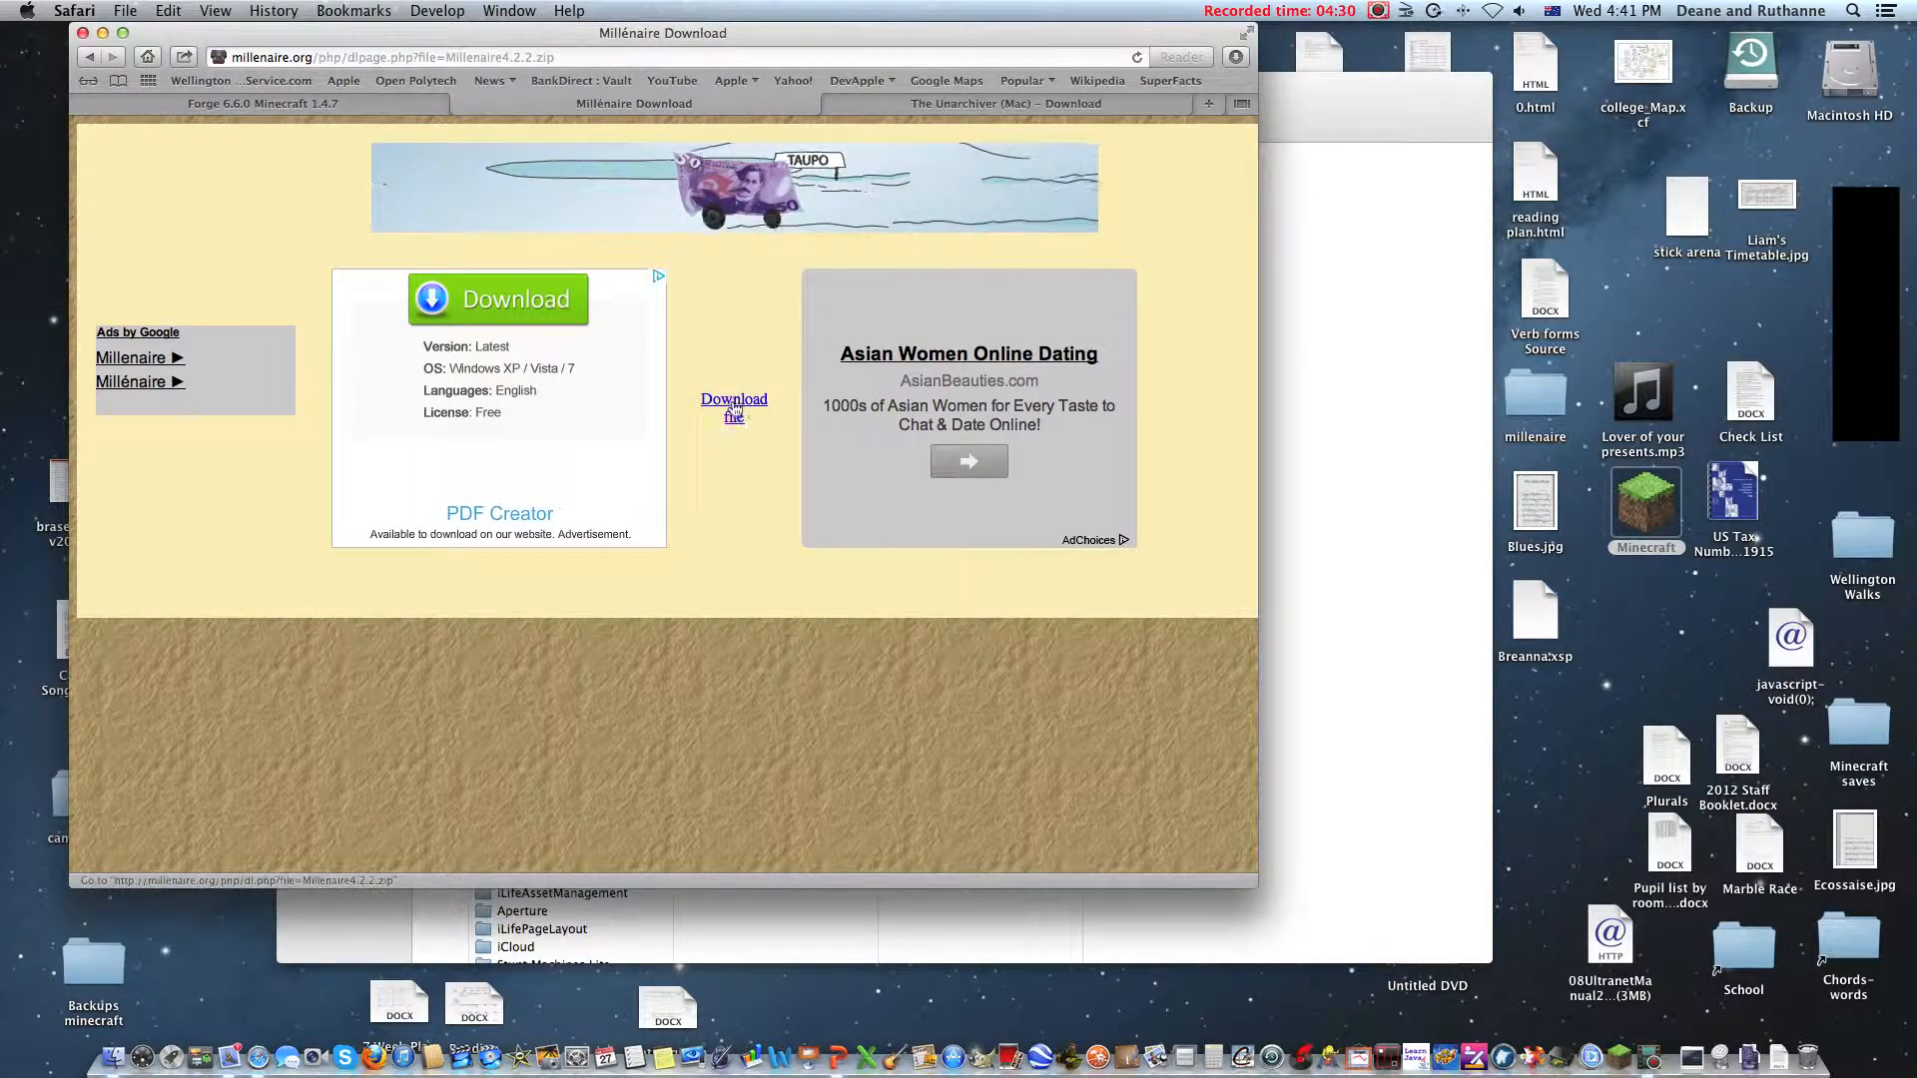
left_click(1234, 56)
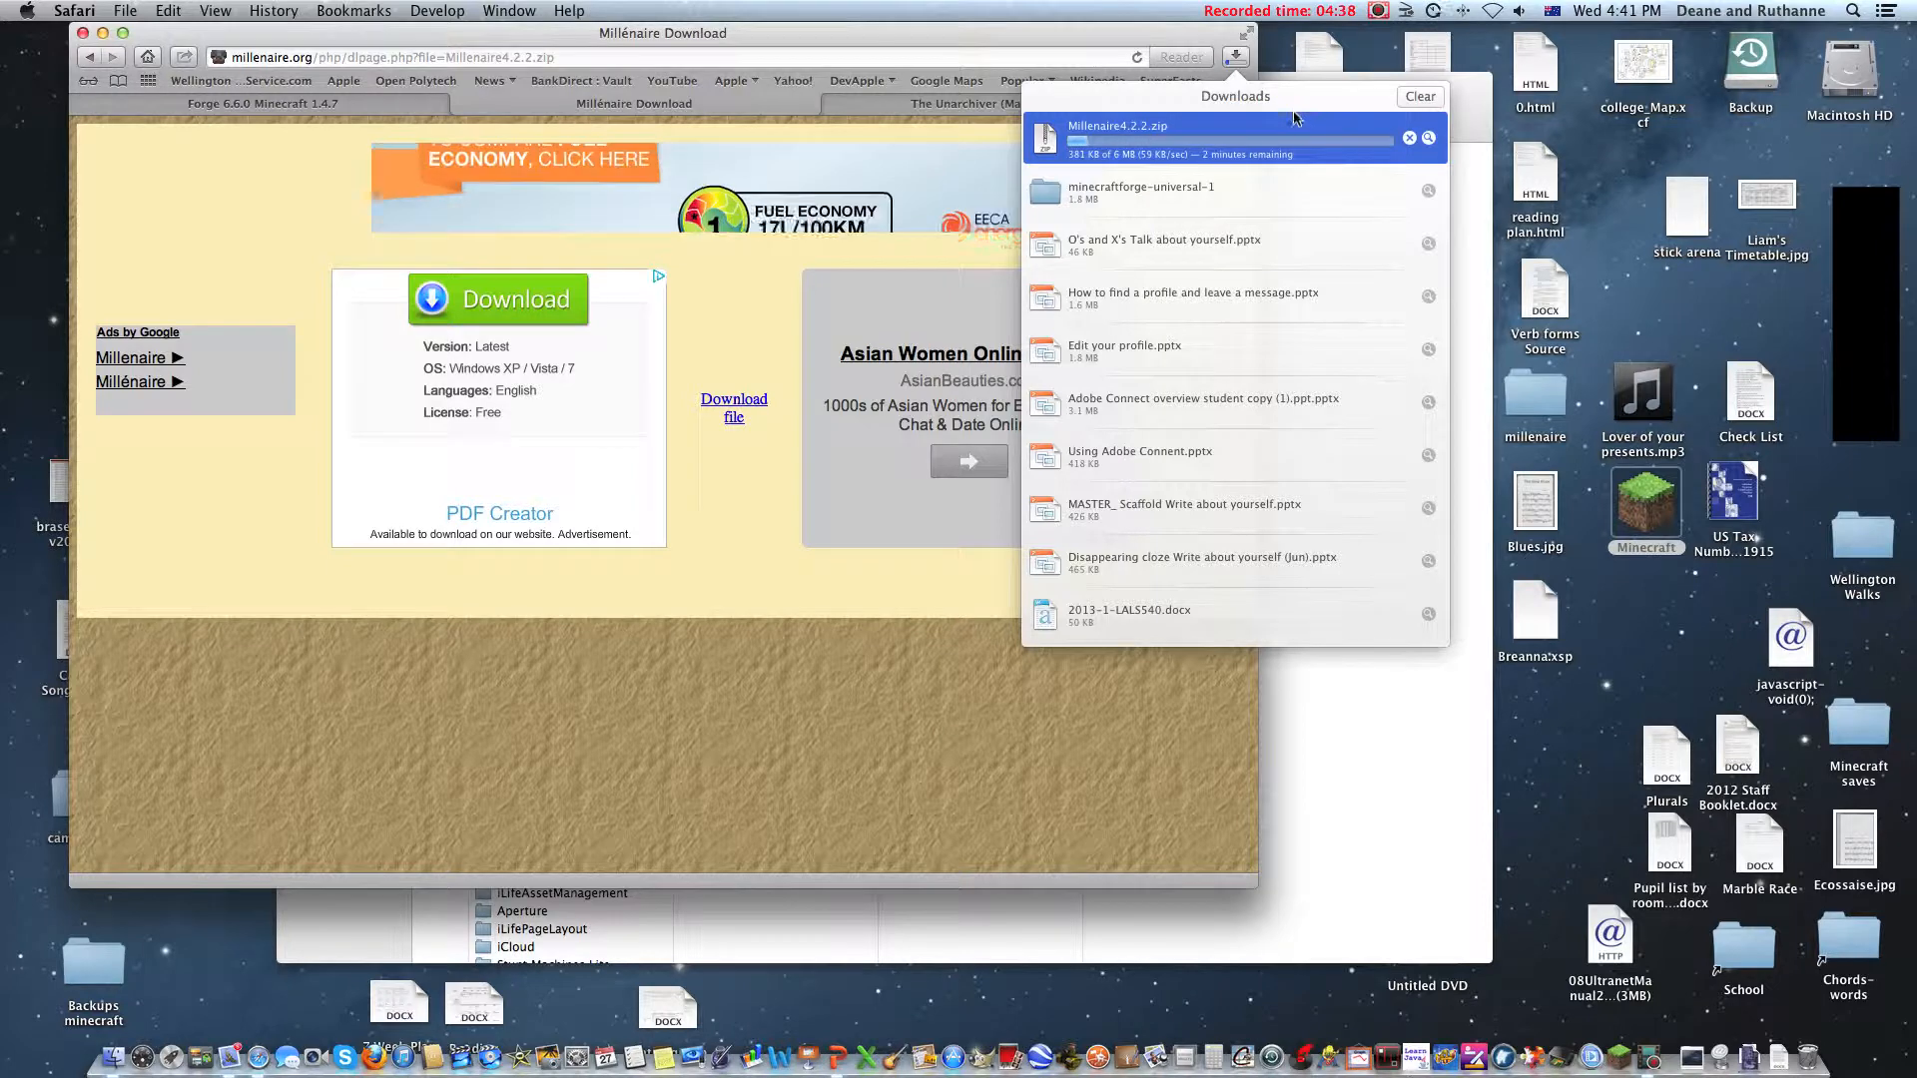
left_click(1378, 10)
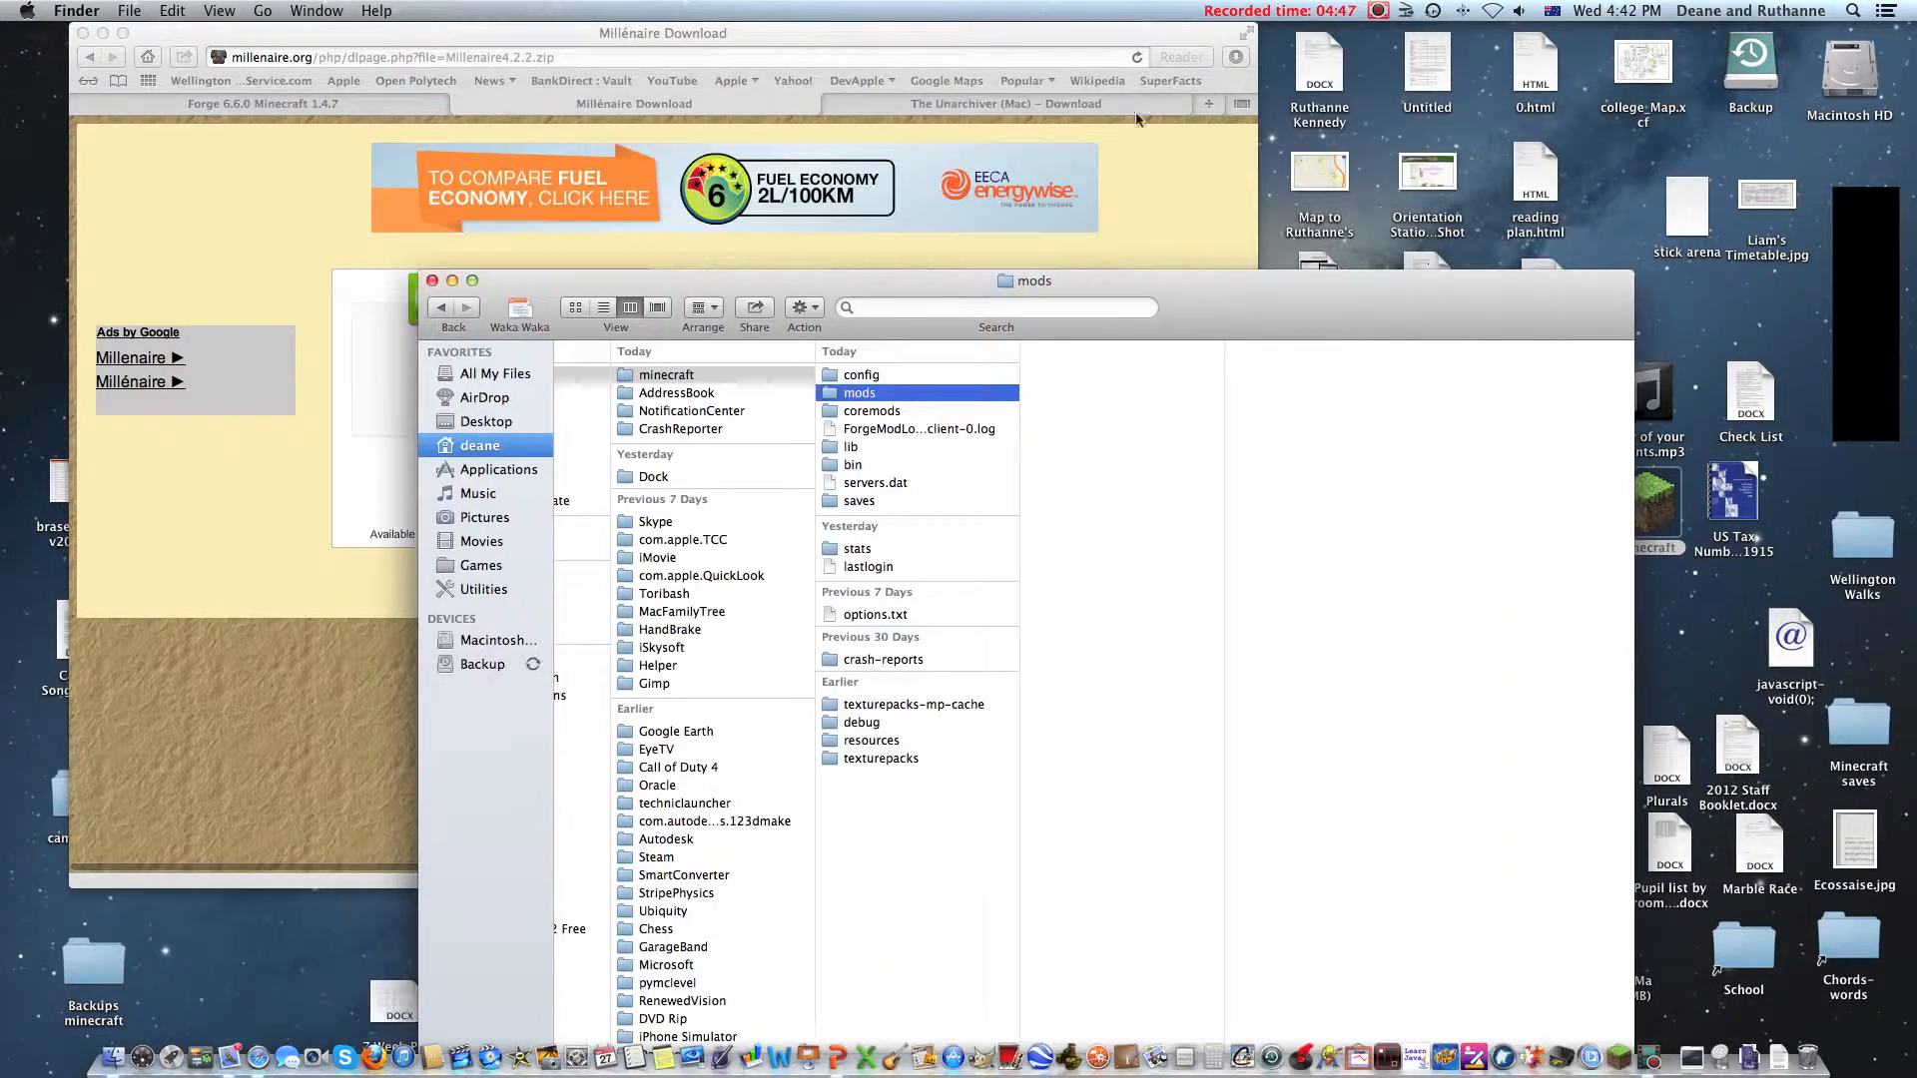
Step: Move millenaire, millenaire-custom and millenaire4.2.2.zip from Downloads into minecraft/mods
left_click(1236, 56)
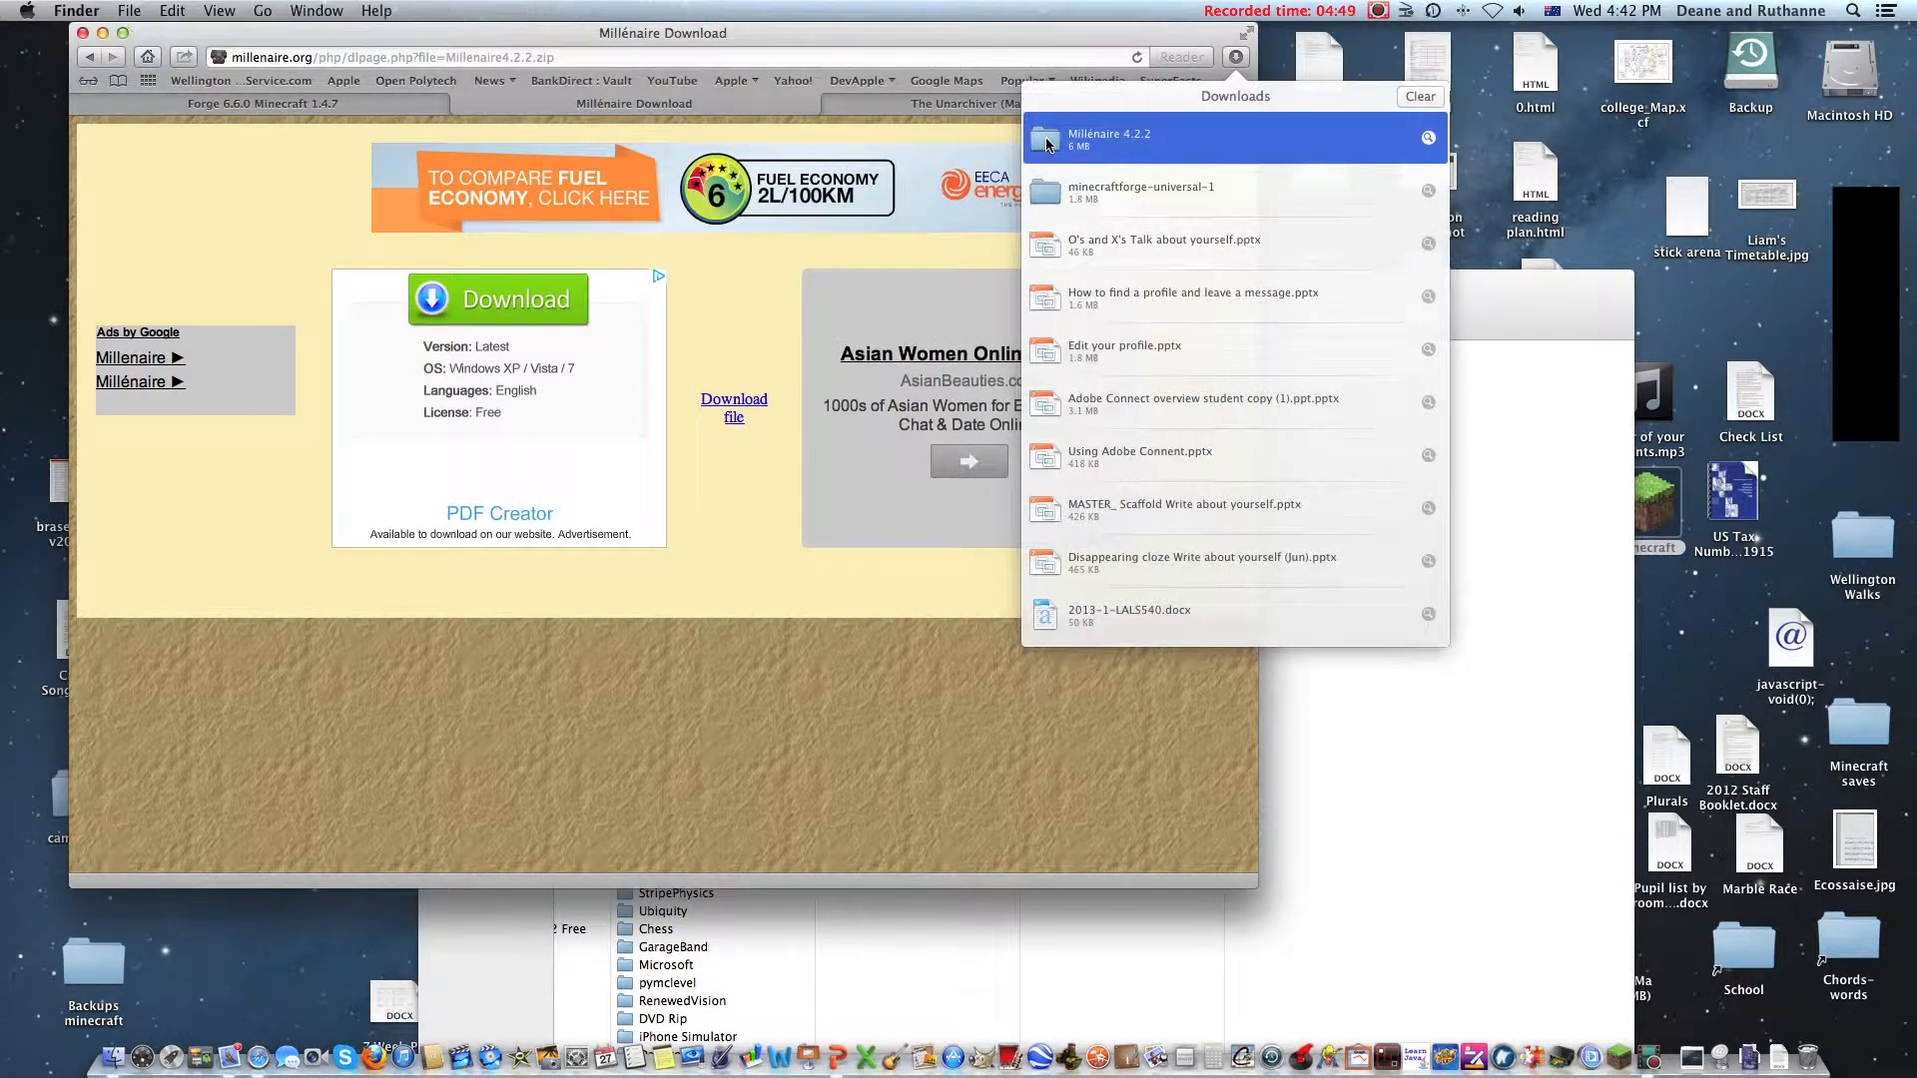
double_click(1109, 138)
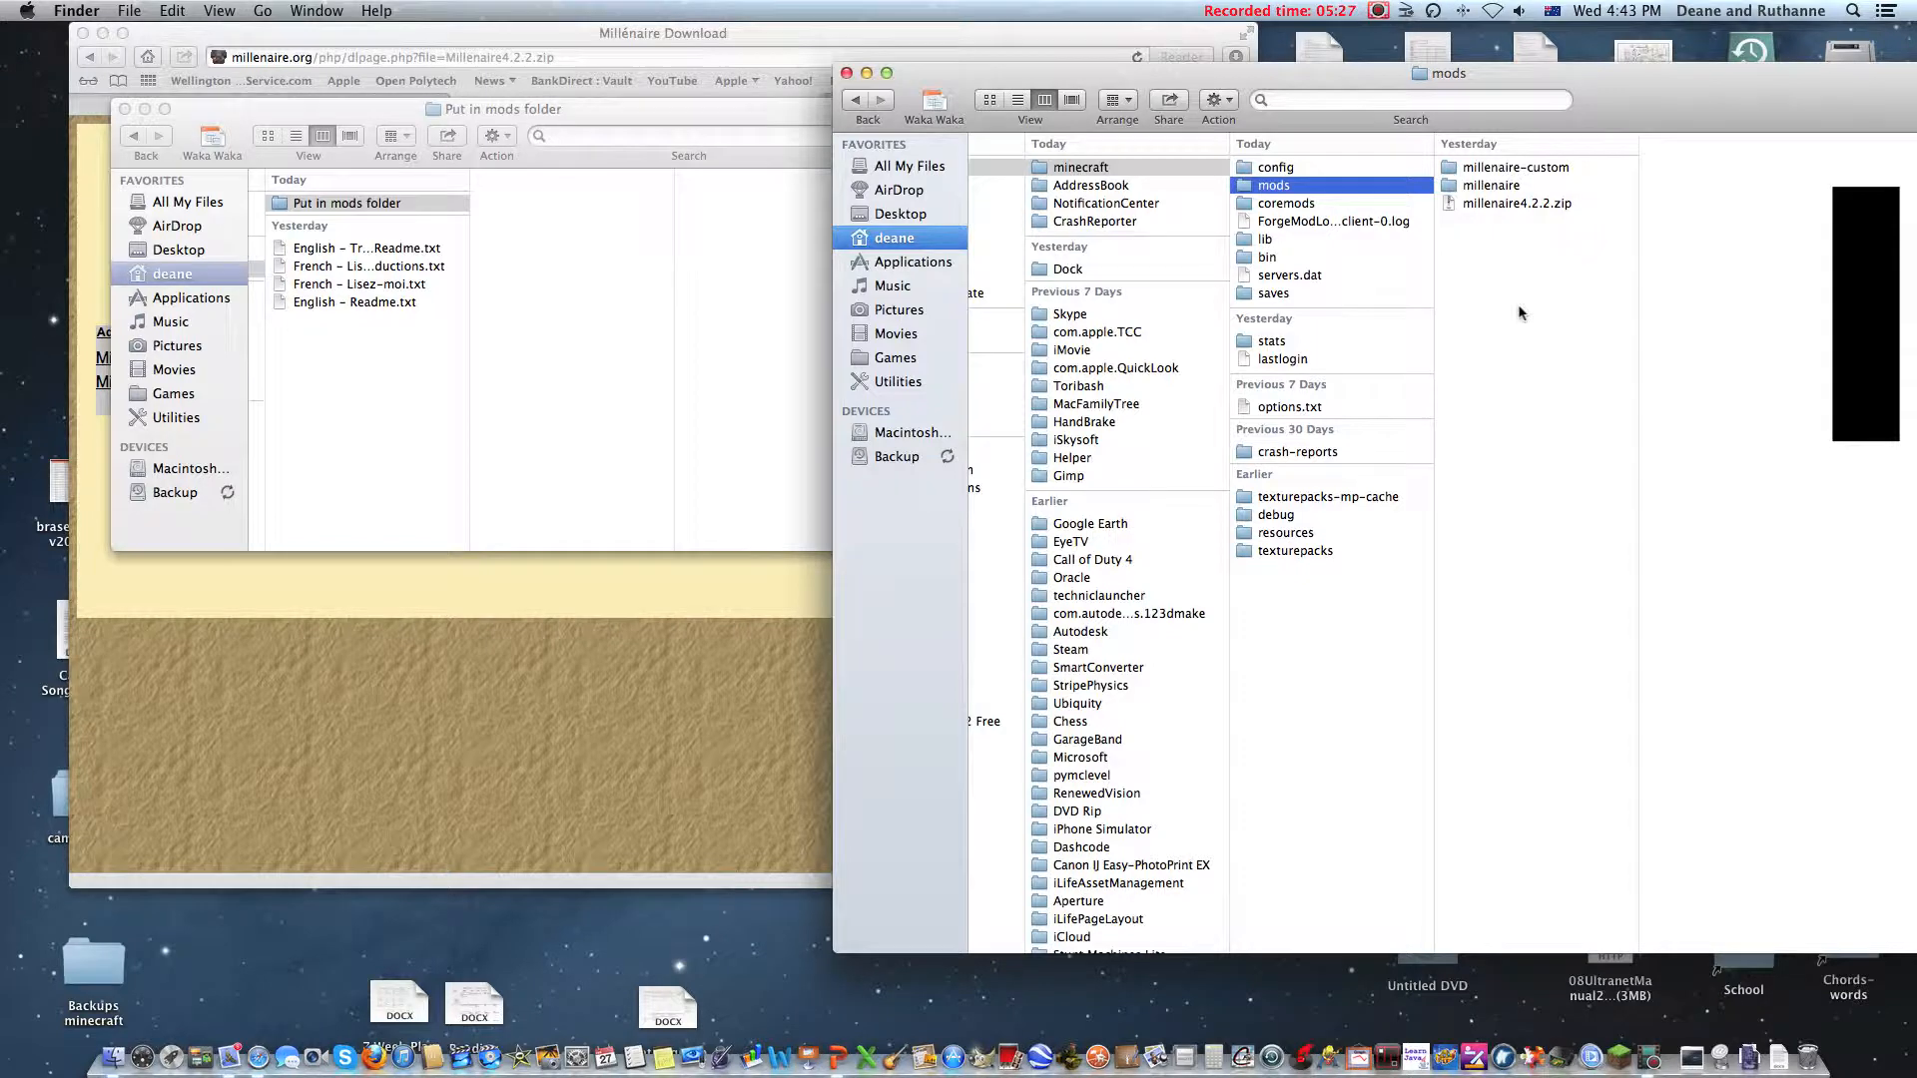
left_click(1518, 204)
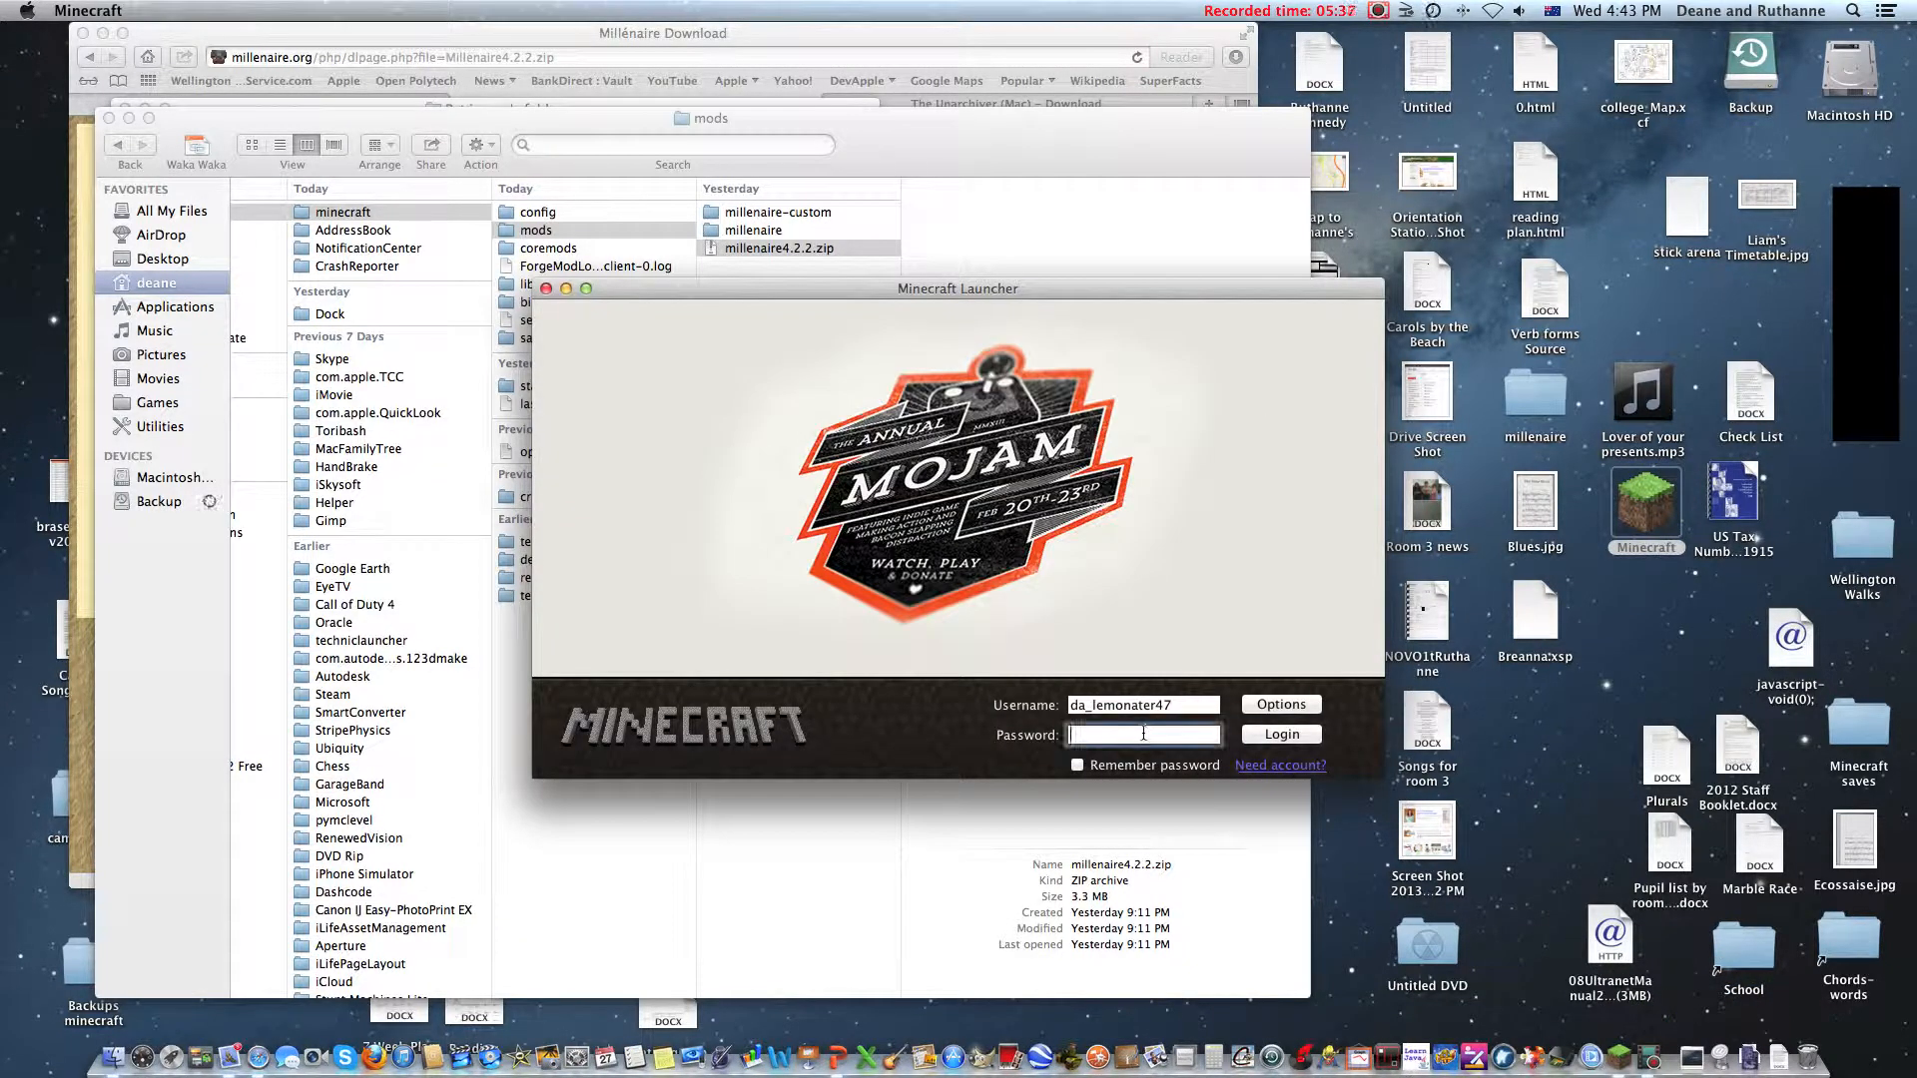
Step: Sign in with the account password and move the game window to the upper right
left_click(1280, 733)
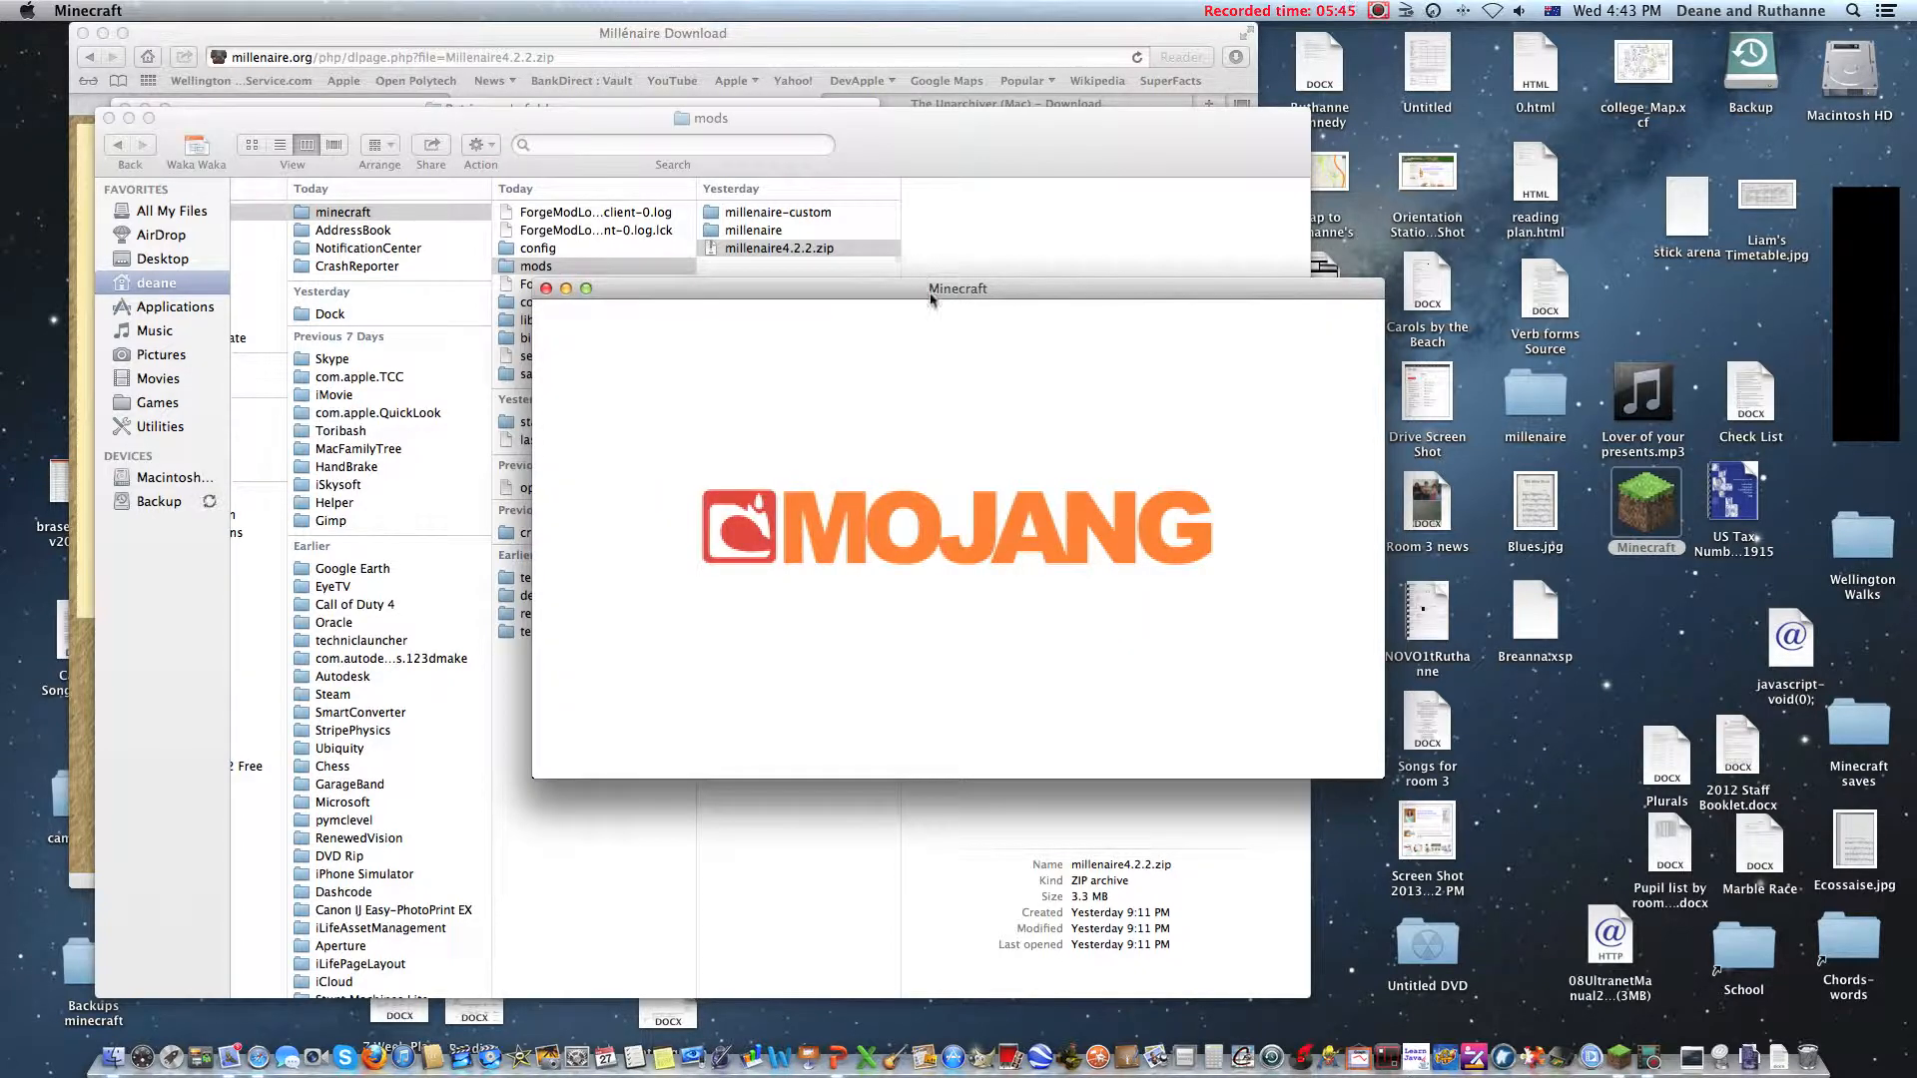
left_click_drag(957, 288, 1294, 64)
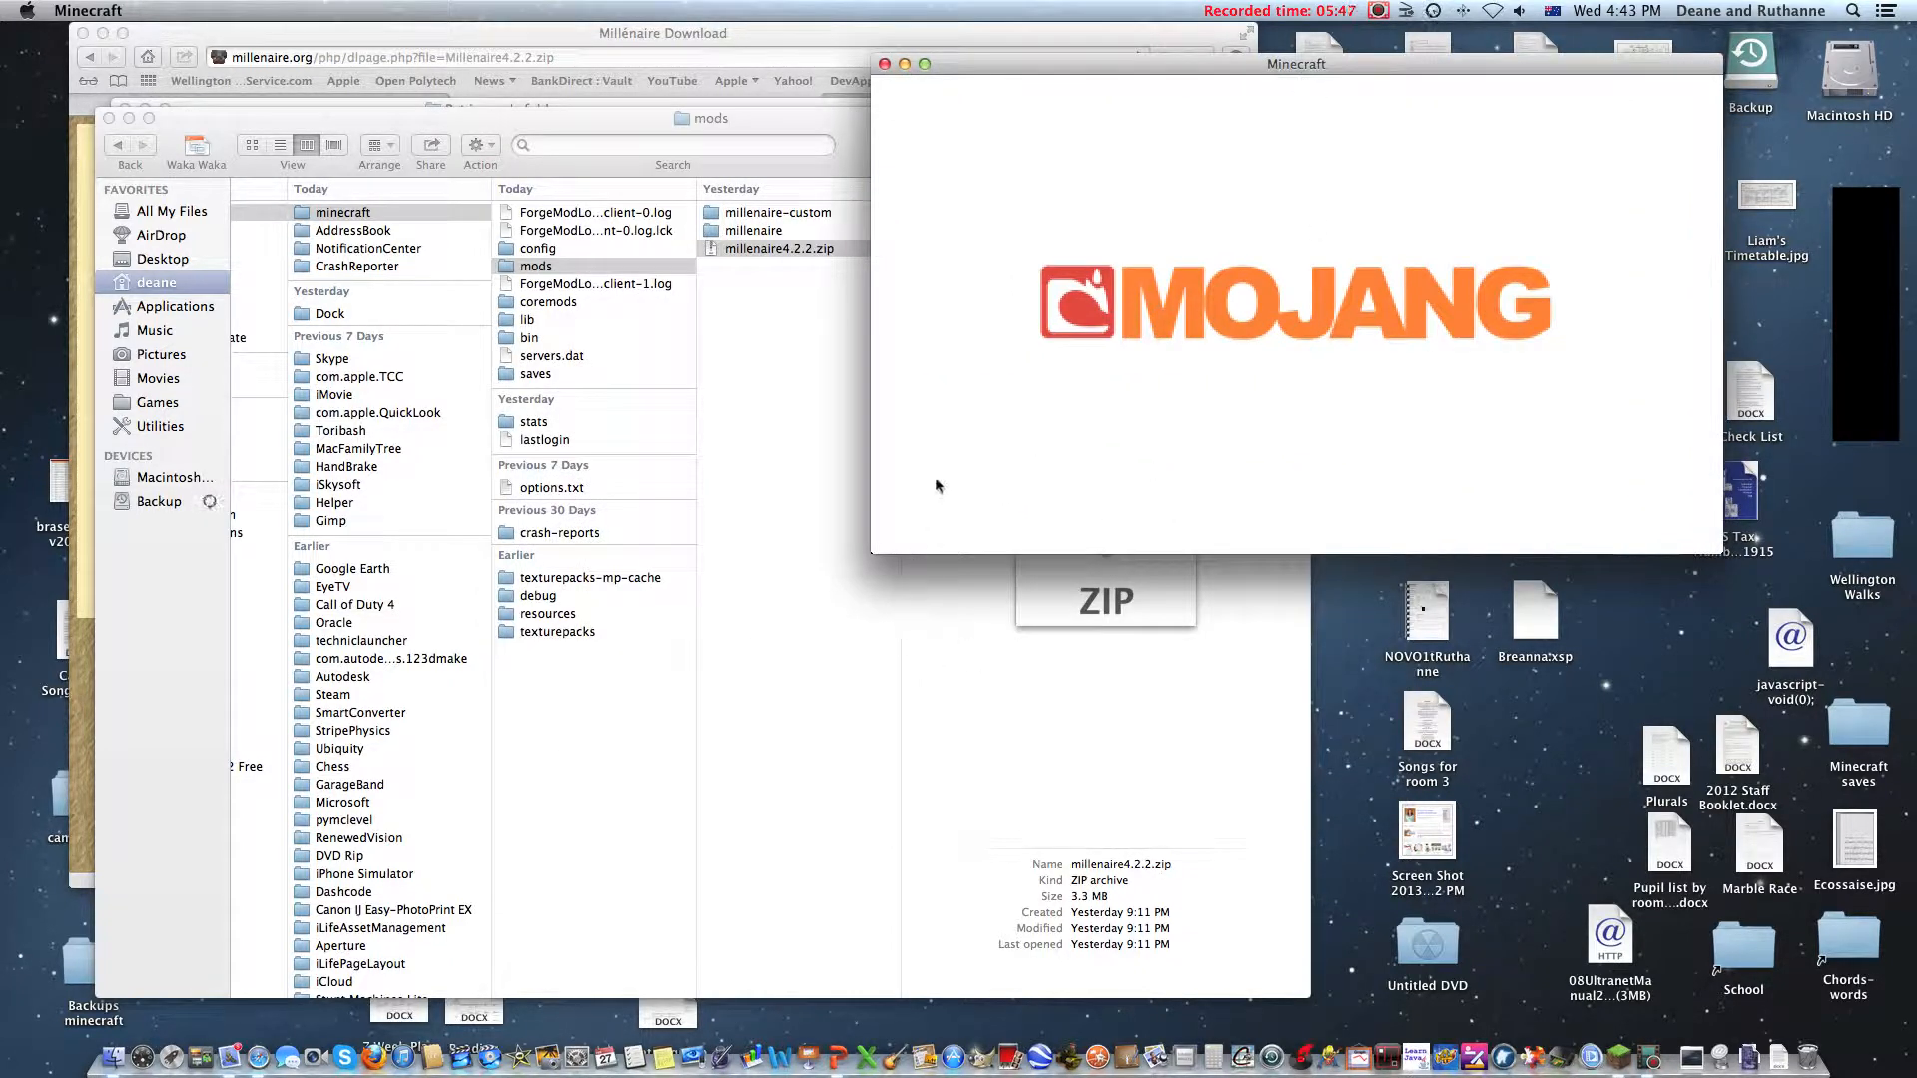
mouse_move(1354, 452)
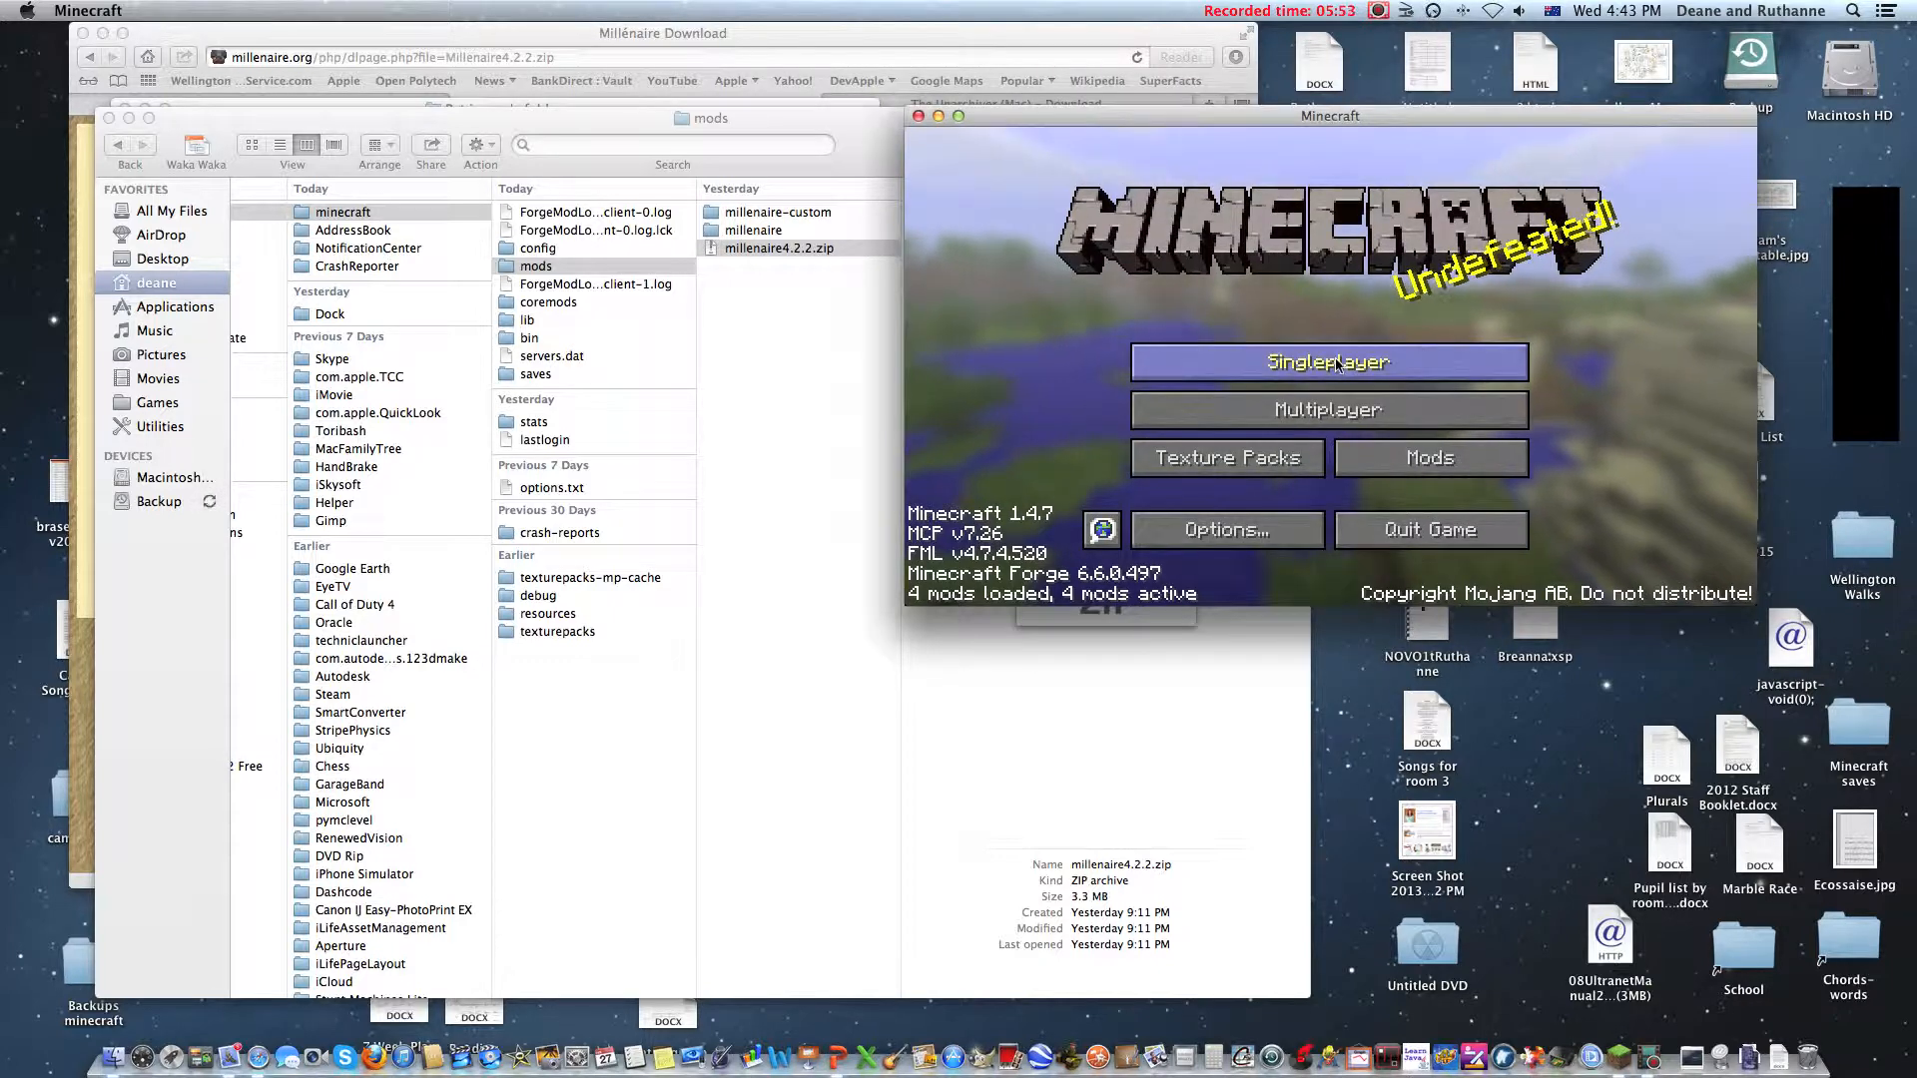
Step: Check the Mods list shows Forge with Millénaire 4.2.2, then go to Singleplayer world selection
left_click(1430, 457)
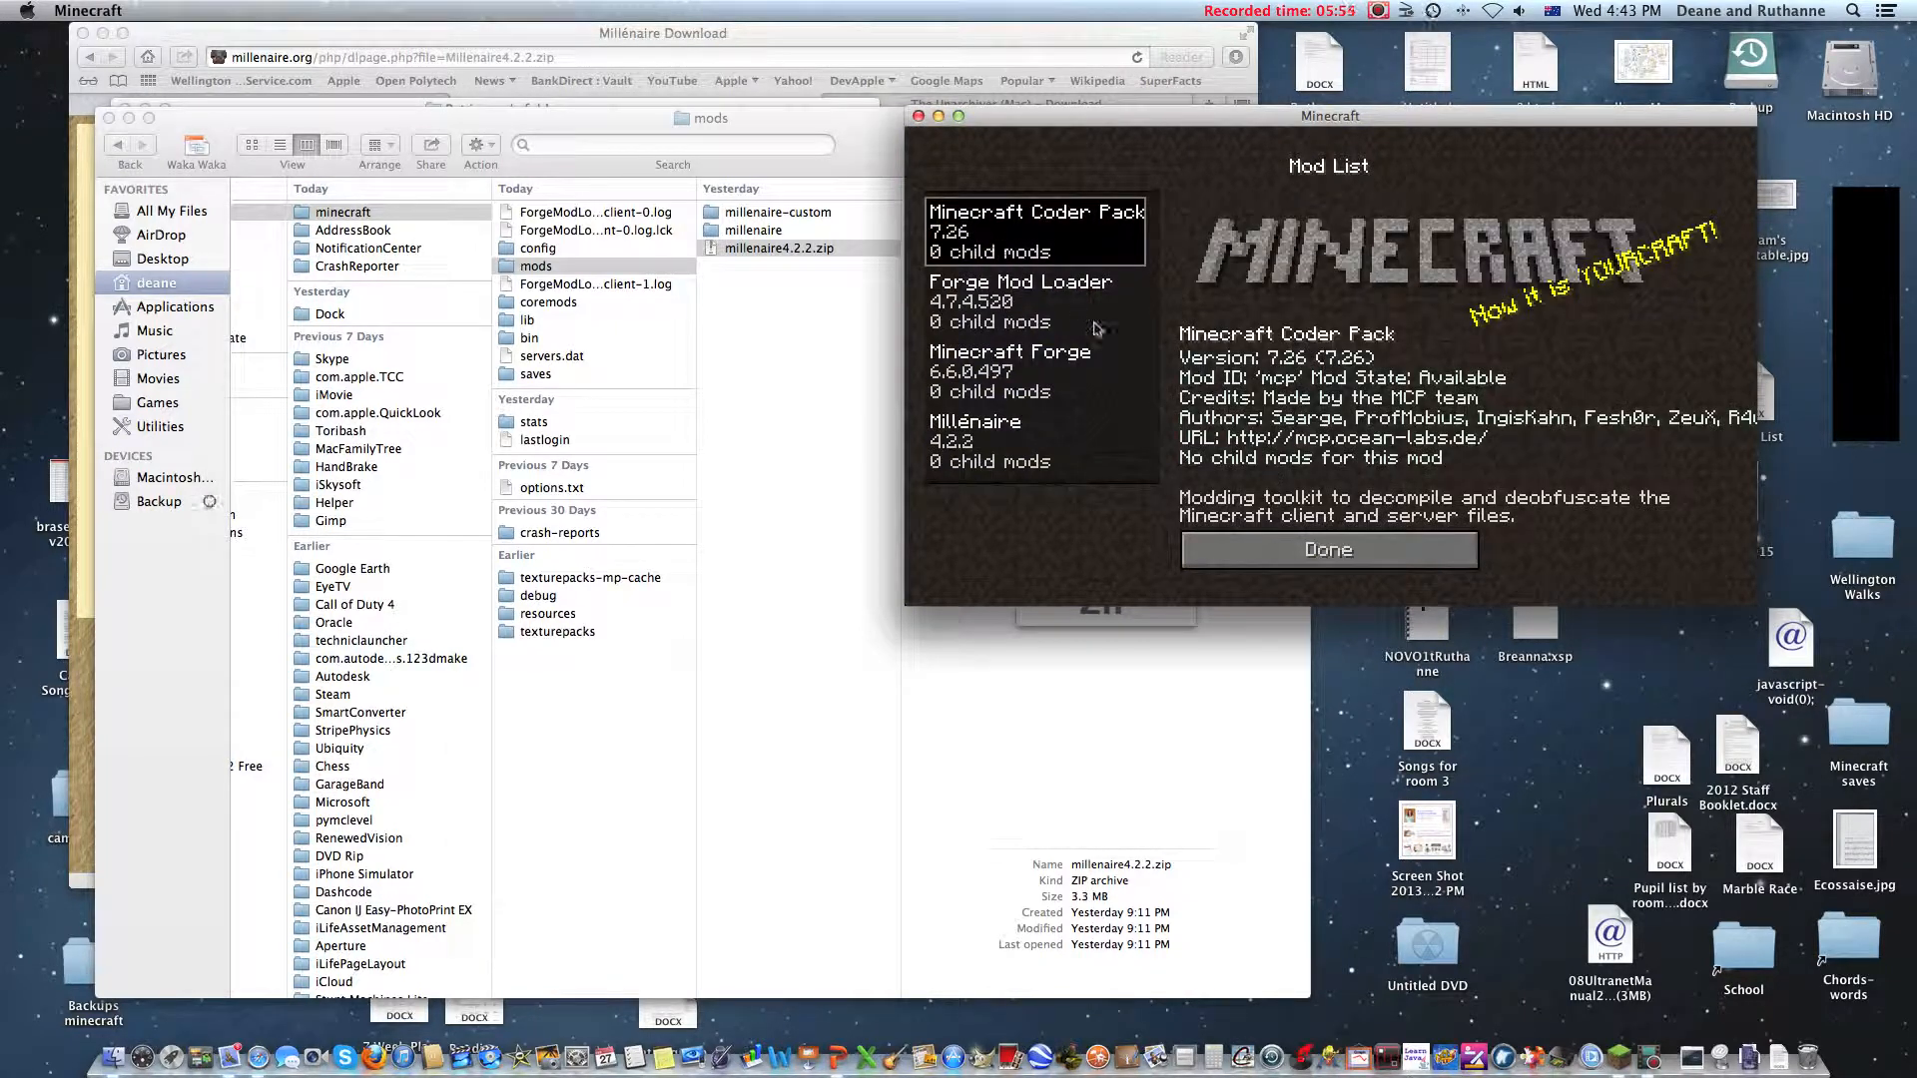
left_click(1011, 372)
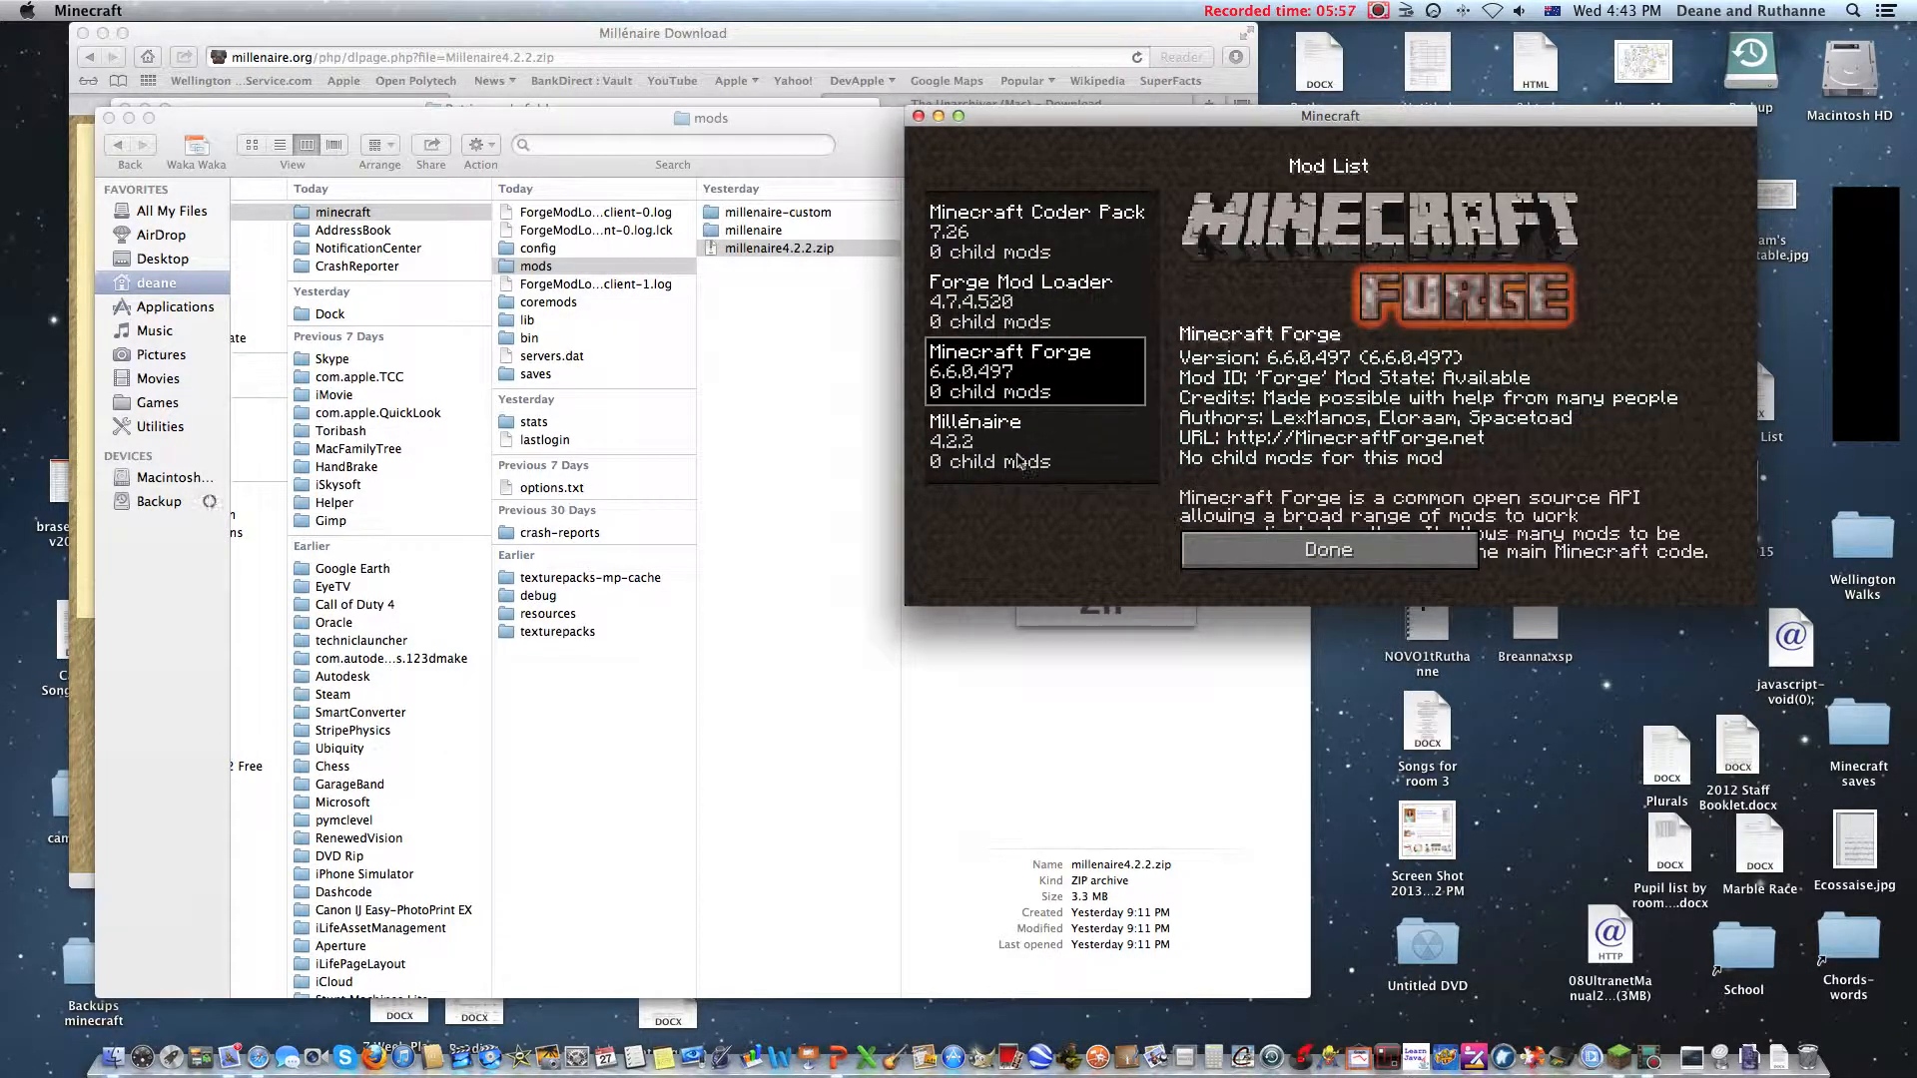
left_click(1326, 549)
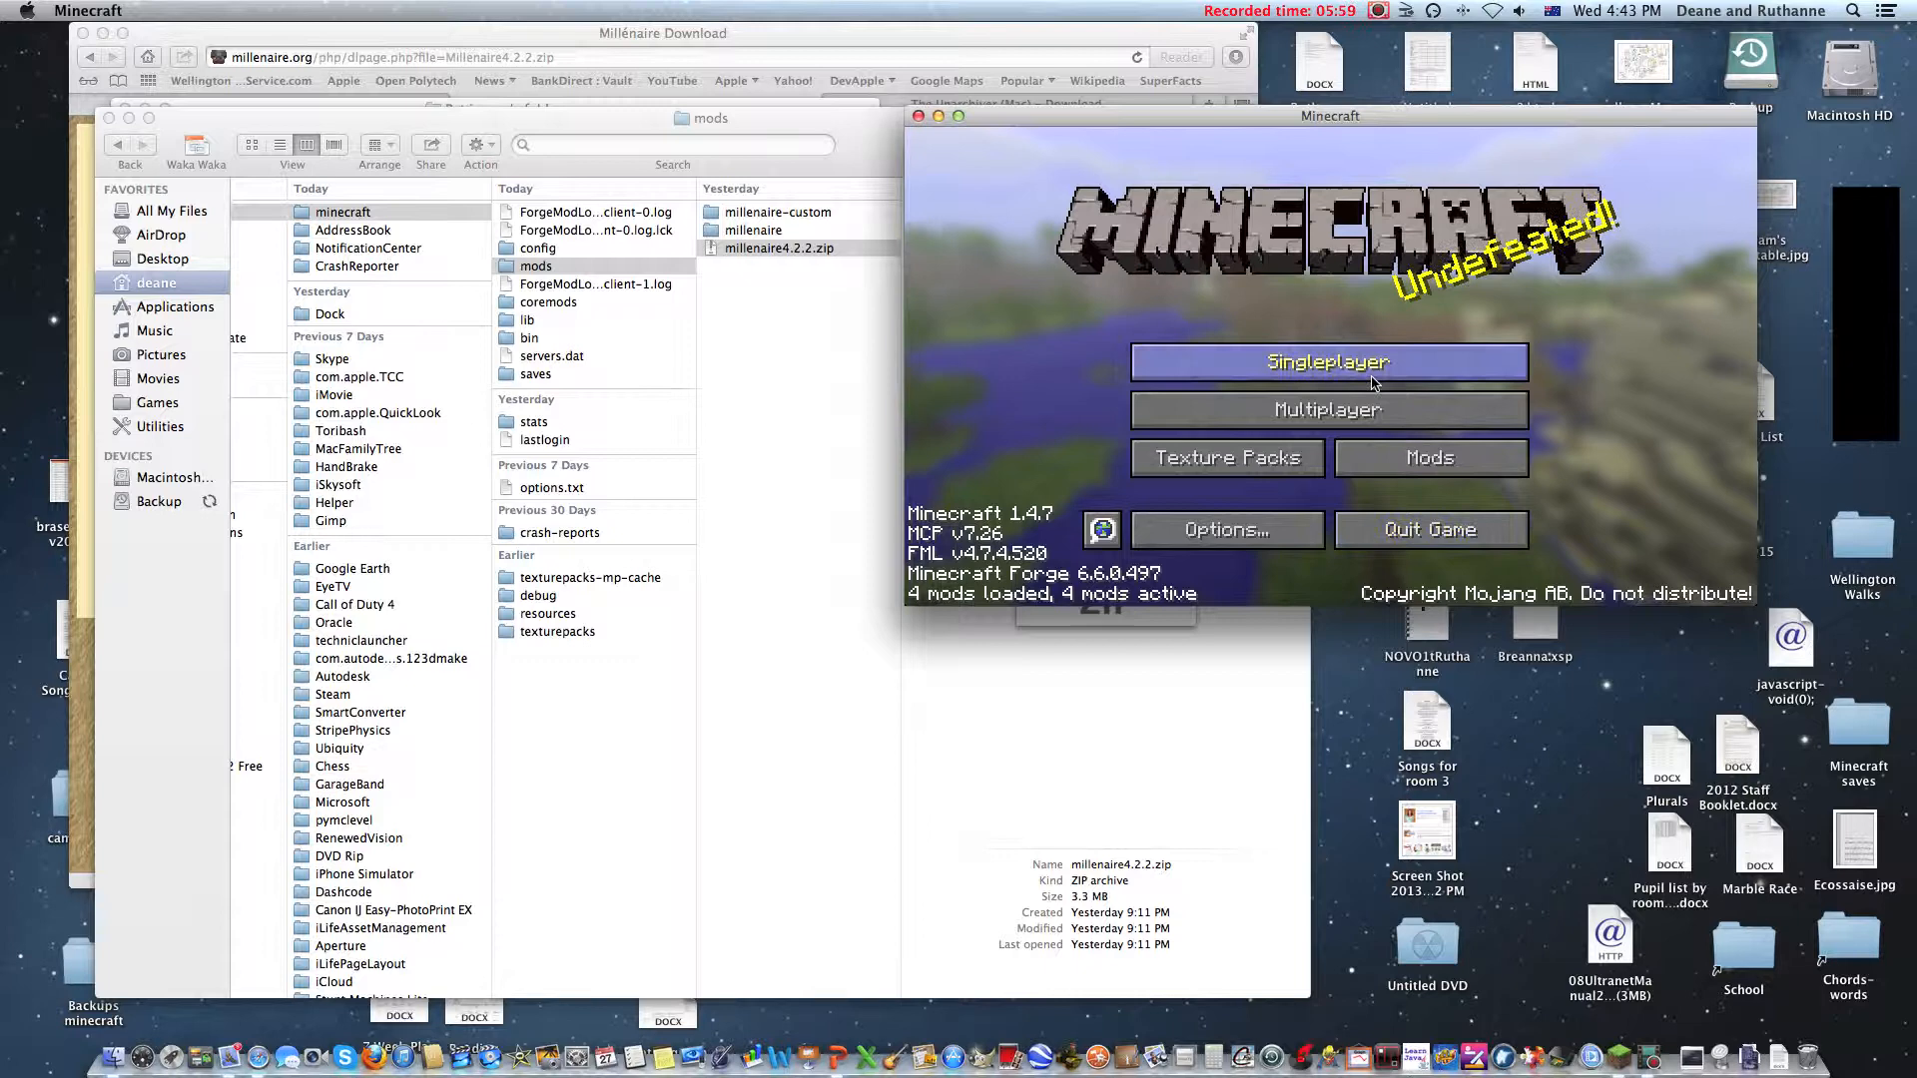
left_click(1328, 361)
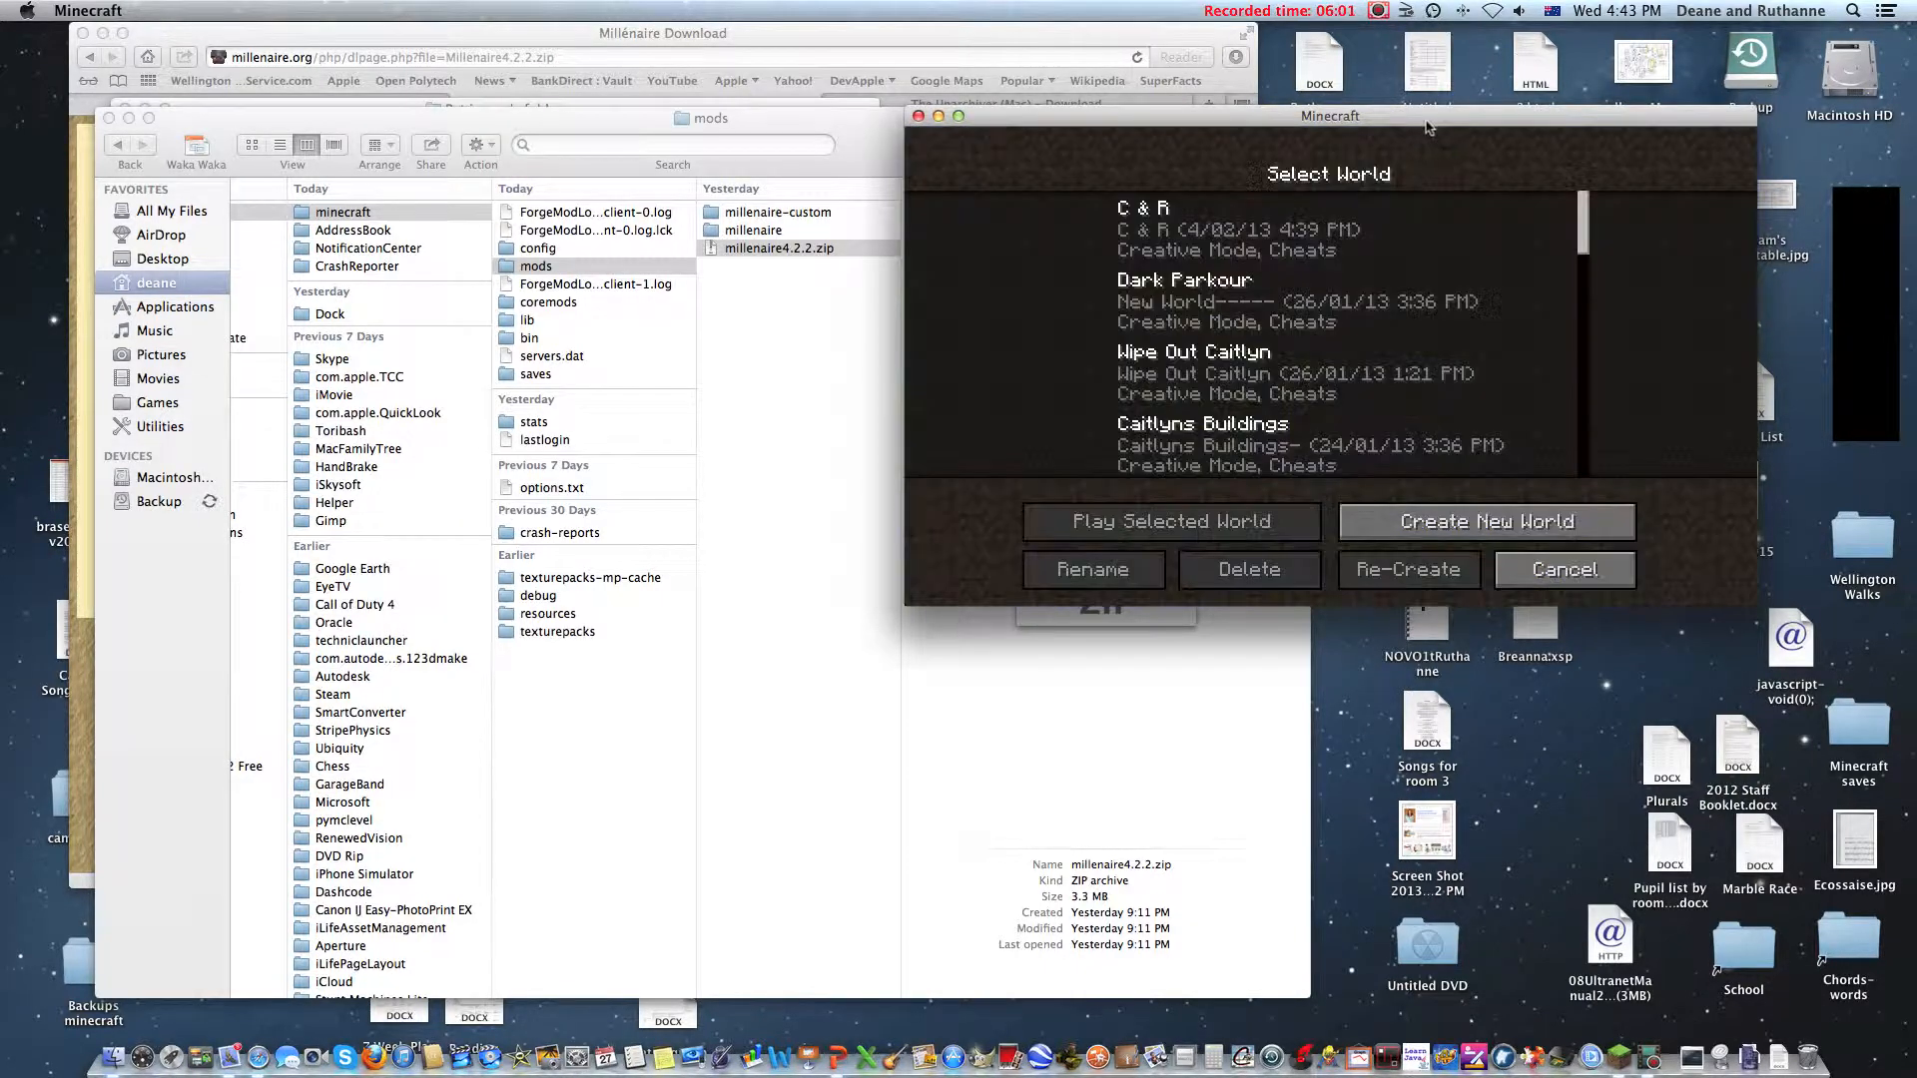
Step: Create a new Survival world named New World with default settings
left_click(1486, 522)
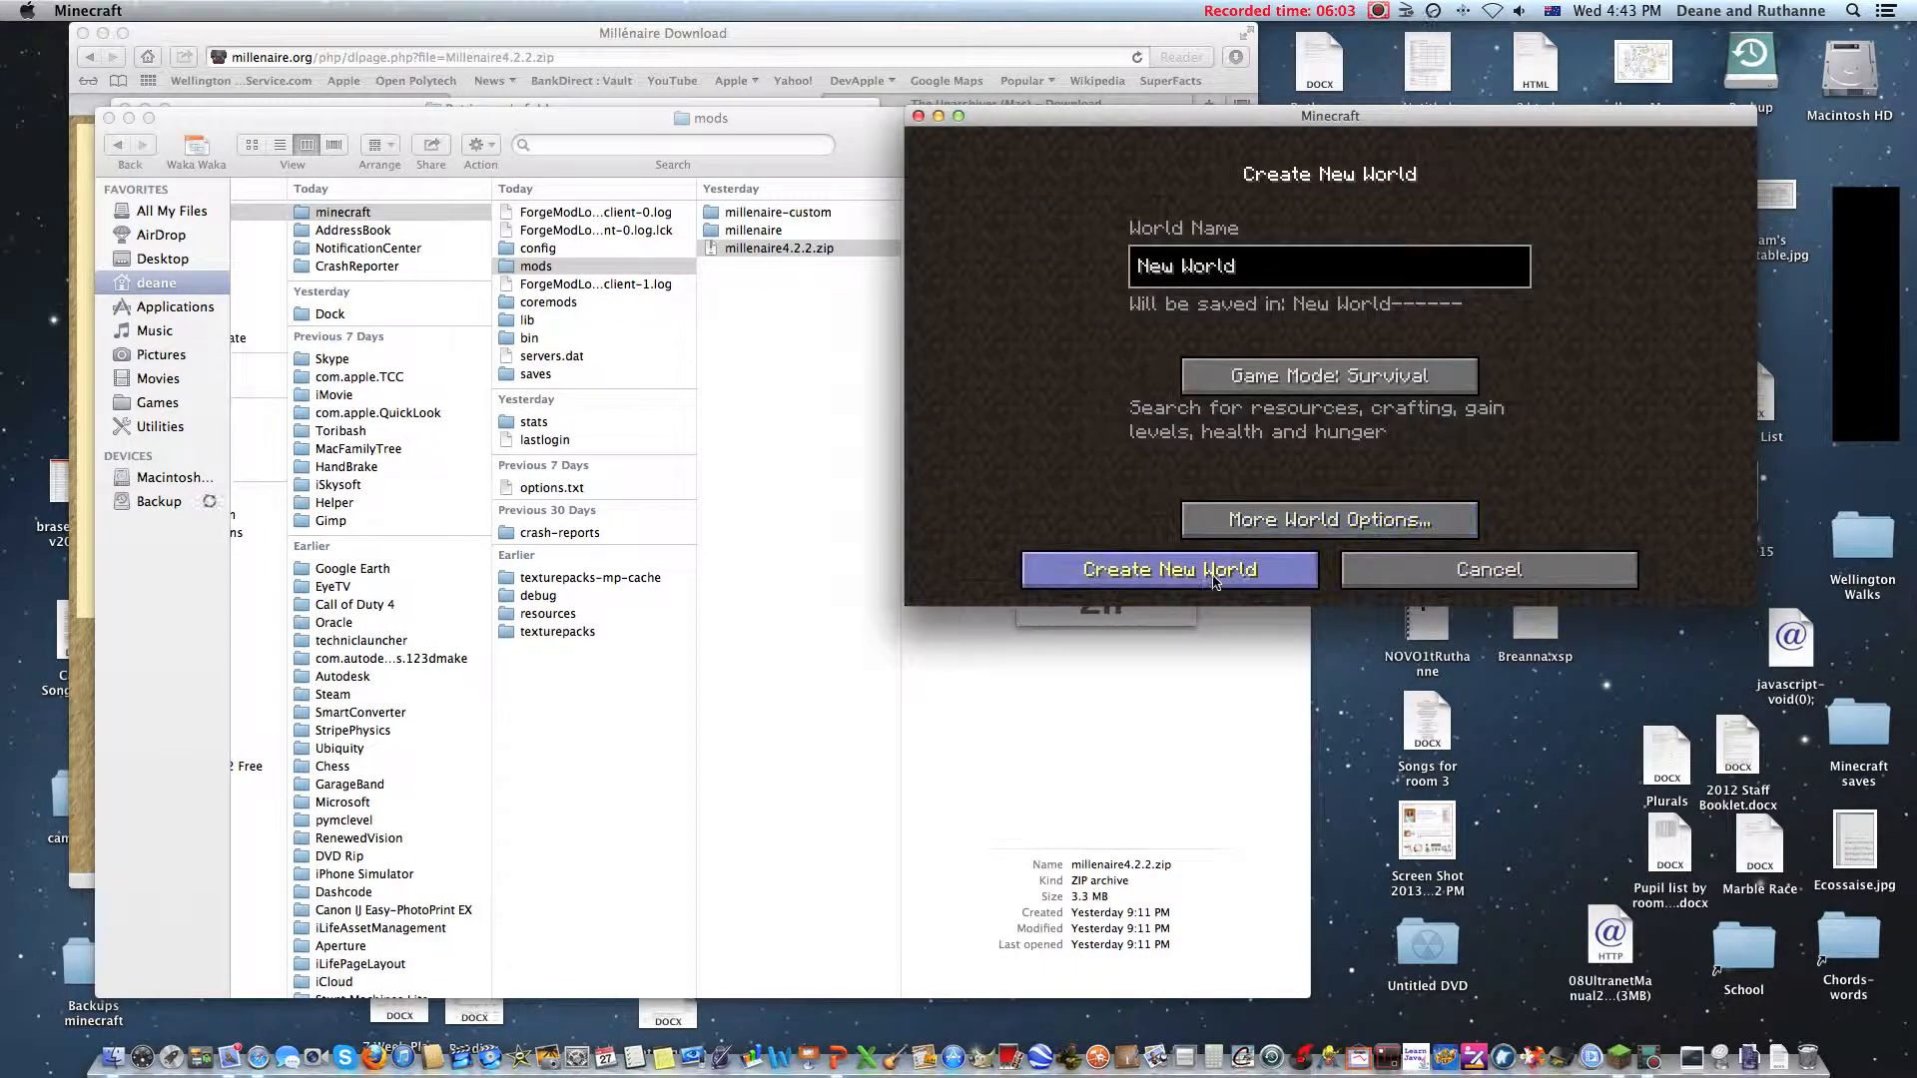
left_click(1169, 569)
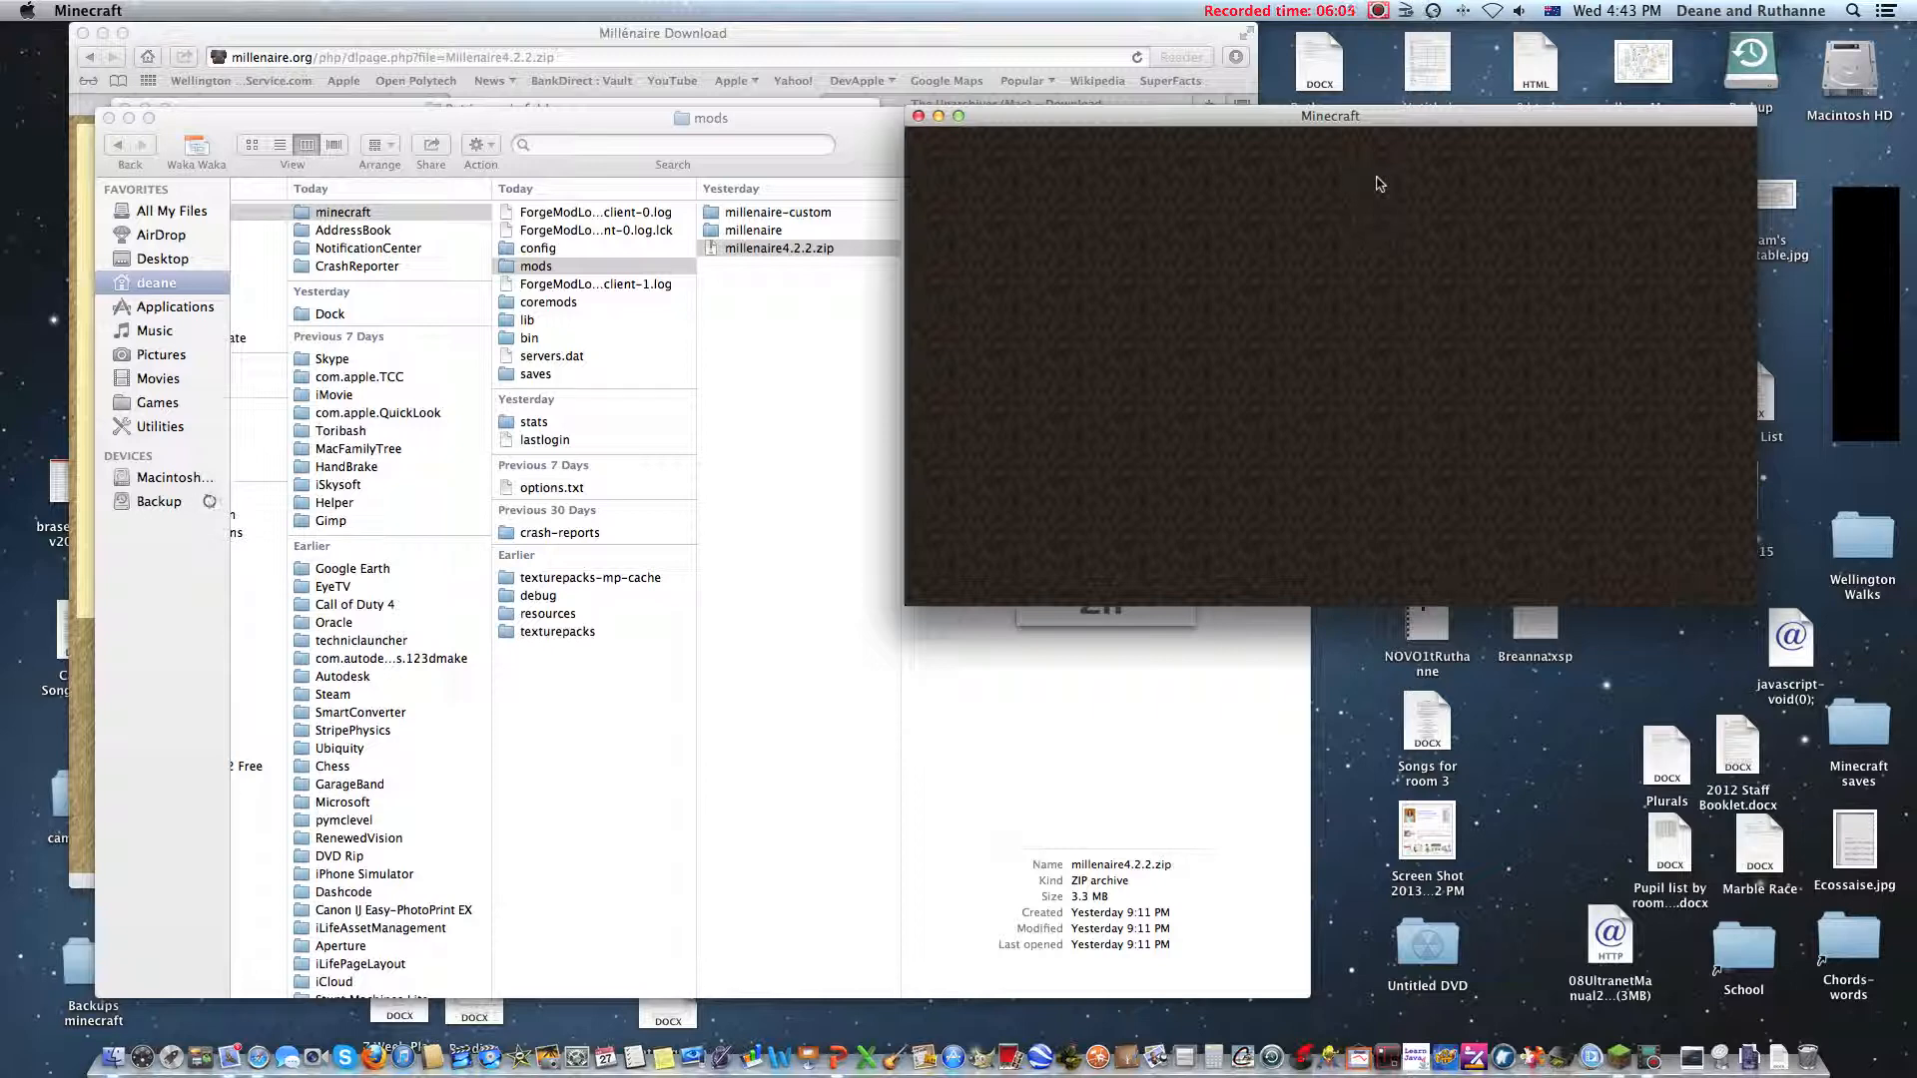